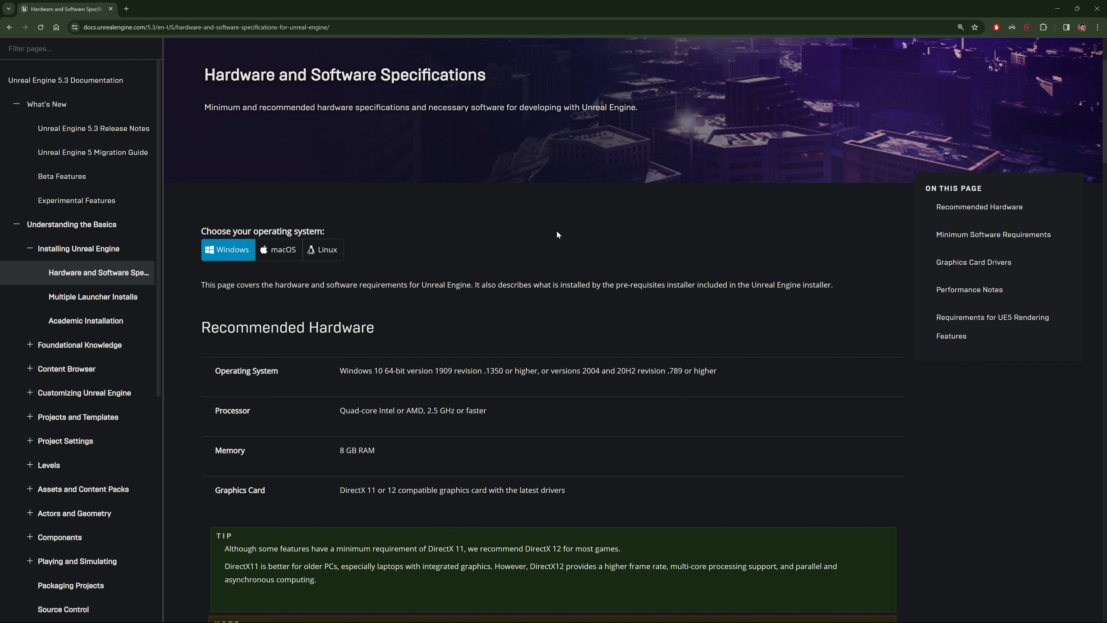
{"action": "mouse_move", "coordinate": [911, 149]}
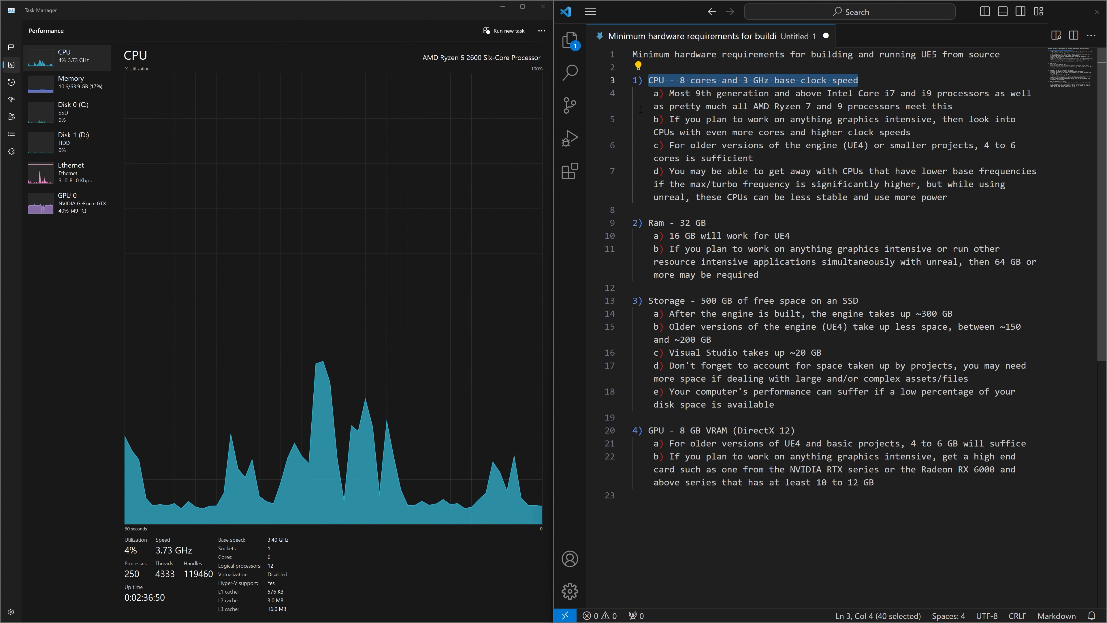
Step: Check the machine's CPU, memory and SSD specs in Task Manager against the requirement notes
{"action": "left_click", "coordinate": [72, 81]}
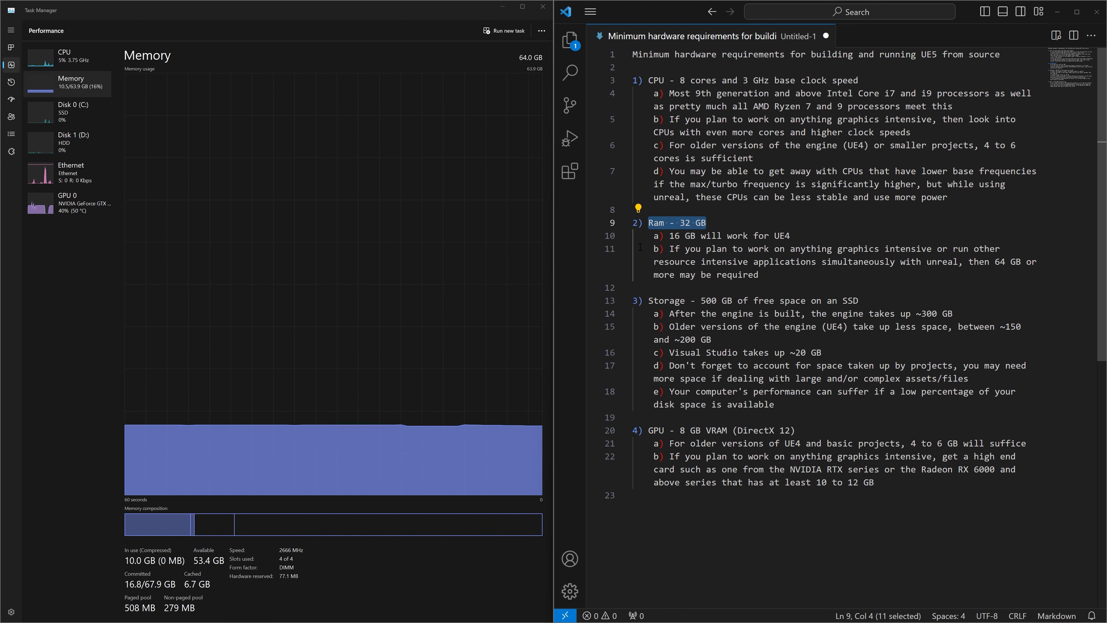
{"action": "left_click", "coordinate": [73, 111]}
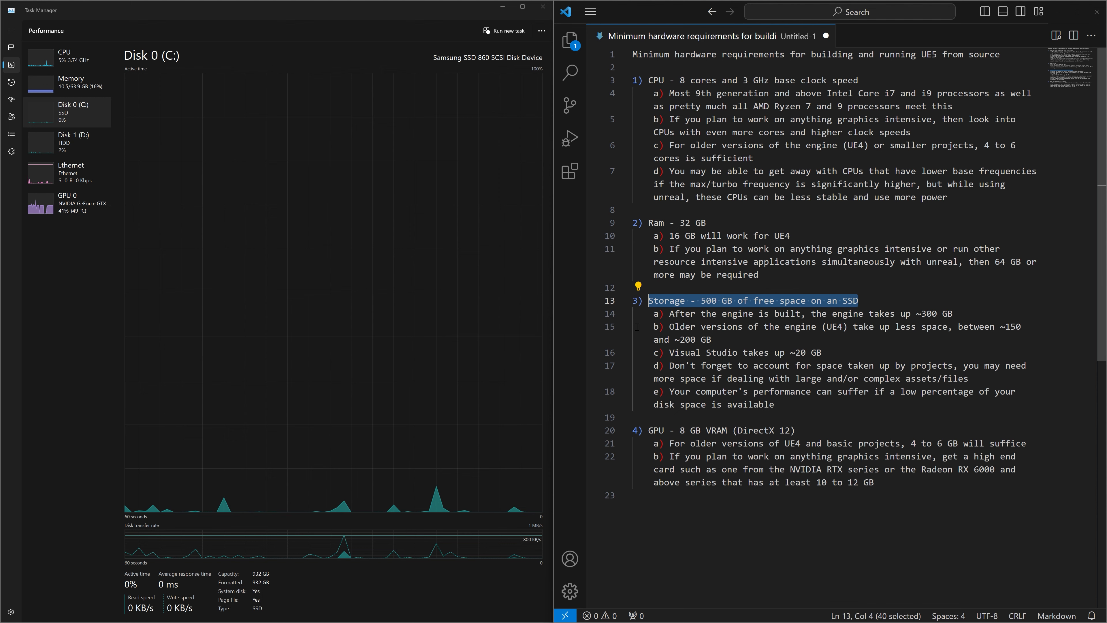
{"action": "left_click", "coordinate": [68, 202]}
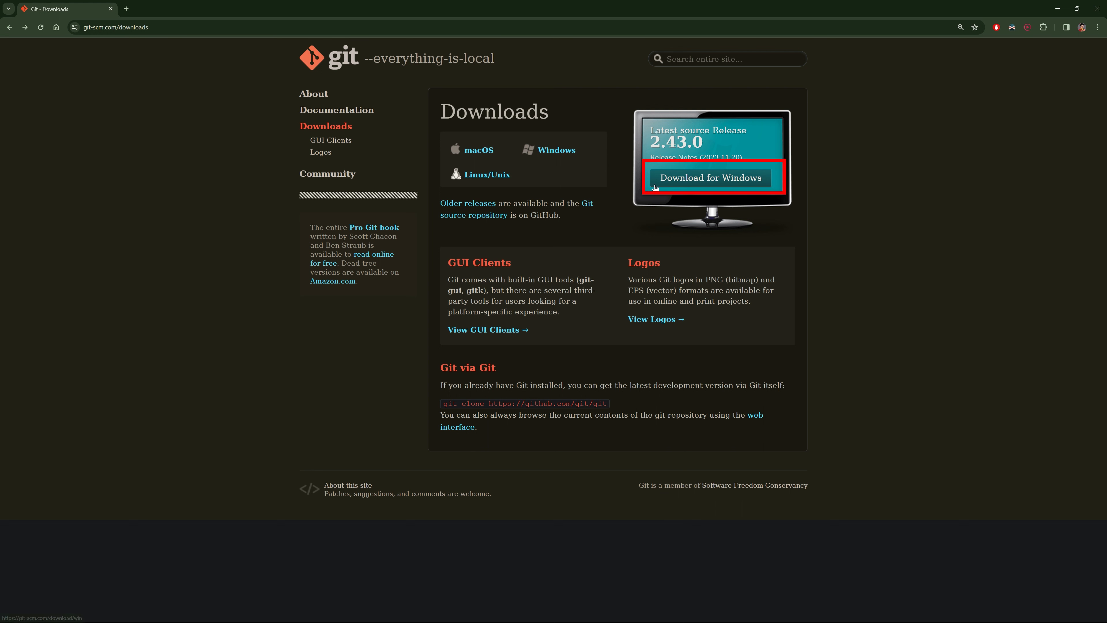
Step: Download the 64-bit Git for Windows installer, accept the license and keep the default folders
{"action": "left_click", "coordinate": [710, 177]}
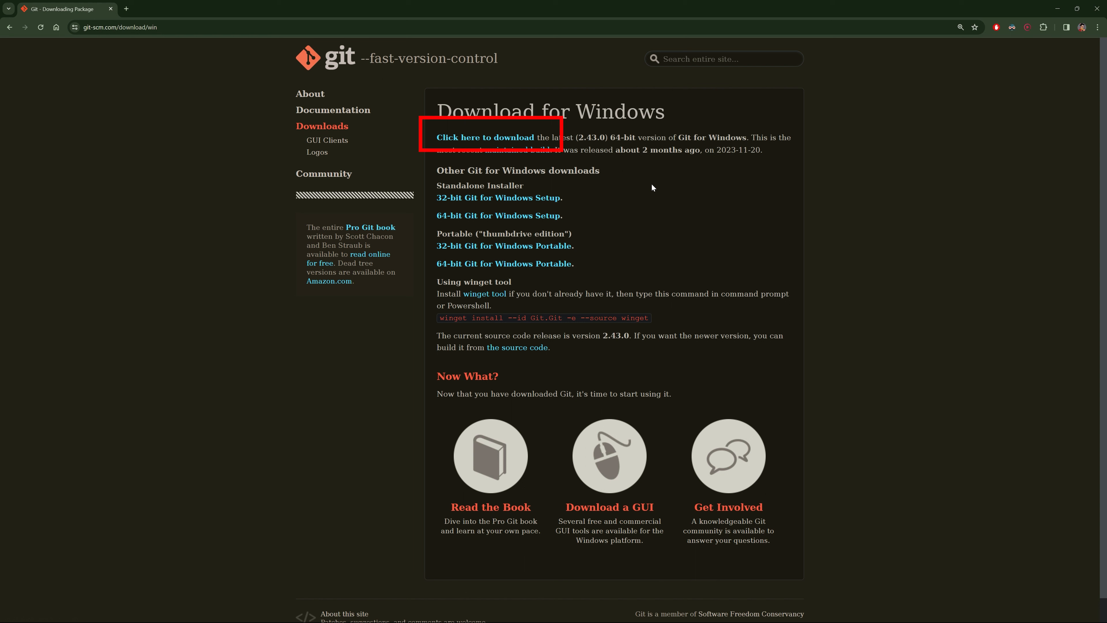
{"action": "left_click", "coordinate": [484, 137]}
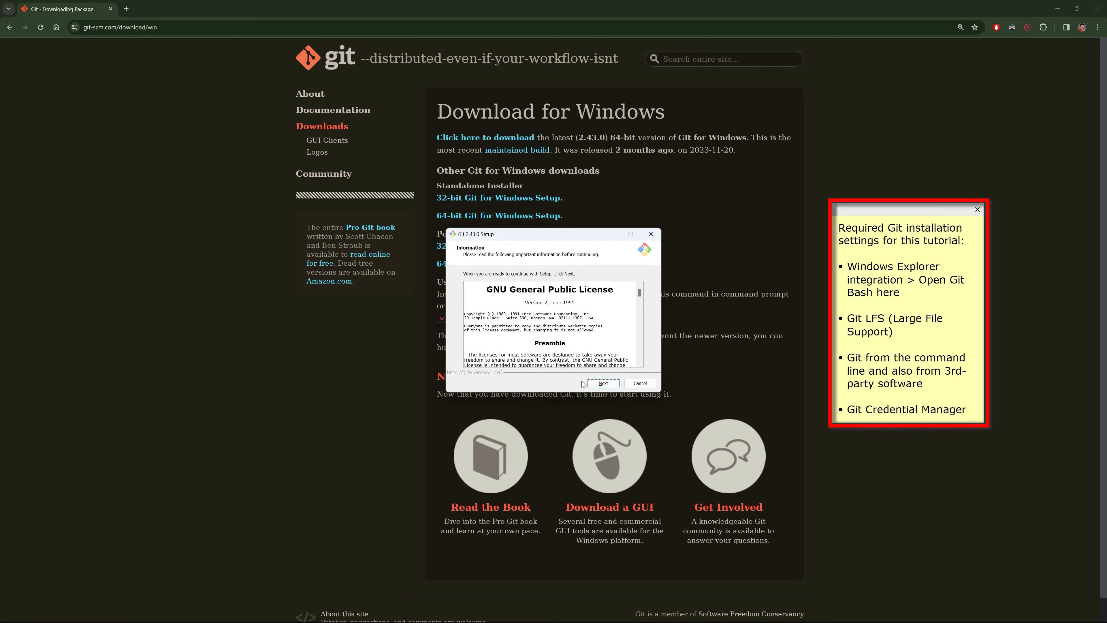
{"action": "left_click", "coordinate": [602, 383]}
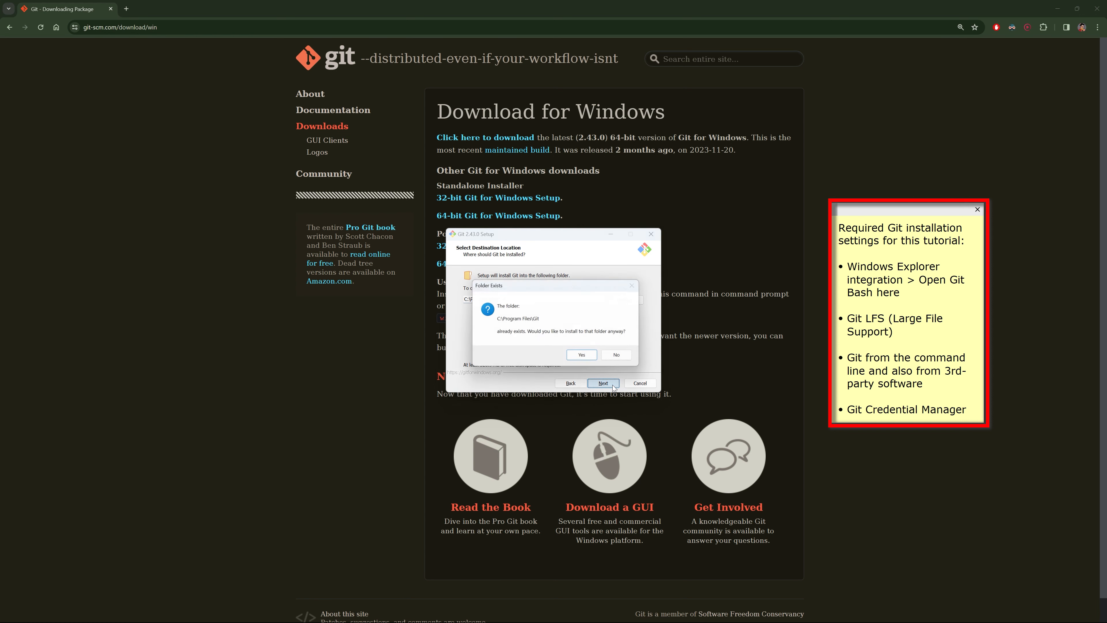
{"action": "left_click", "coordinate": [581, 355]}
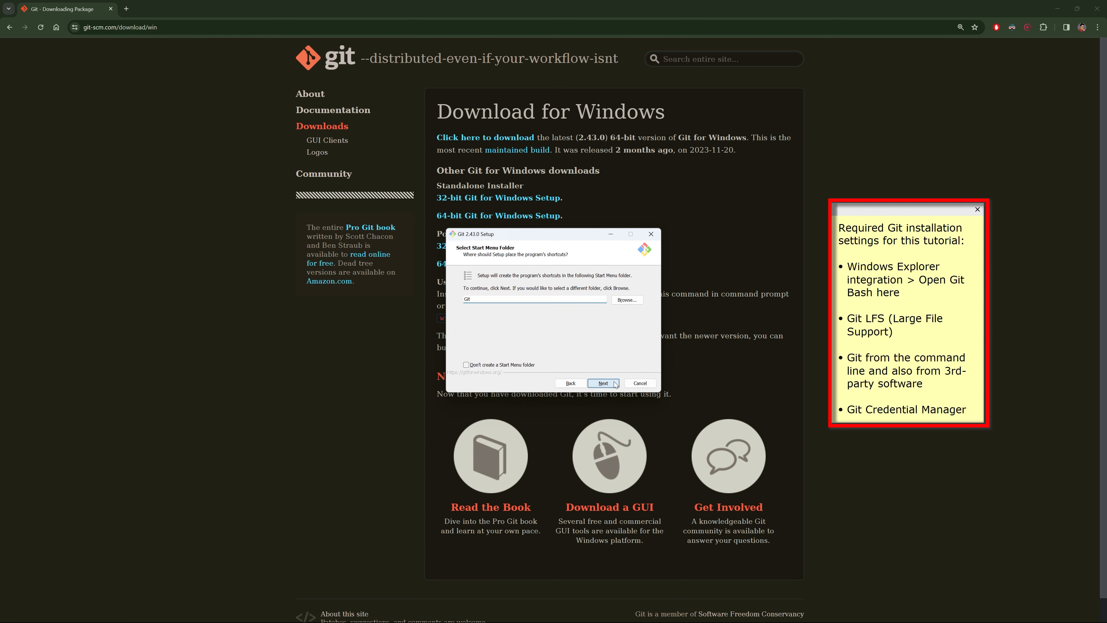
{"action": "left_click", "coordinate": [603, 383]}
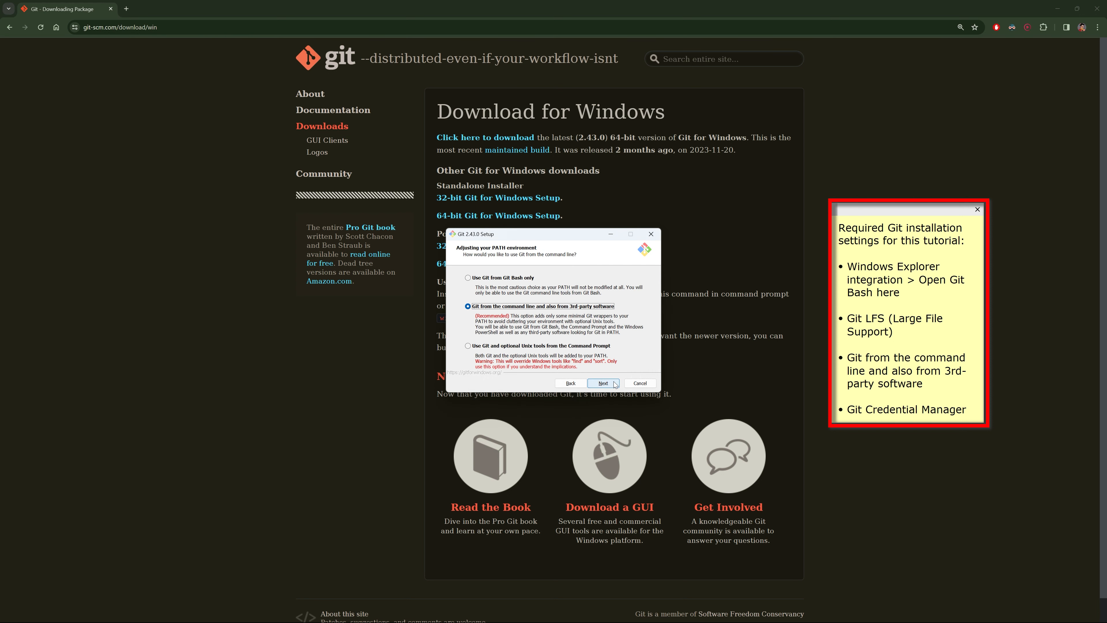
Step: Choose command-line Git access, Windows-style line endings and Git Credential Manager
{"action": "left_click", "coordinate": [603, 383]}
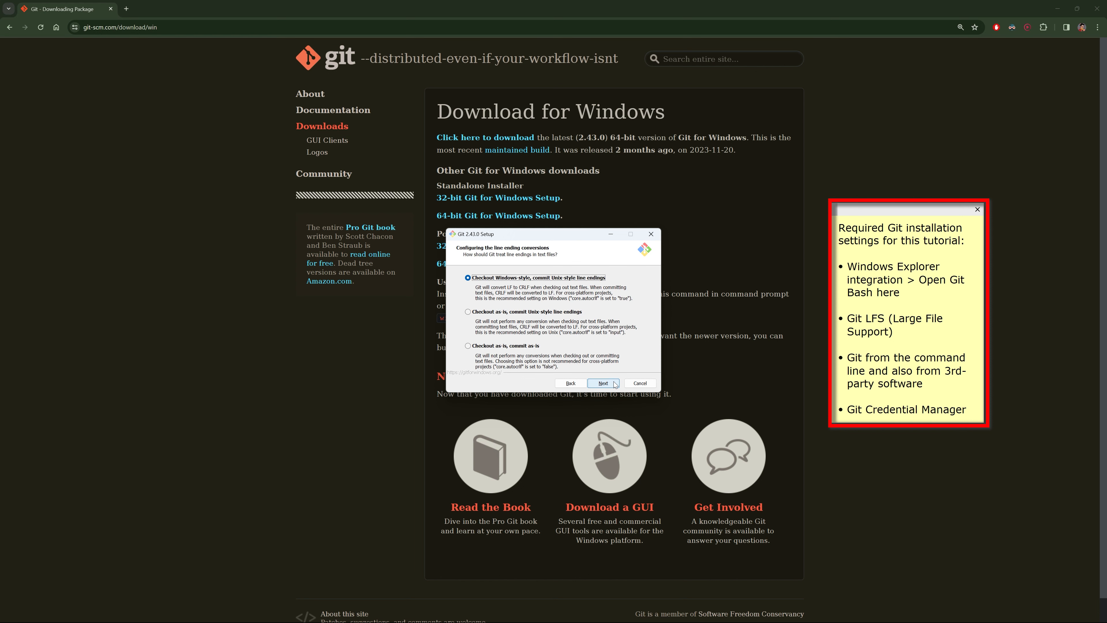
{"action": "left_click", "coordinate": [602, 383]}
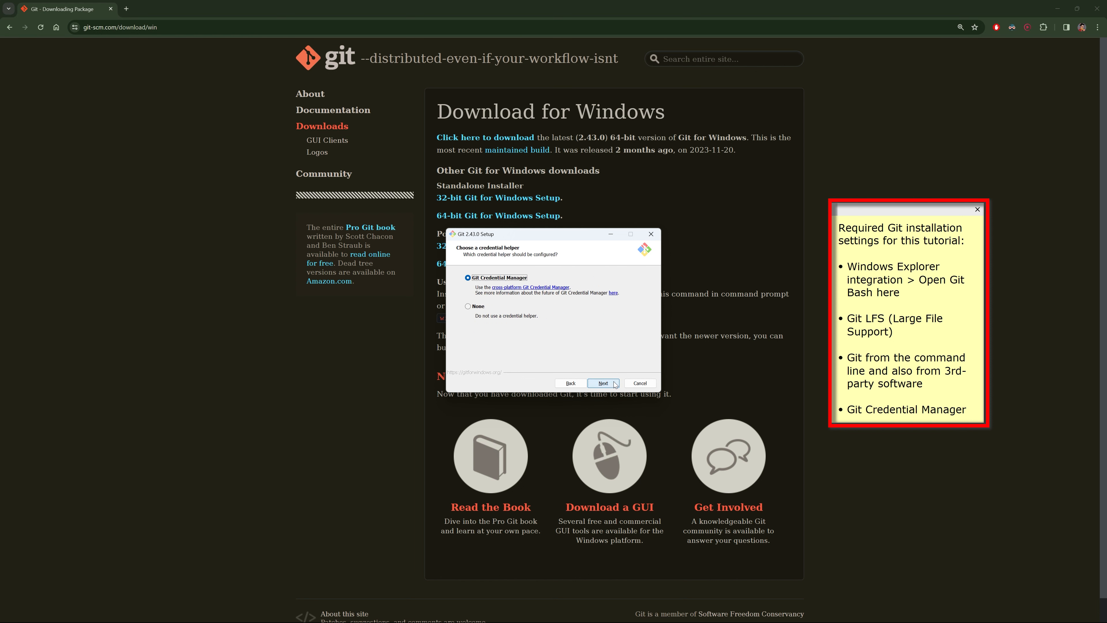
{"action": "left_click", "coordinate": [602, 383]}
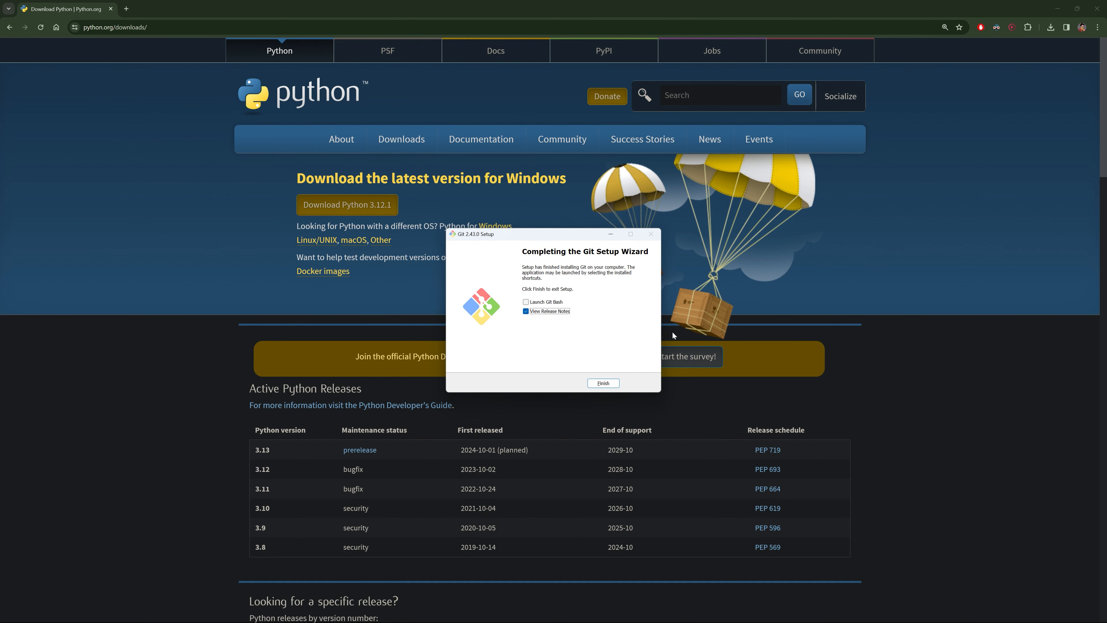
Step: Finish Git setup, then install Python 3.12.1 with python.exe added to PATH
{"action": "left_click", "coordinate": [602, 383]}
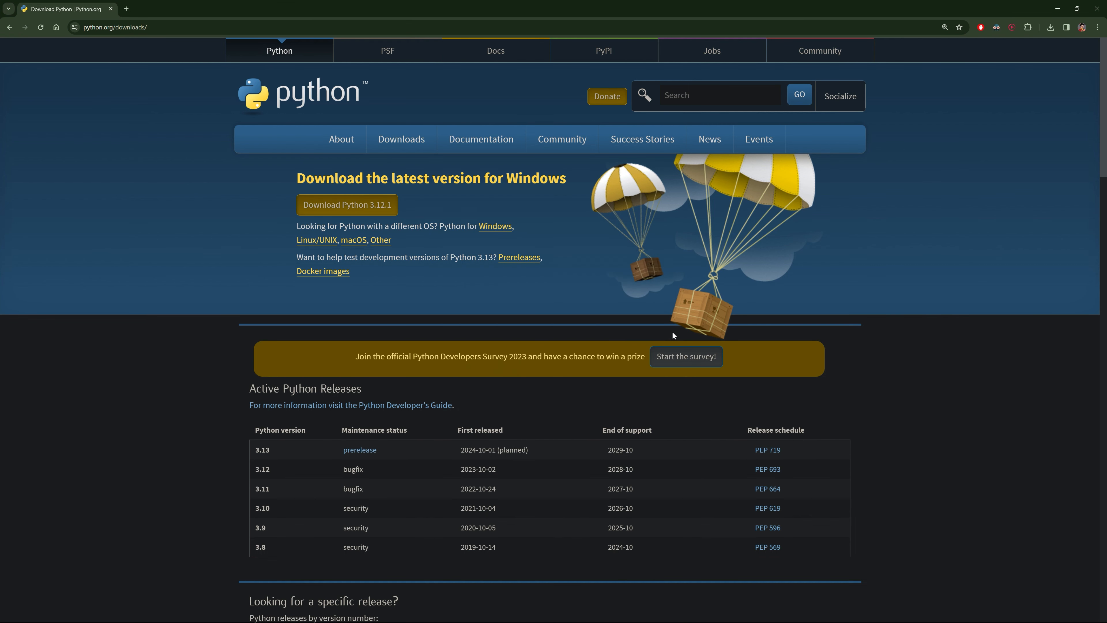
{"action": "mouse_move", "coordinate": [394, 220]}
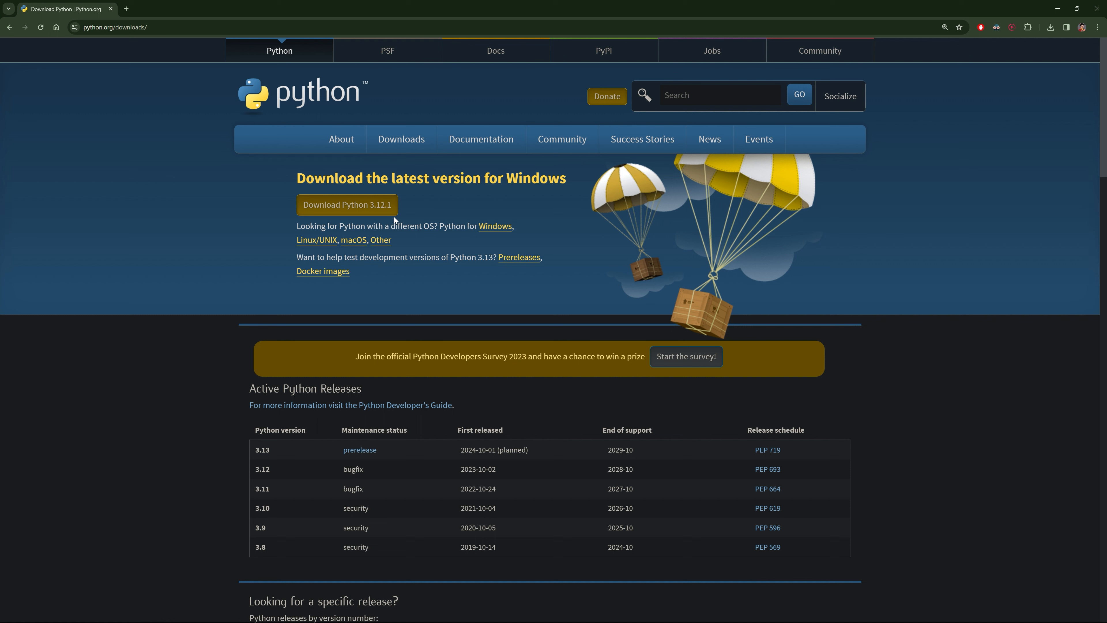
{"action": "left_click", "coordinate": [347, 205]}
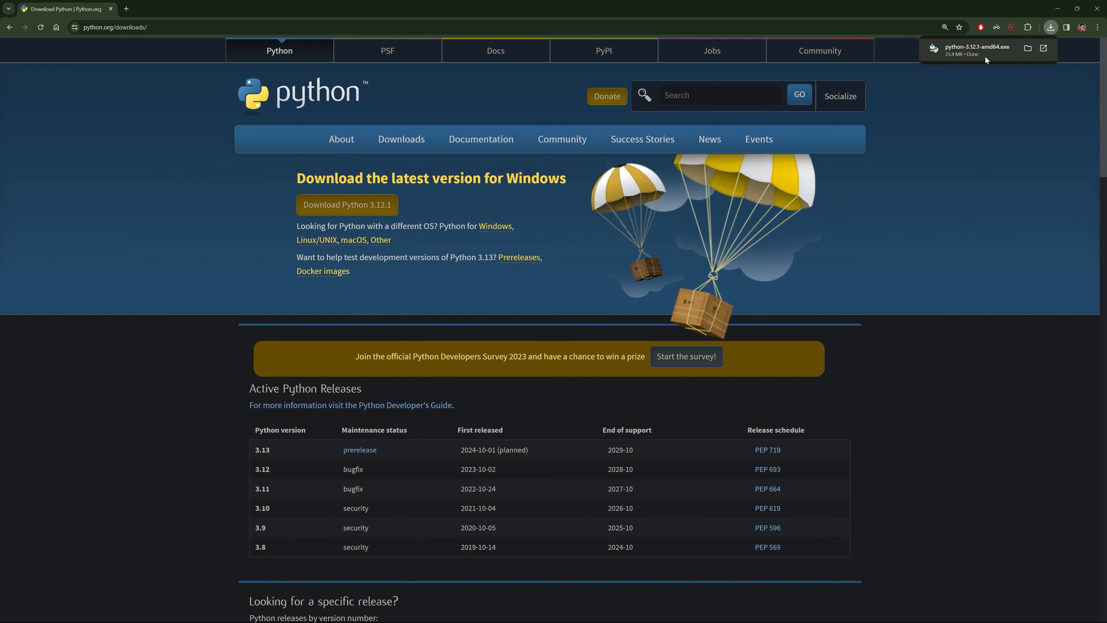
{"action": "left_click", "coordinate": [978, 50]}
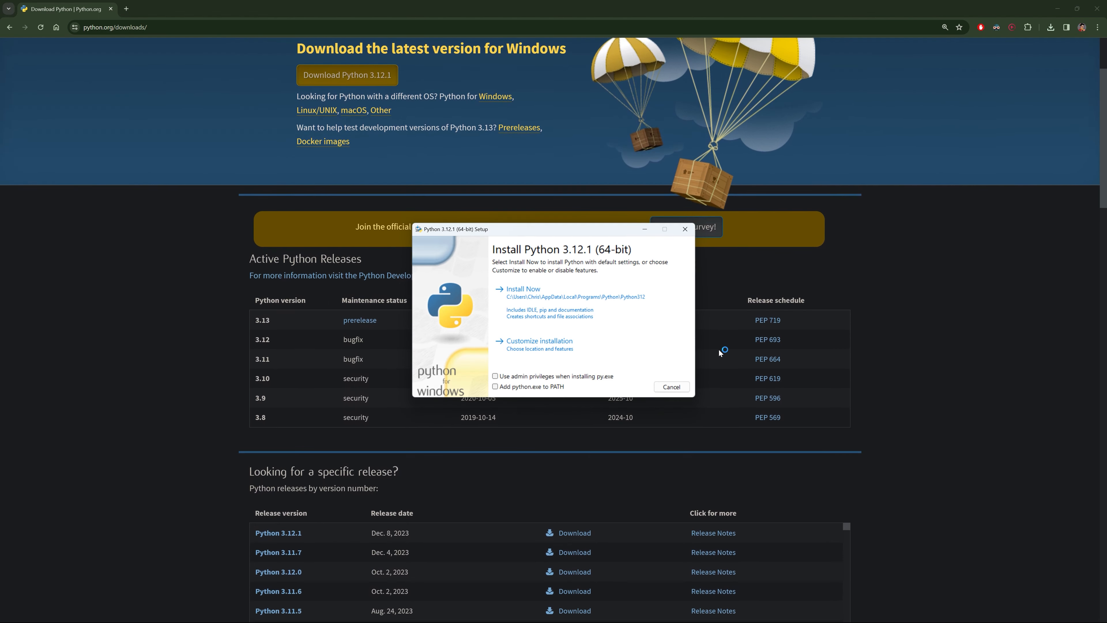
{"action": "scroll", "scroll_direction": "down", "scroll_amount": 3}
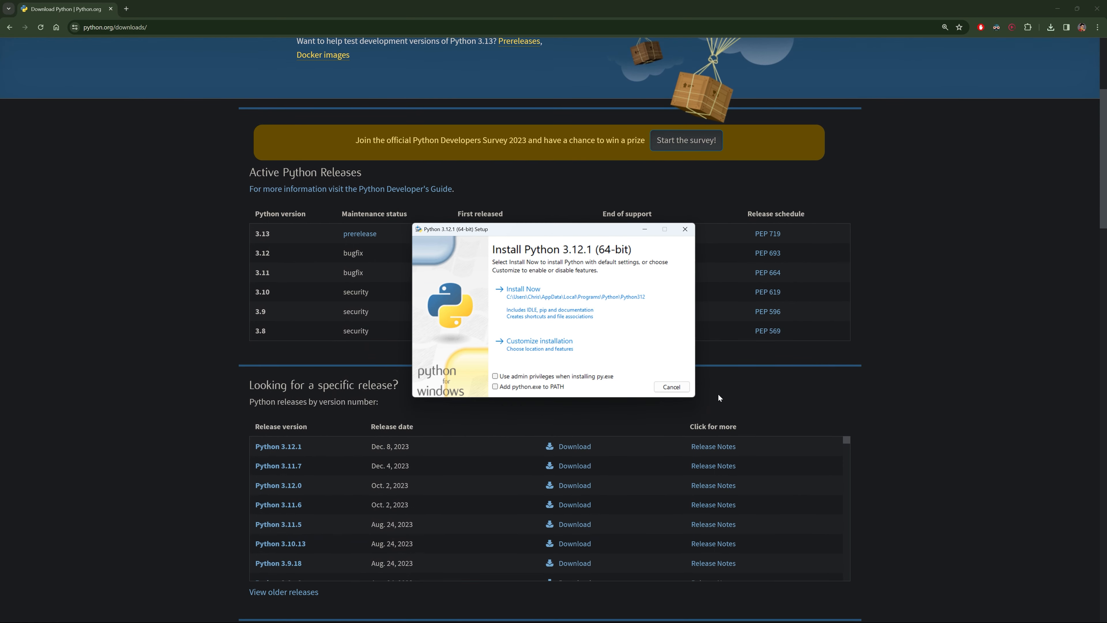
{"action": "mouse_move", "coordinate": [615, 459]}
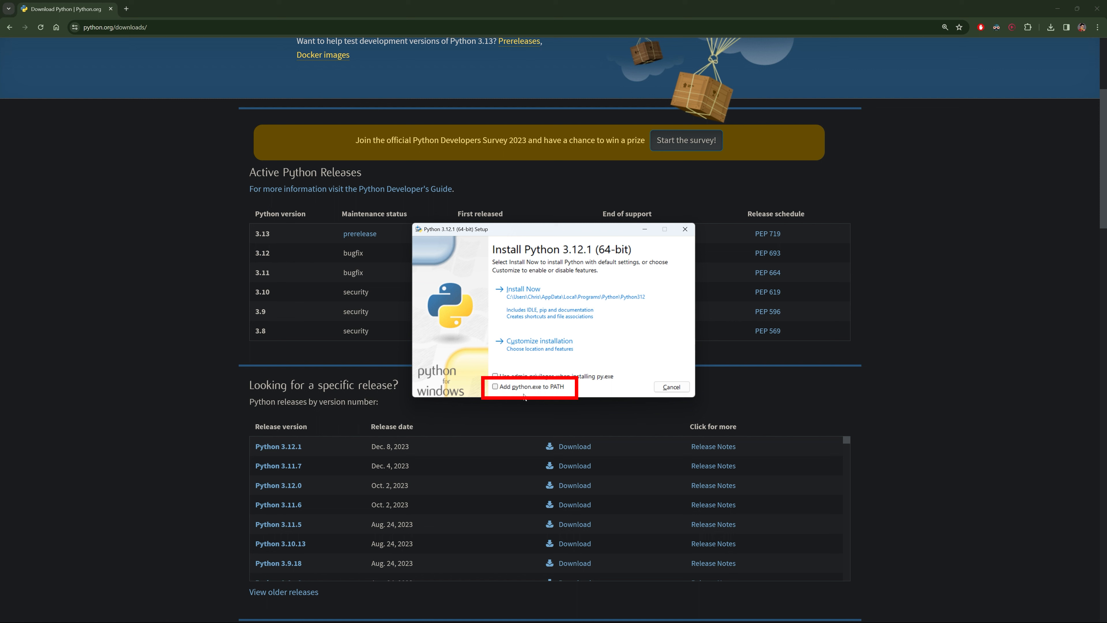
{"action": "left_click", "coordinate": [495, 386]}
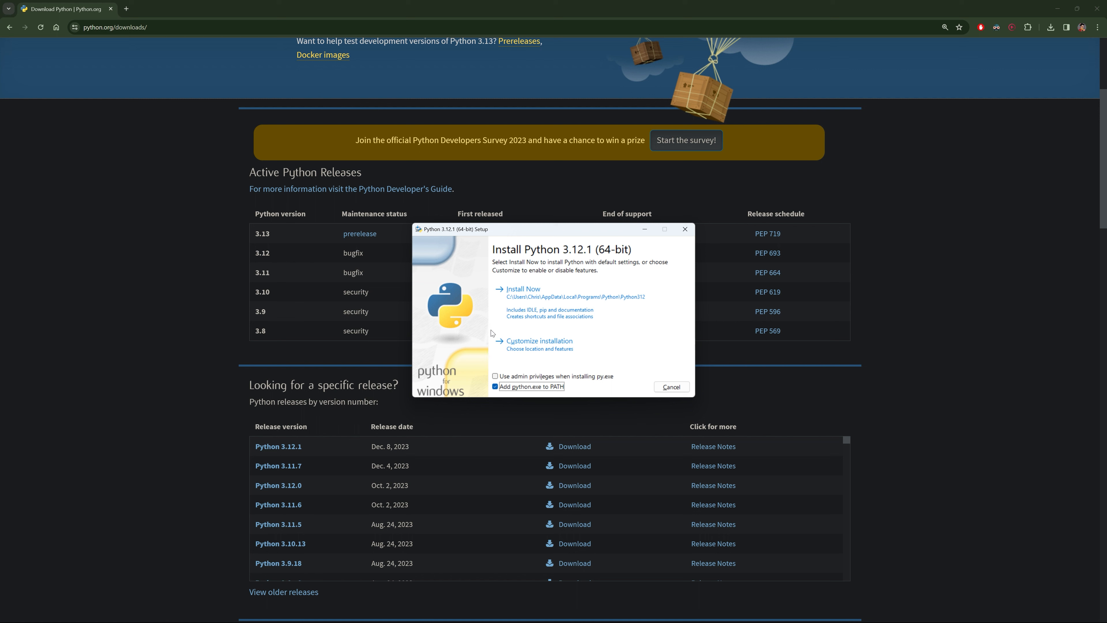
{"action": "left_click", "coordinate": [523, 289]}
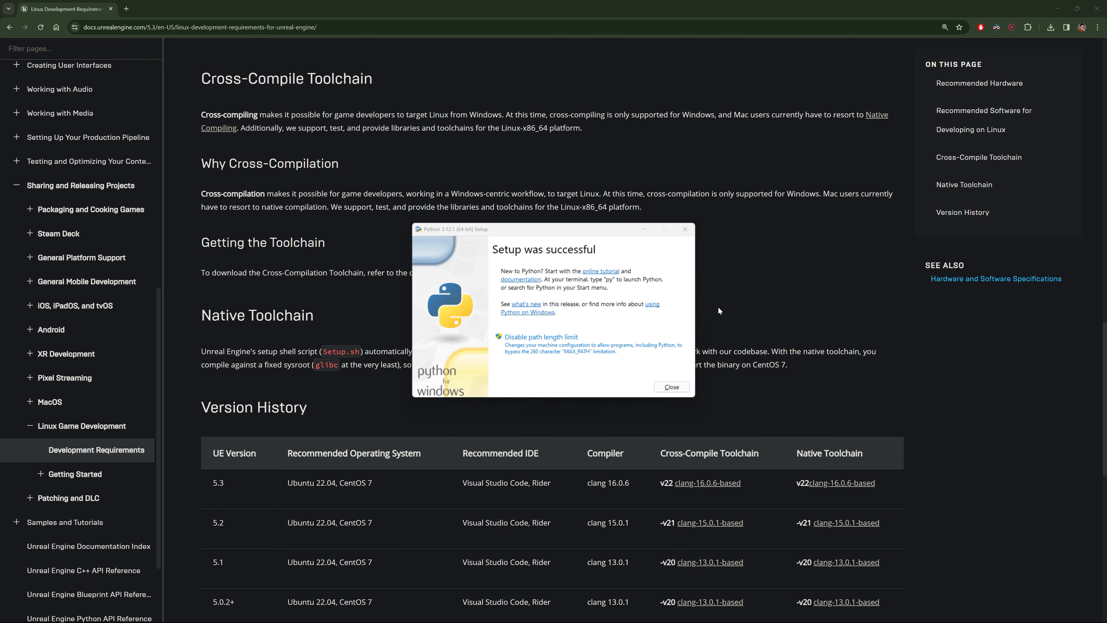
Step: Close Python setup and install the UE 5.3 Linux cross-compile toolchain from the documentation
{"action": "left_click", "coordinate": [671, 386]}
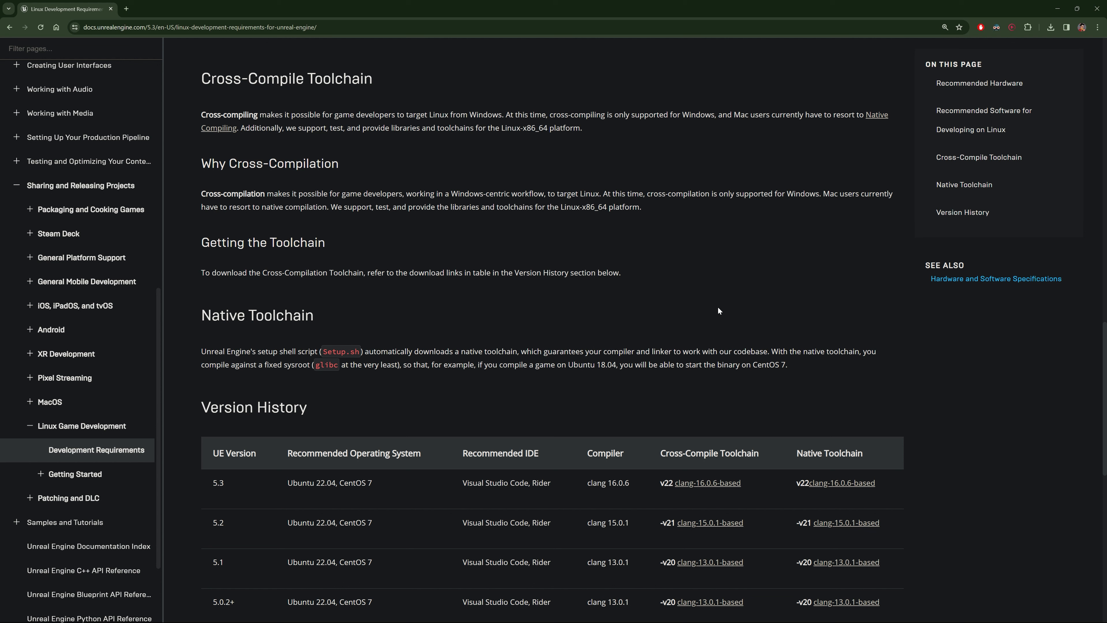
{"action": "scroll", "scroll_direction": "down", "scroll_amount": 3}
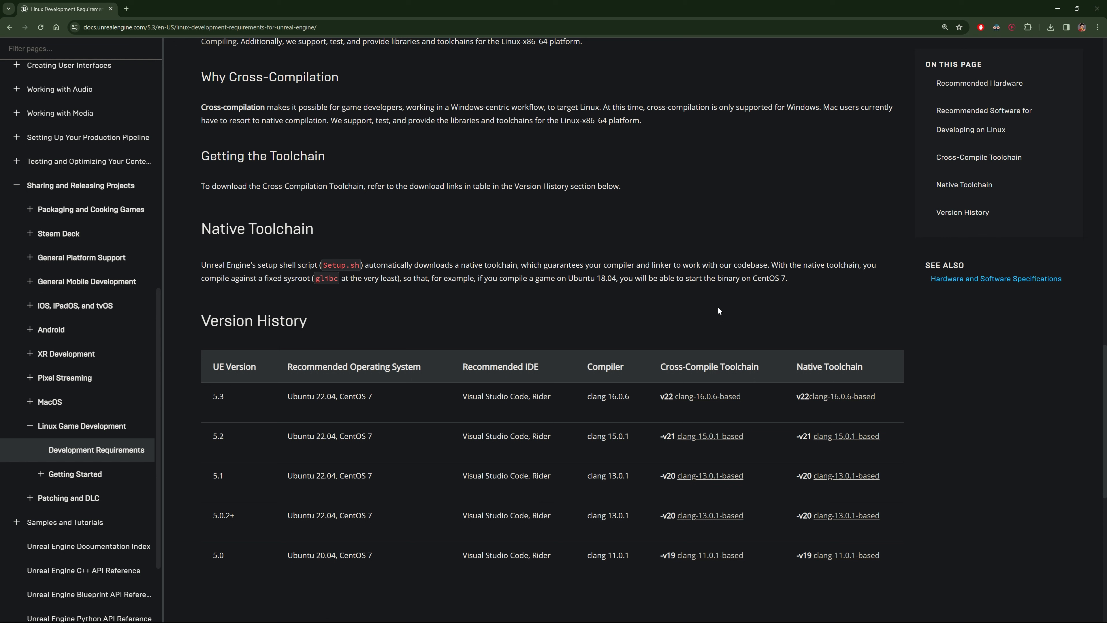
{"action": "mouse_move", "coordinate": [752, 358]}
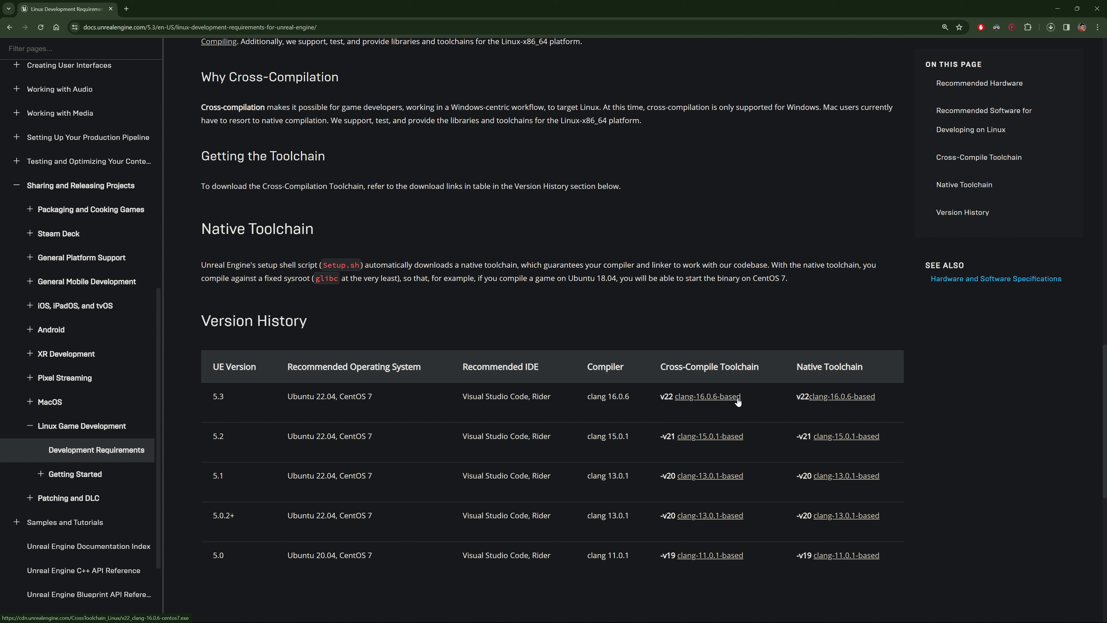
{"action": "left_click", "coordinate": [707, 396]}
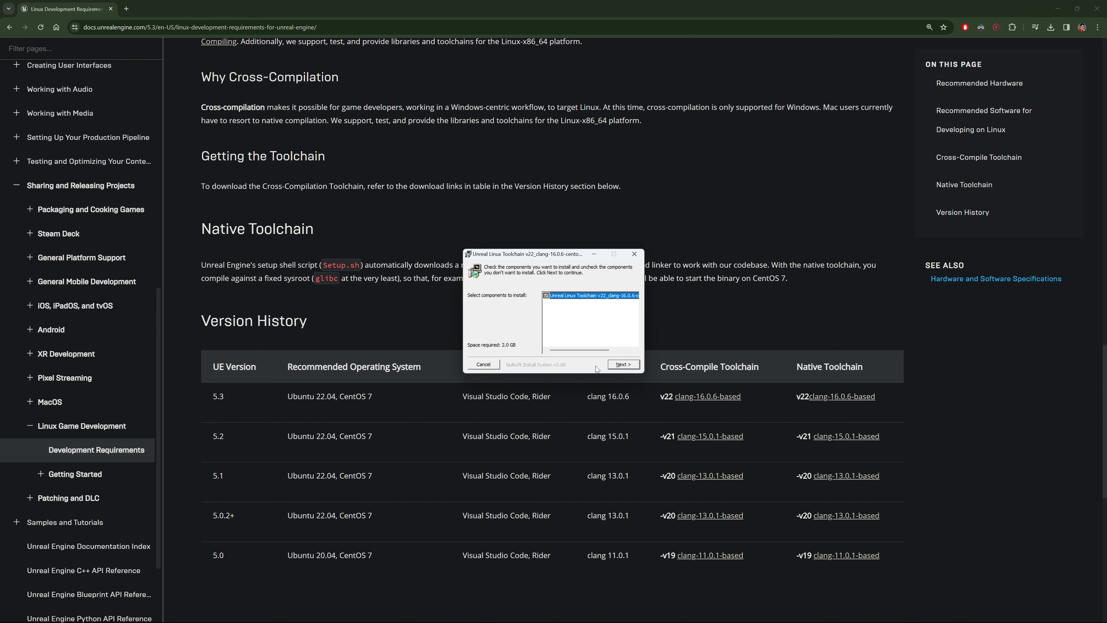
{"action": "left_click", "coordinate": [622, 364]}
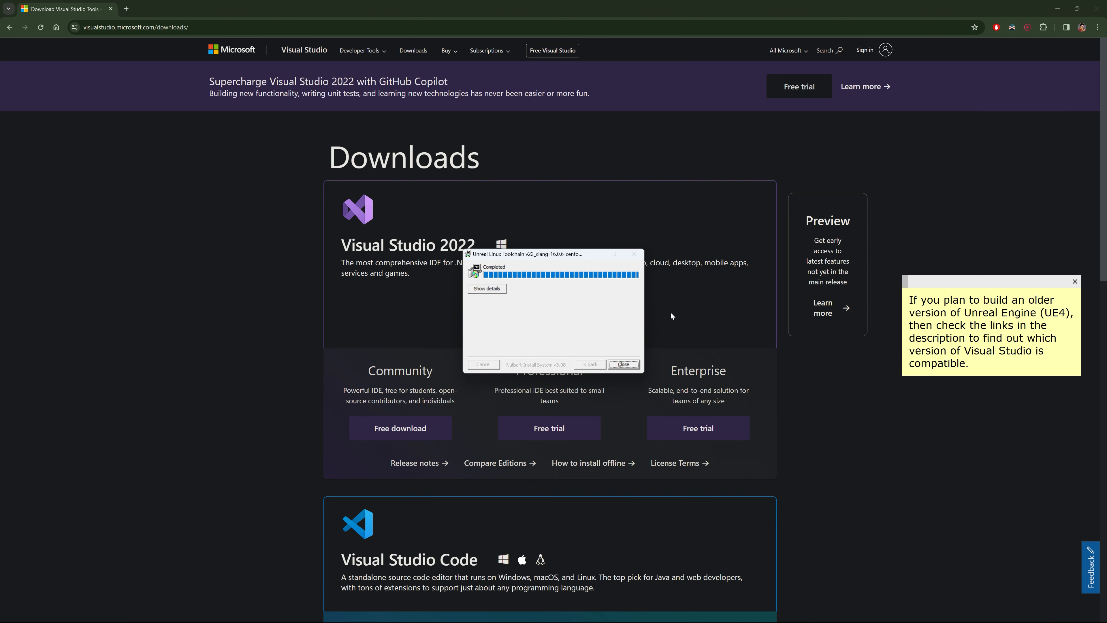
Step: Close the toolchain installer, download Visual Studio 2022 Community and launch its installer
{"action": "left_click", "coordinate": [622, 364]}
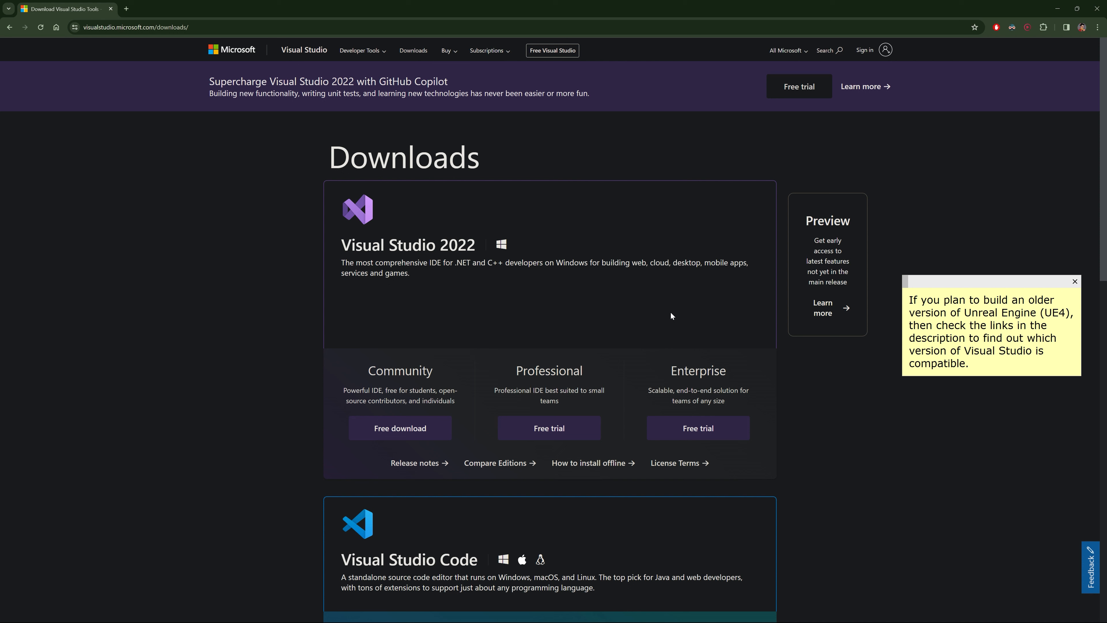
{"action": "left_click", "coordinate": [399, 428]}
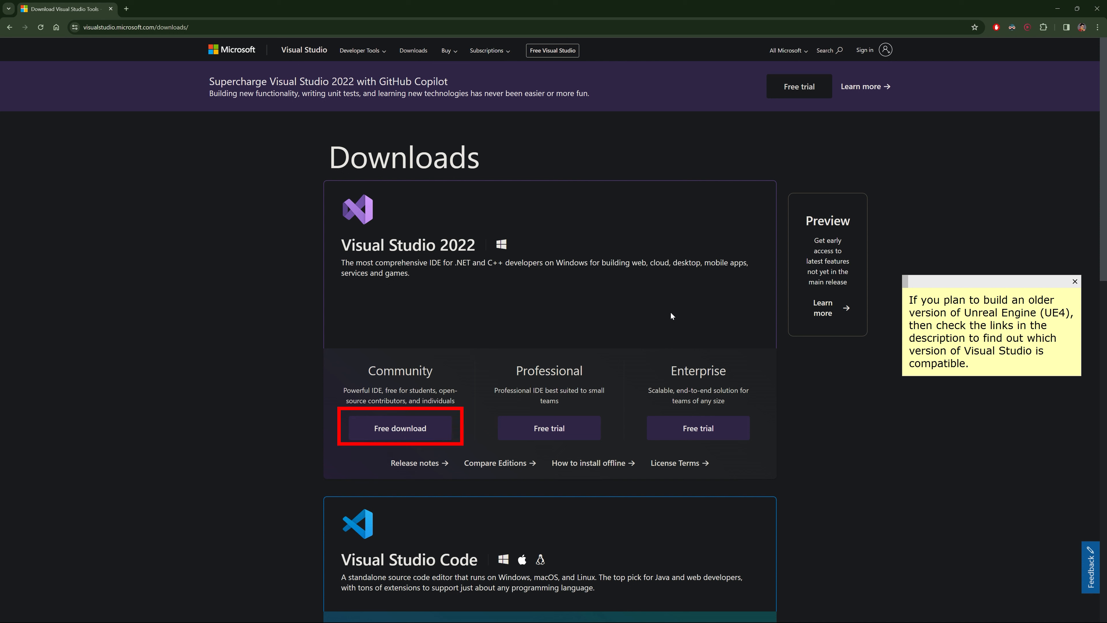
{"action": "left_click", "coordinate": [400, 428]}
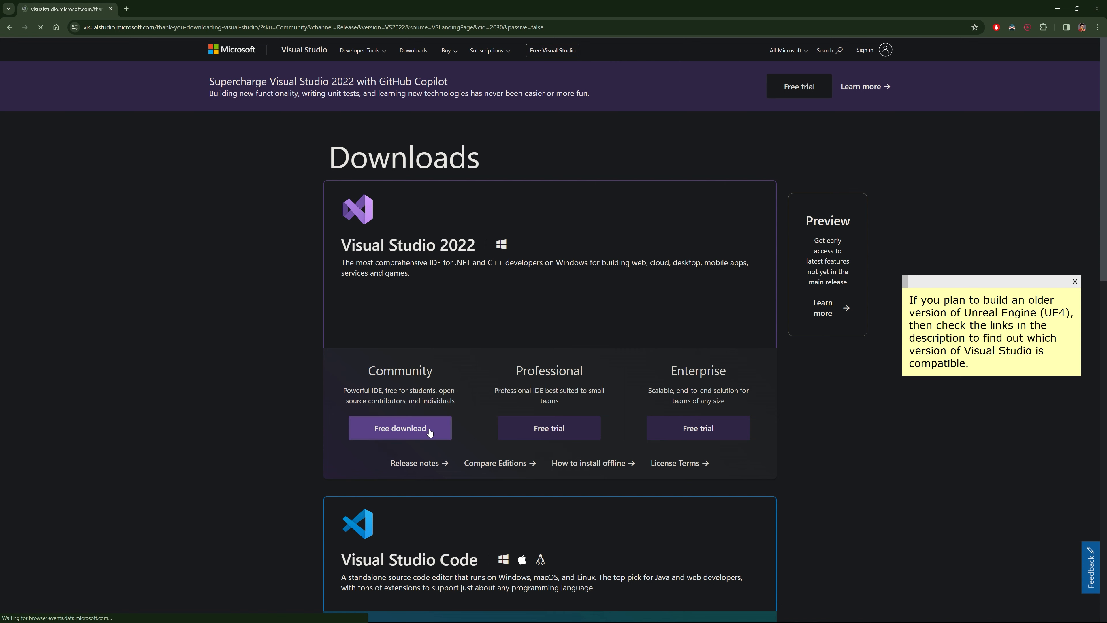
{"action": "left_click", "coordinate": [399, 428]}
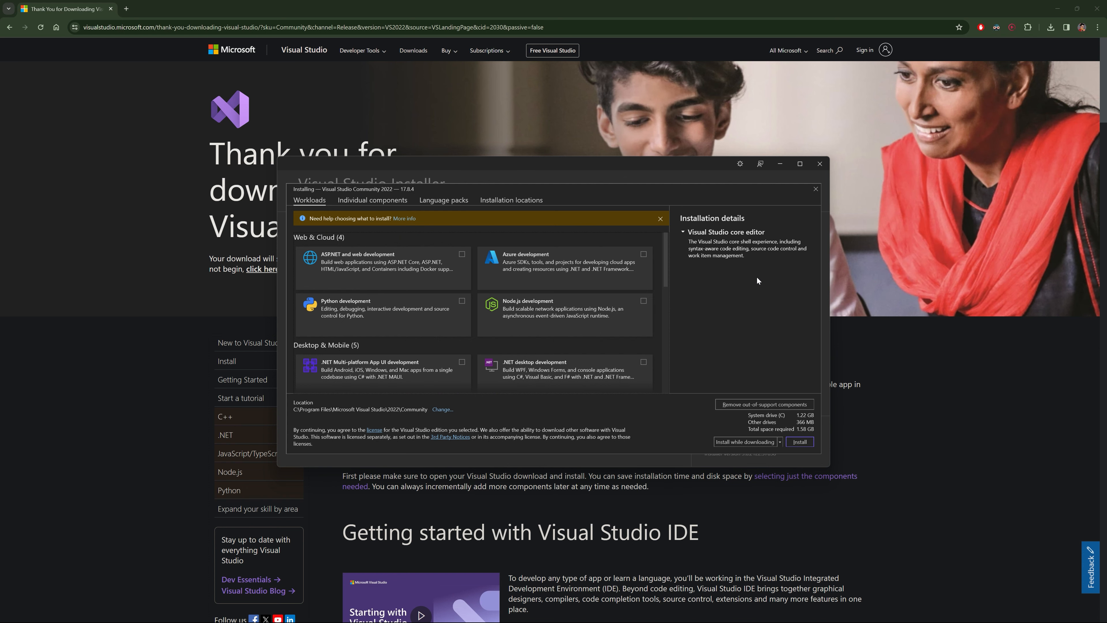
Step: Select .NET desktop, Desktop C++, UWP and Game development with C++ workloads and start installing
{"action": "left_click", "coordinate": [800, 163]}
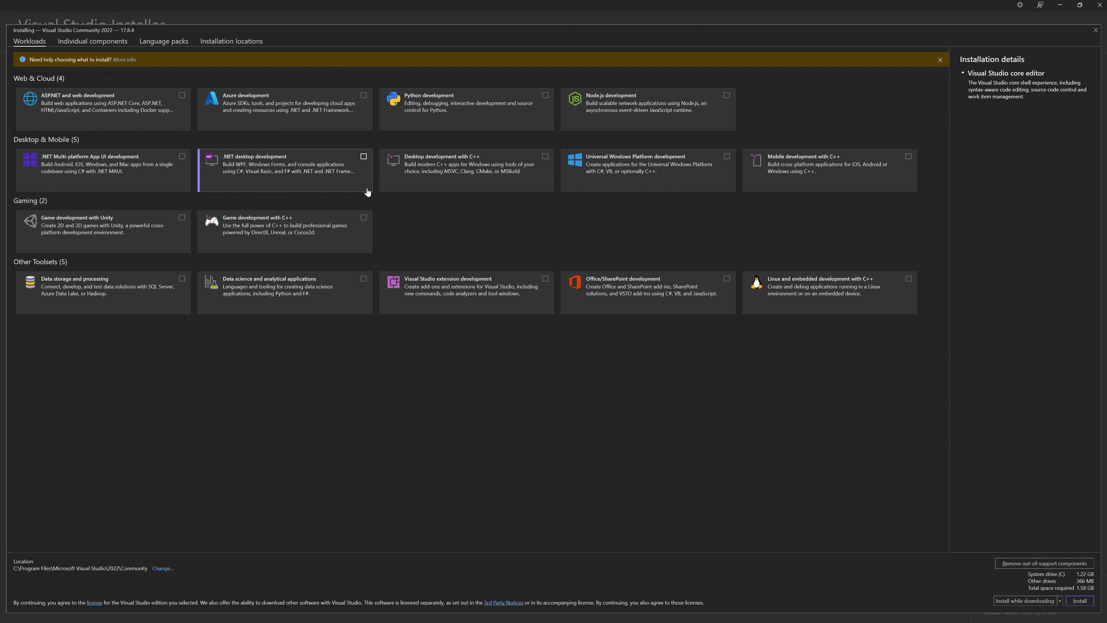
{"action": "left_click", "coordinate": [364, 156]}
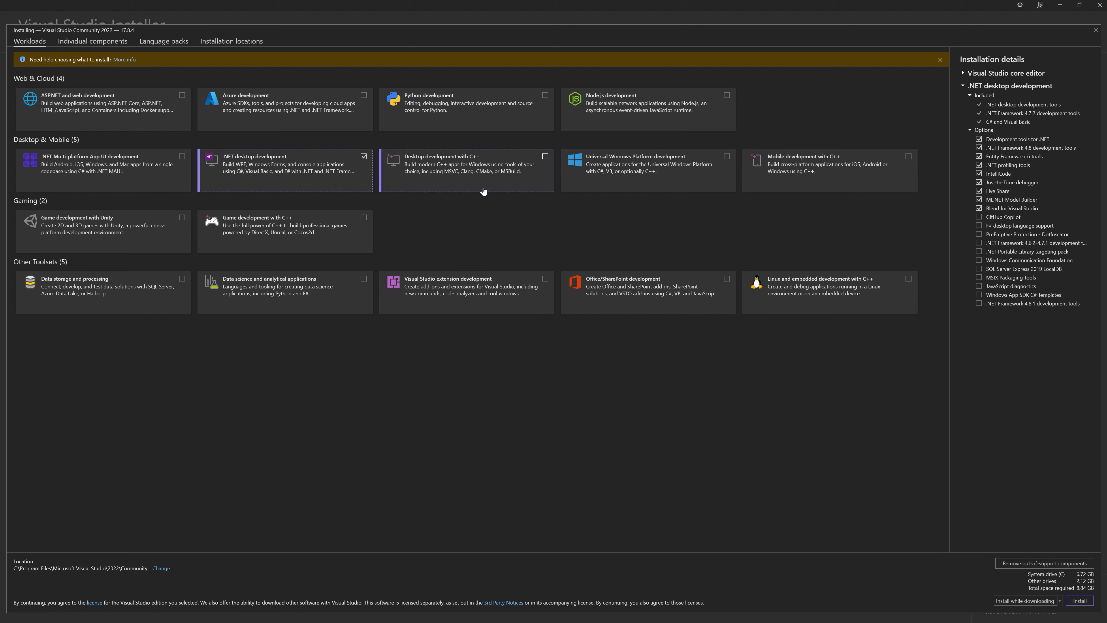
{"action": "left_click", "coordinate": [544, 156]}
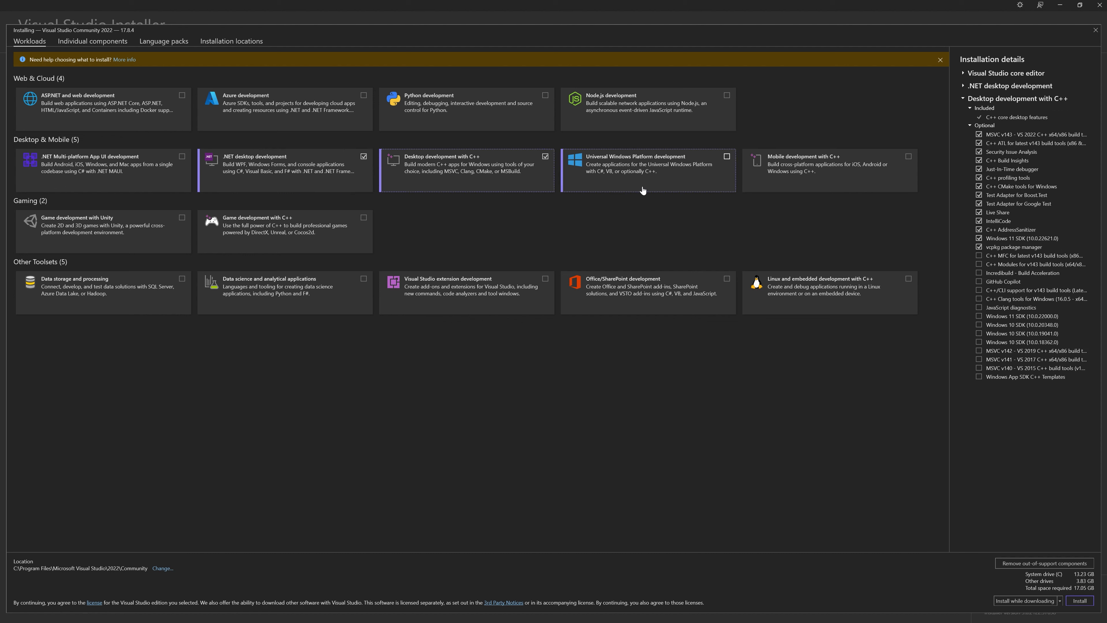
{"action": "left_click", "coordinate": [726, 157]}
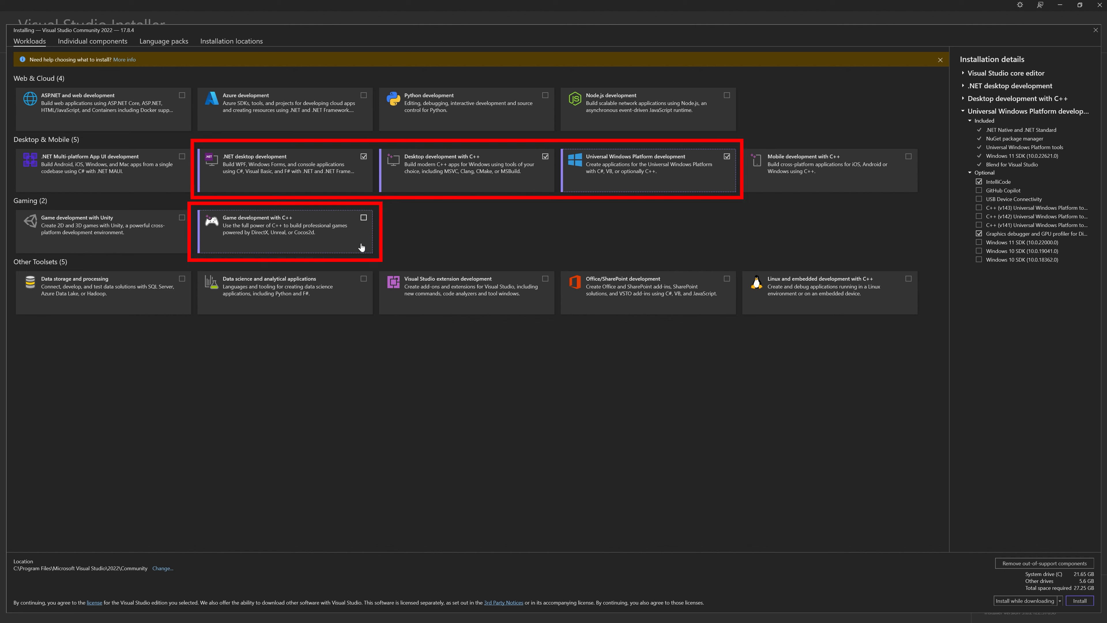
{"action": "left_click", "coordinate": [364, 217]}
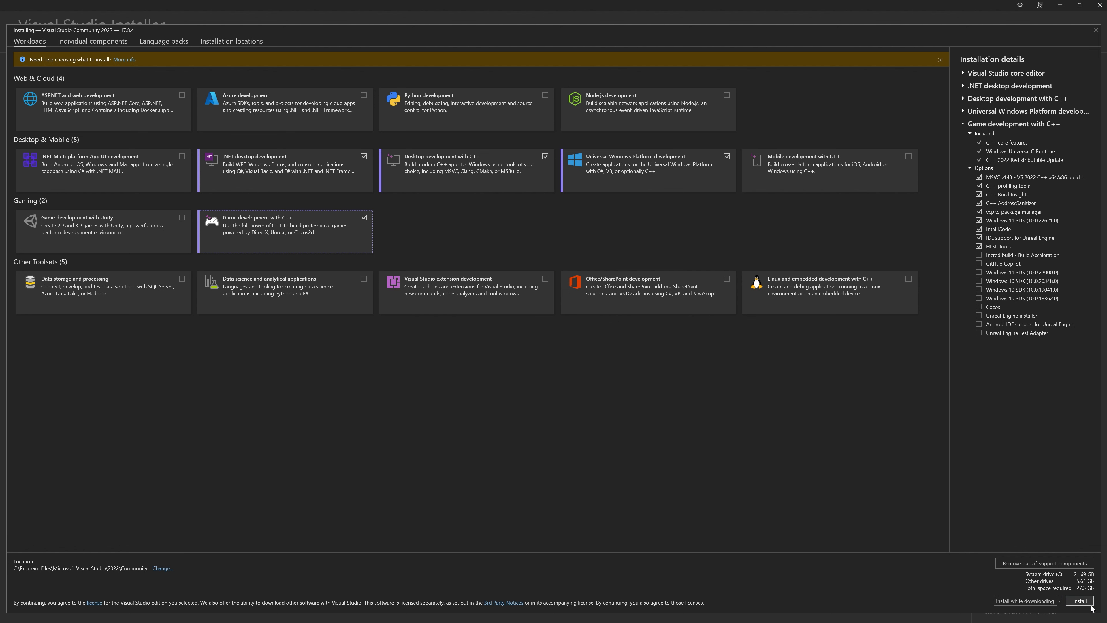
{"action": "left_click", "coordinate": [1079, 600]}
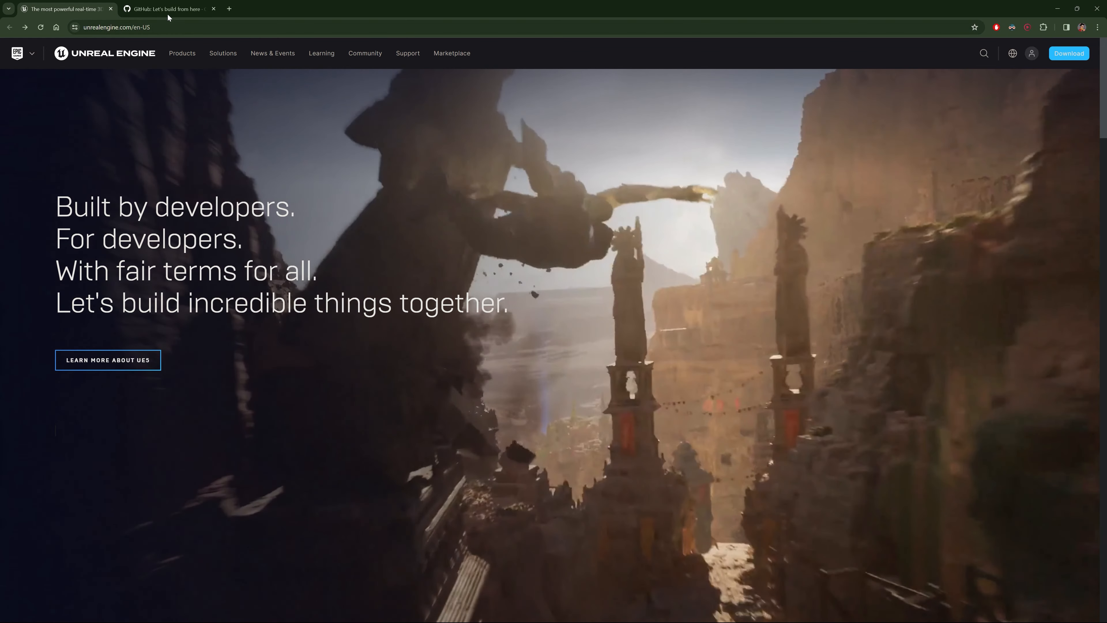
Step: From the Unreal Engine profile menu go to Account settings and the Apps and Accounts page
{"action": "left_click", "coordinate": [167, 9]}
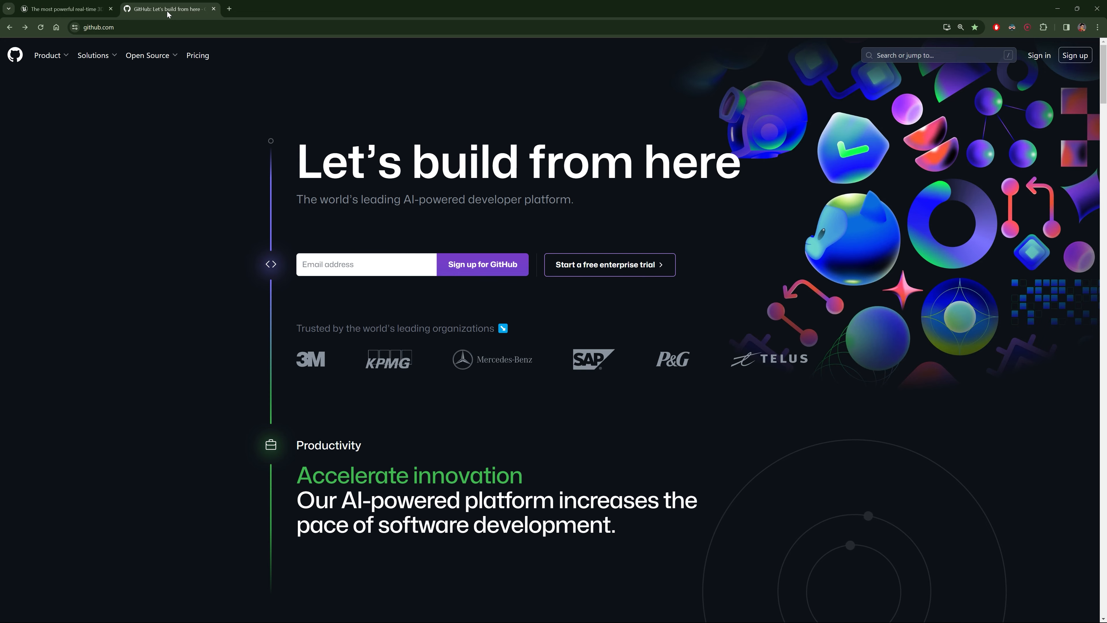
{"action": "left_click", "coordinate": [67, 9]}
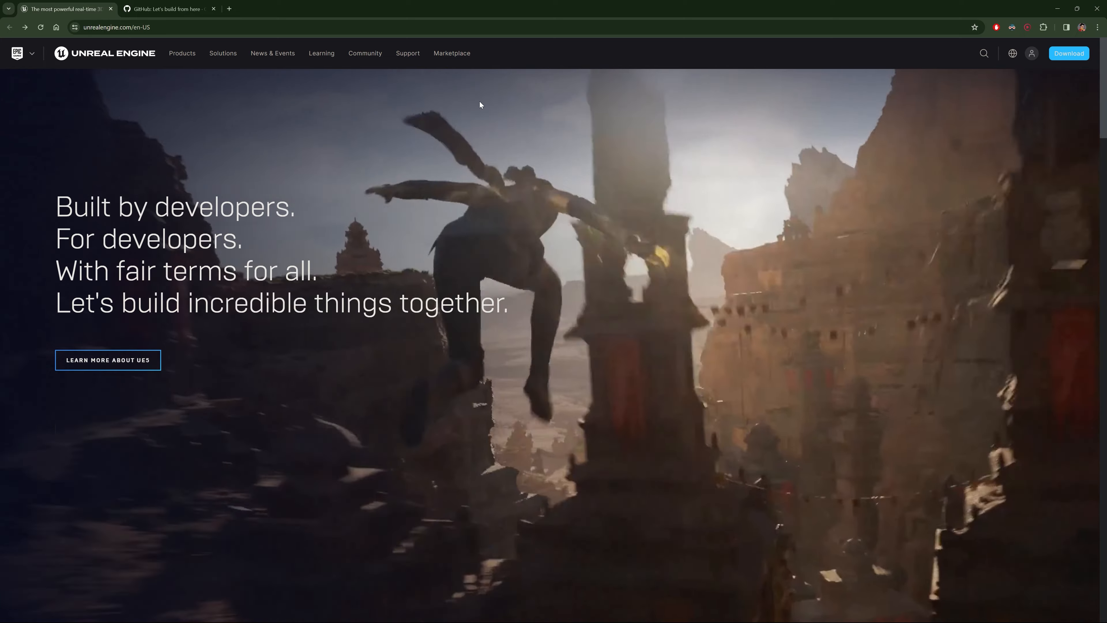
{"action": "left_click", "coordinate": [1032, 53]}
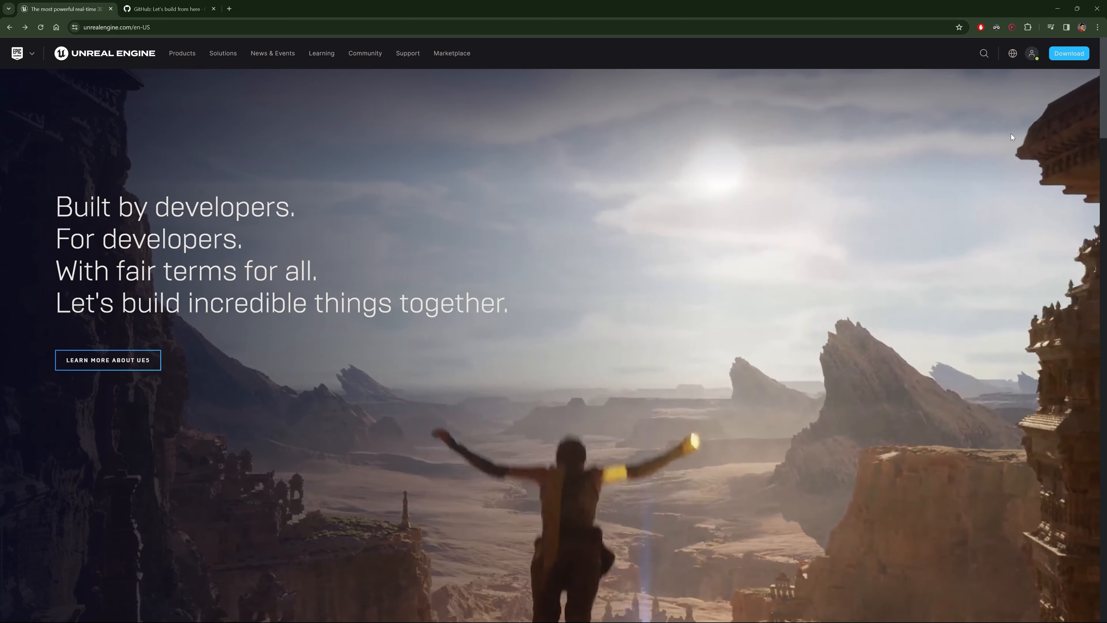
{"action": "left_click", "coordinate": [1032, 53]}
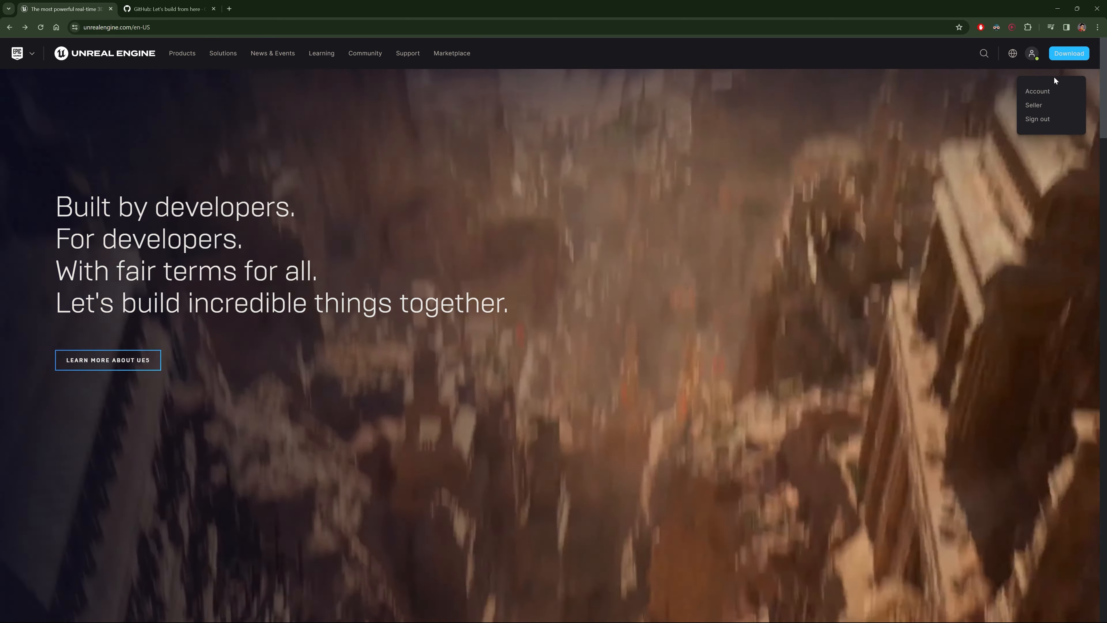
{"action": "left_click", "coordinate": [1037, 92]}
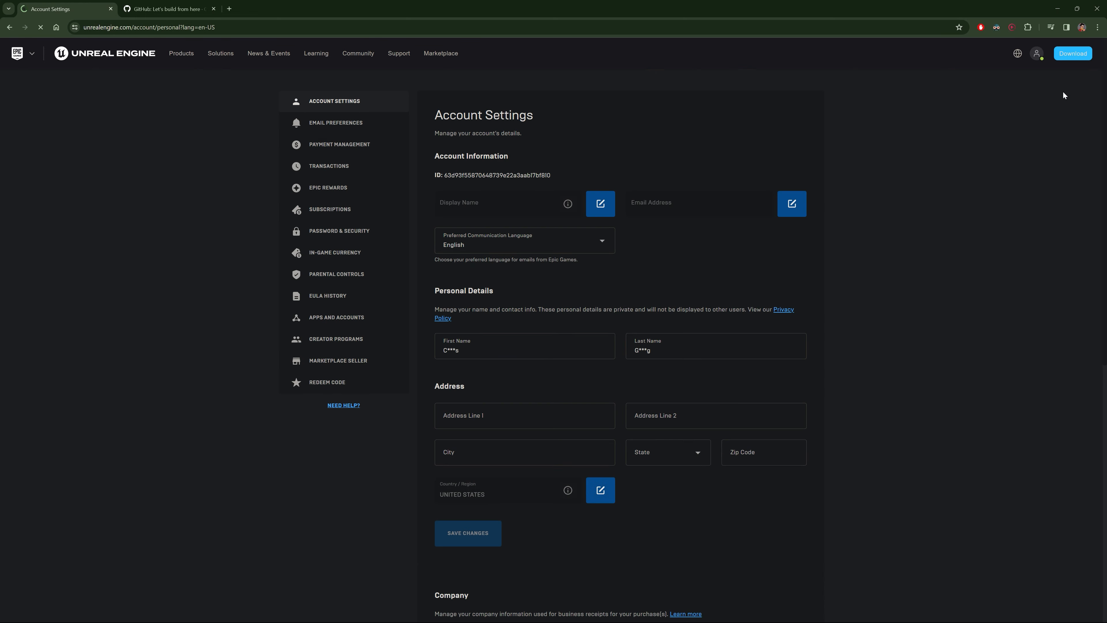
{"action": "left_click", "coordinate": [337, 317]}
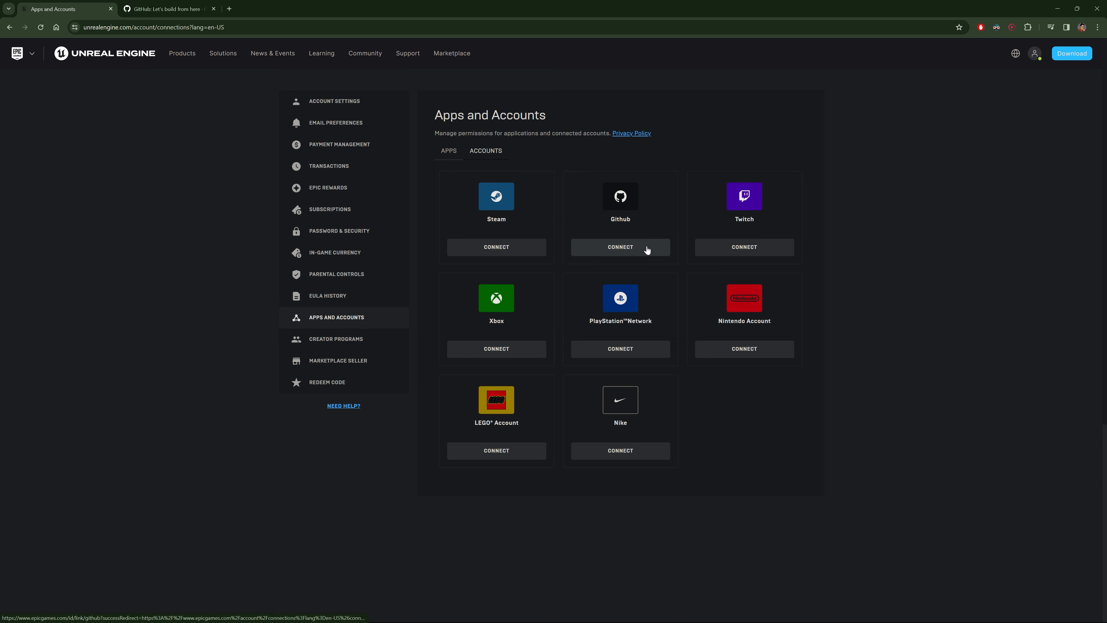
Step: Connect GitHub under Apps and Accounts, sign in to GitHub and authorize EpicGames
{"action": "left_click", "coordinate": [620, 248]}
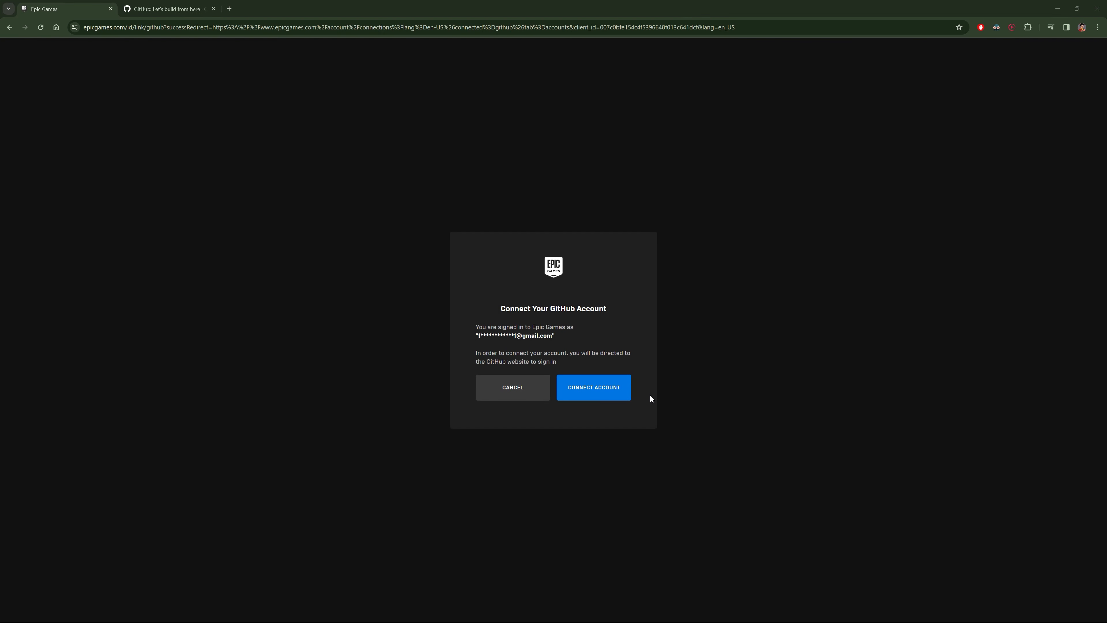
{"action": "left_click", "coordinate": [594, 387]}
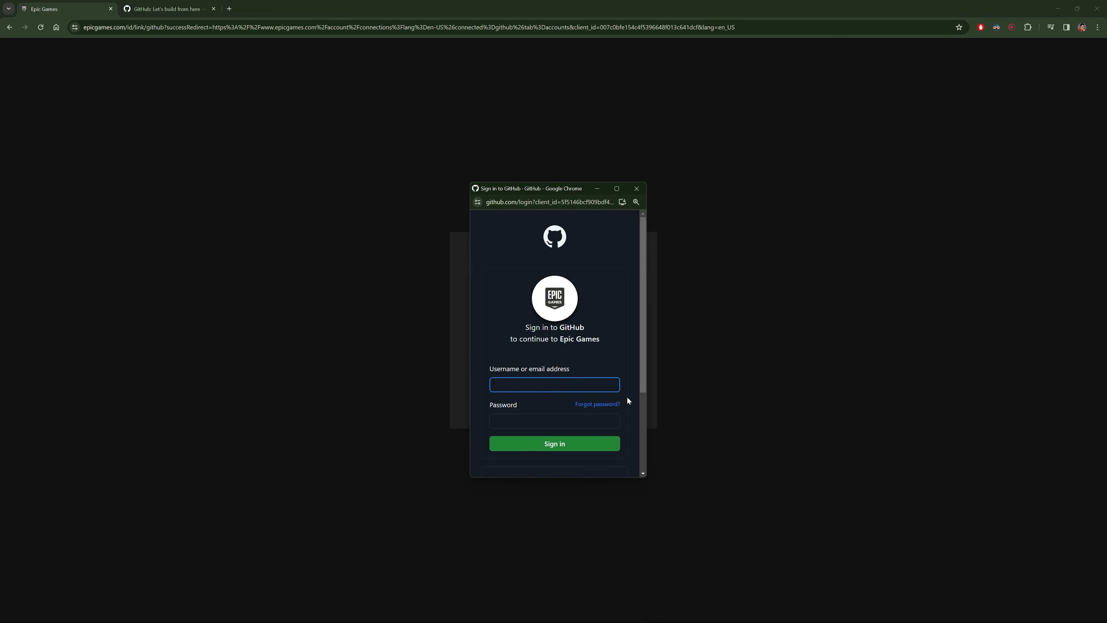
{"action": "left_click", "coordinate": [554, 444]}
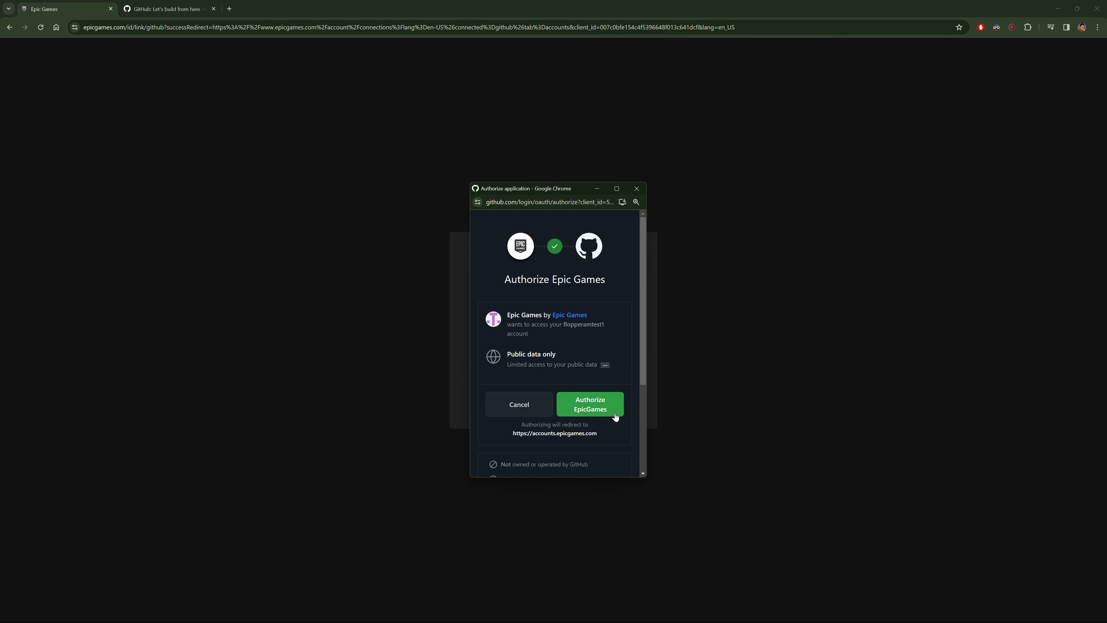
{"action": "left_click", "coordinate": [590, 404]}
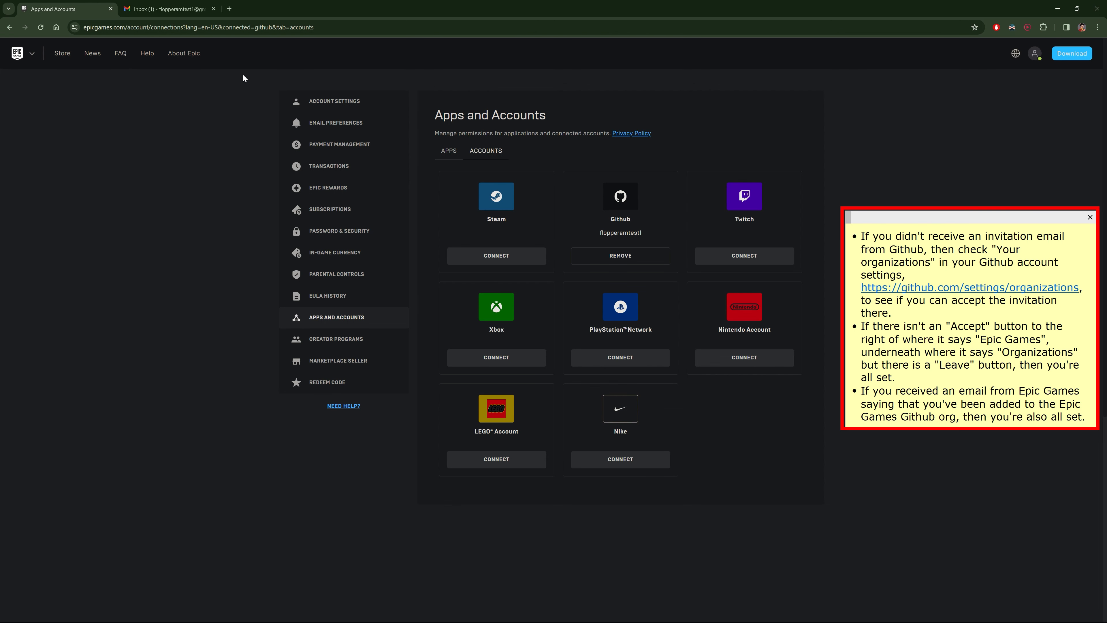
{"action": "left_click", "coordinate": [166, 9]}
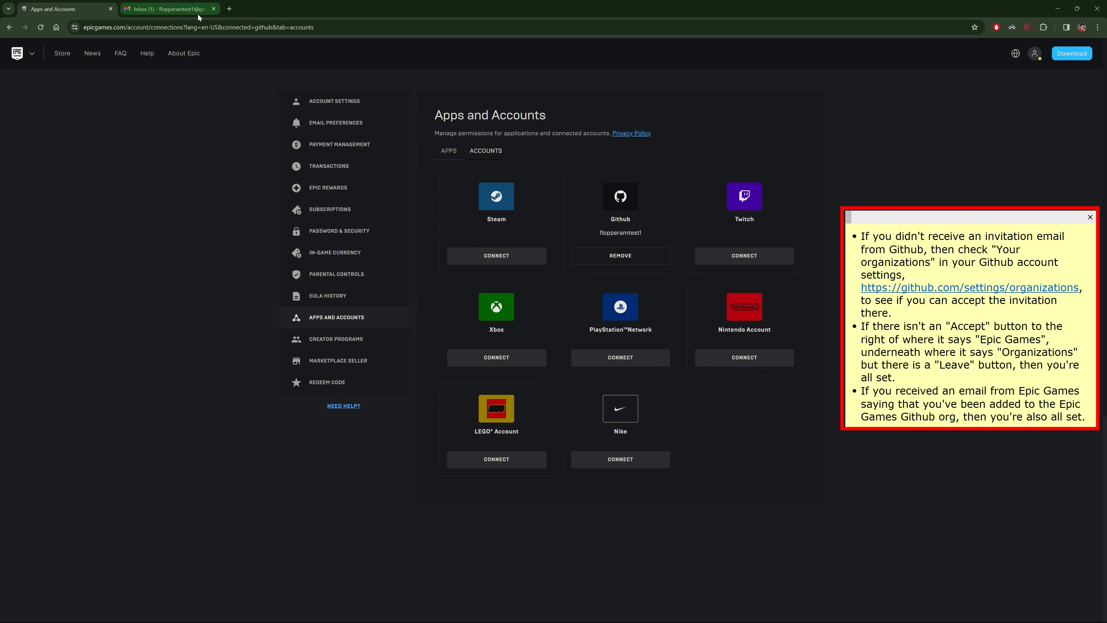
{"action": "left_click", "coordinate": [167, 8]}
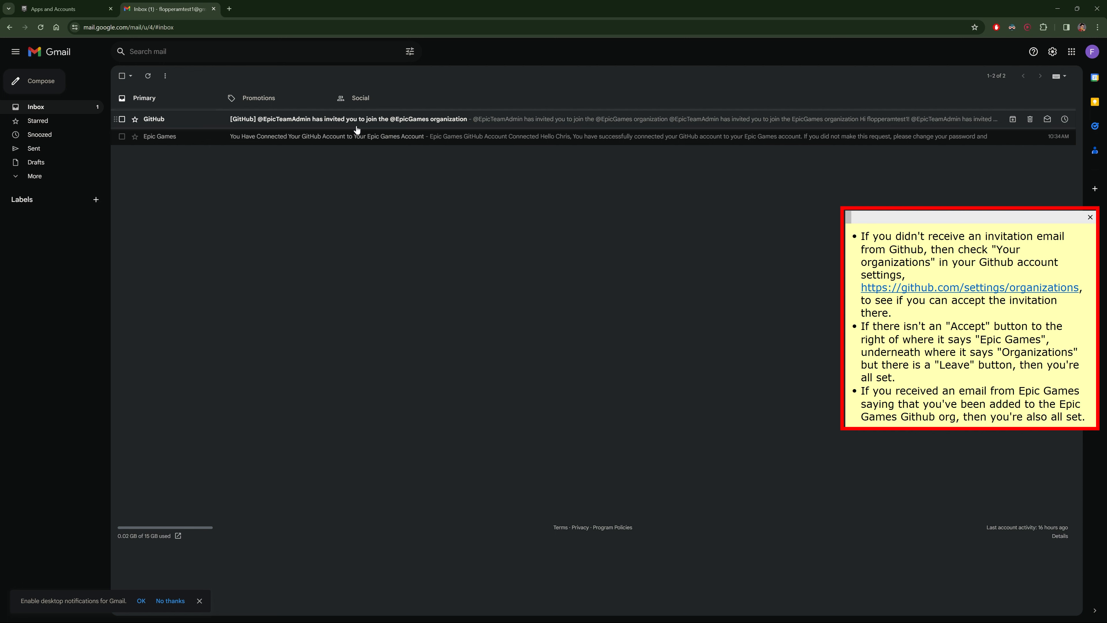
{"action": "left_click", "coordinate": [359, 119]}
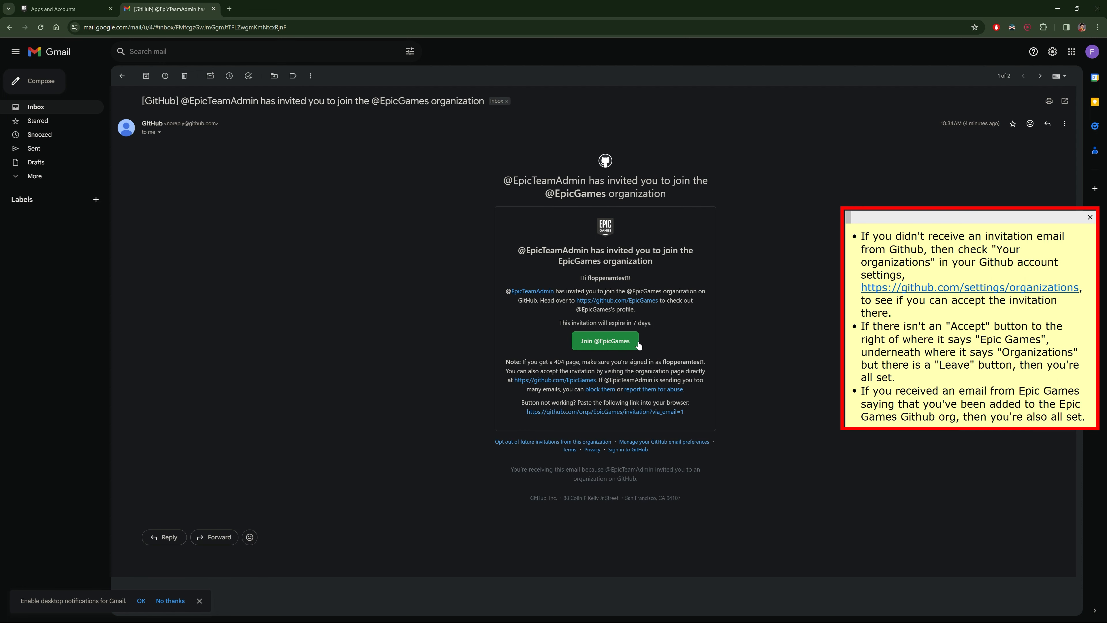
{"action": "left_click", "coordinate": [604, 341]}
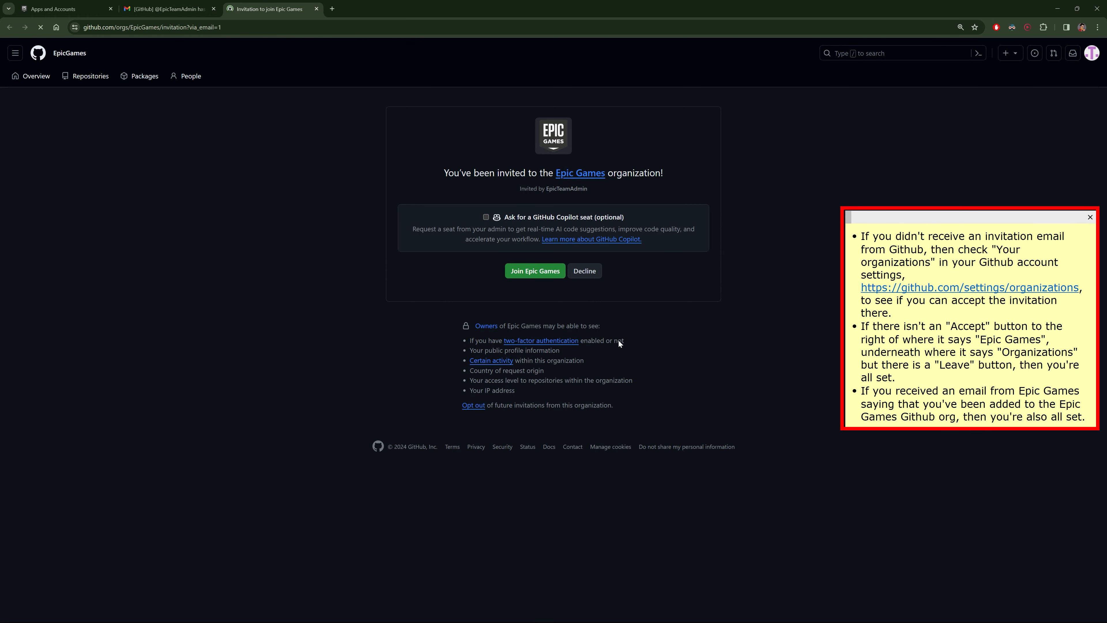
Step: Accept the EpicGames organization invitation and open its UnrealEngine repository
{"action": "left_click", "coordinate": [535, 271]}
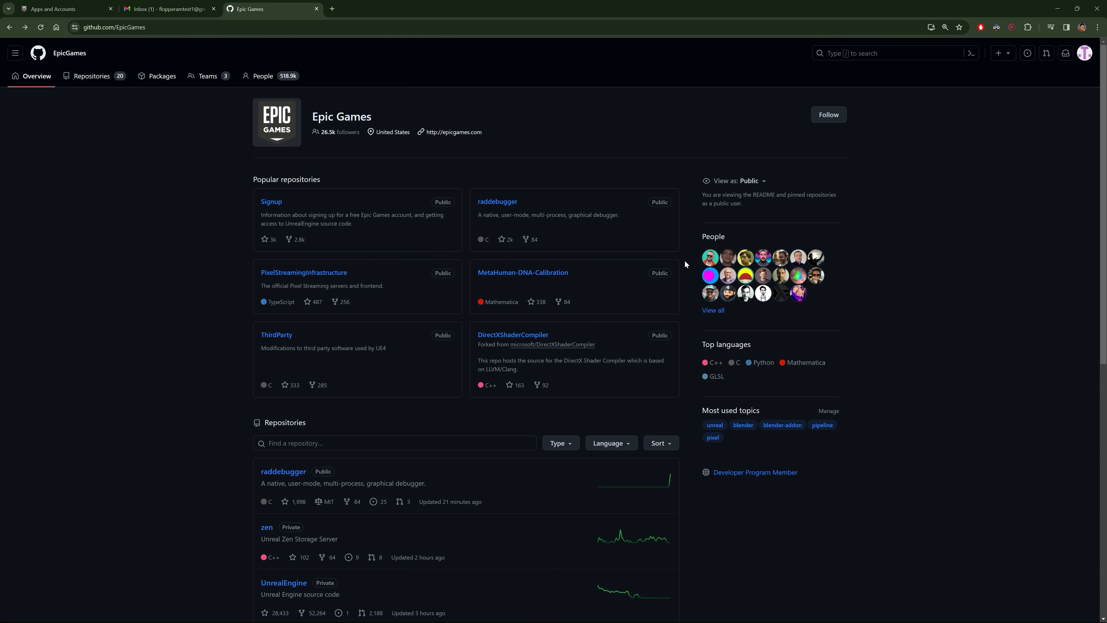
{"action": "scroll", "scroll_direction": "down", "scroll_amount": 3}
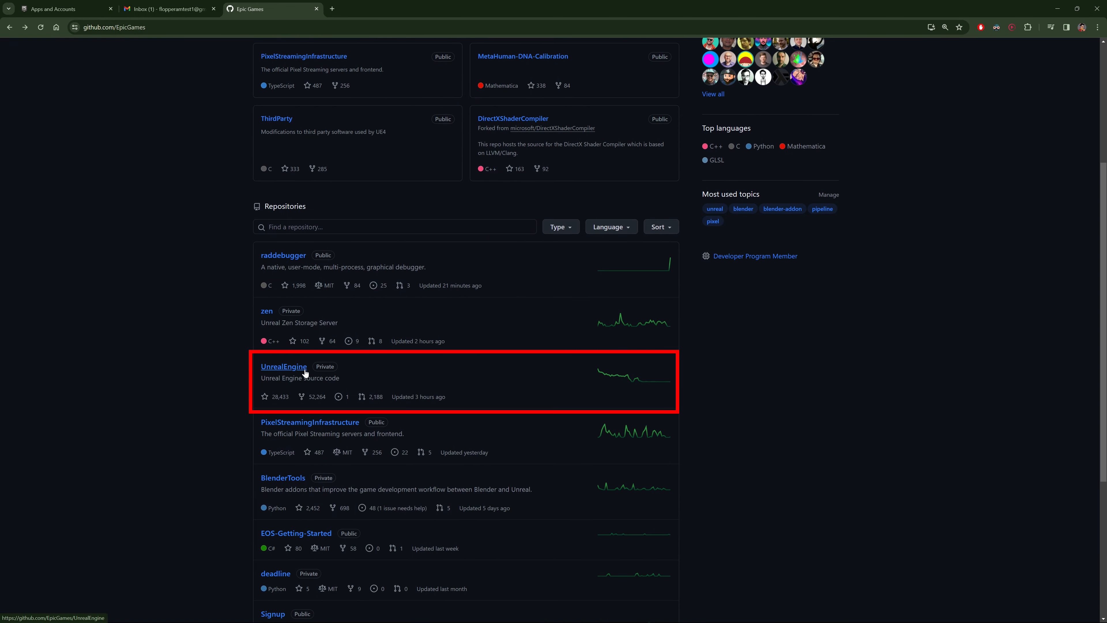
{"action": "left_click", "coordinate": [283, 366]}
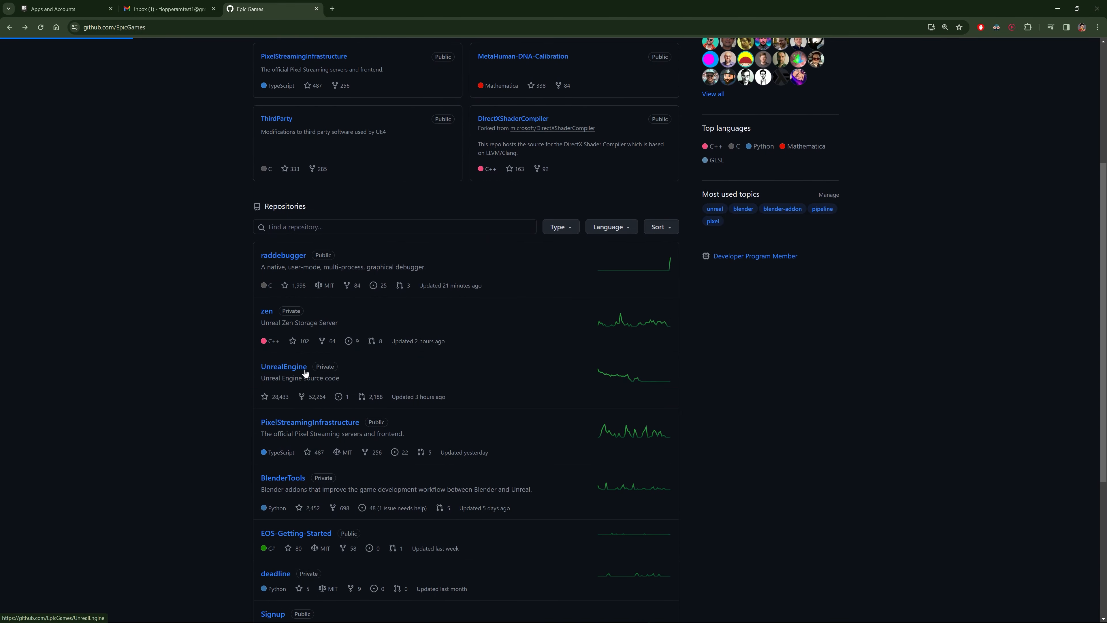
{"action": "left_click", "coordinate": [284, 367]}
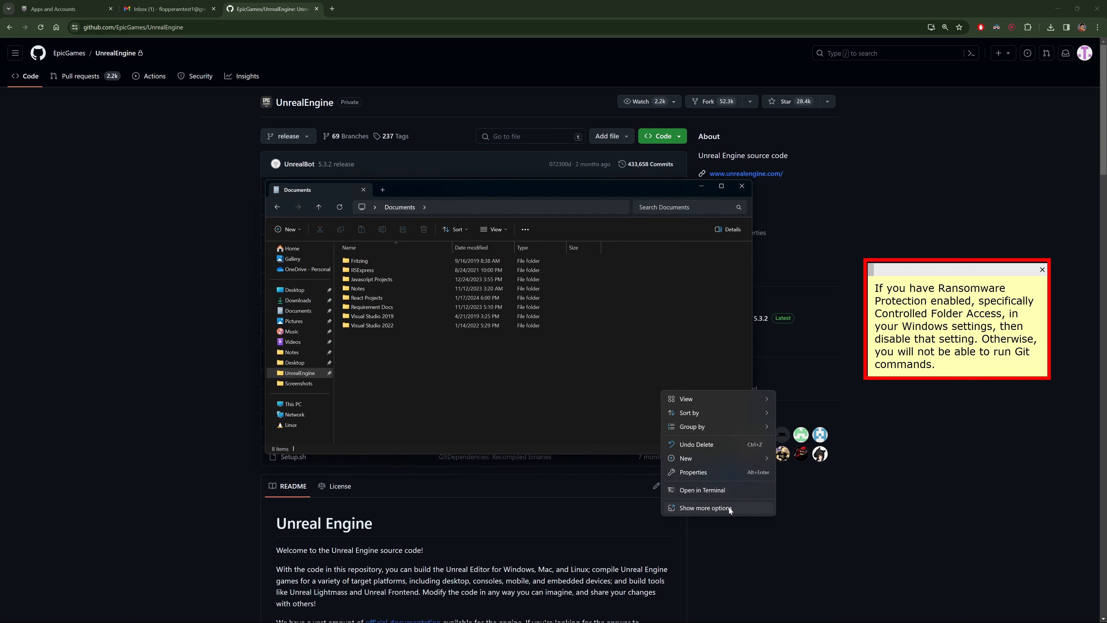
Step: Launch Git Bash from the Documents folder's extended context menu and maximize the terminal
{"action": "left_click", "coordinate": [704, 507]}
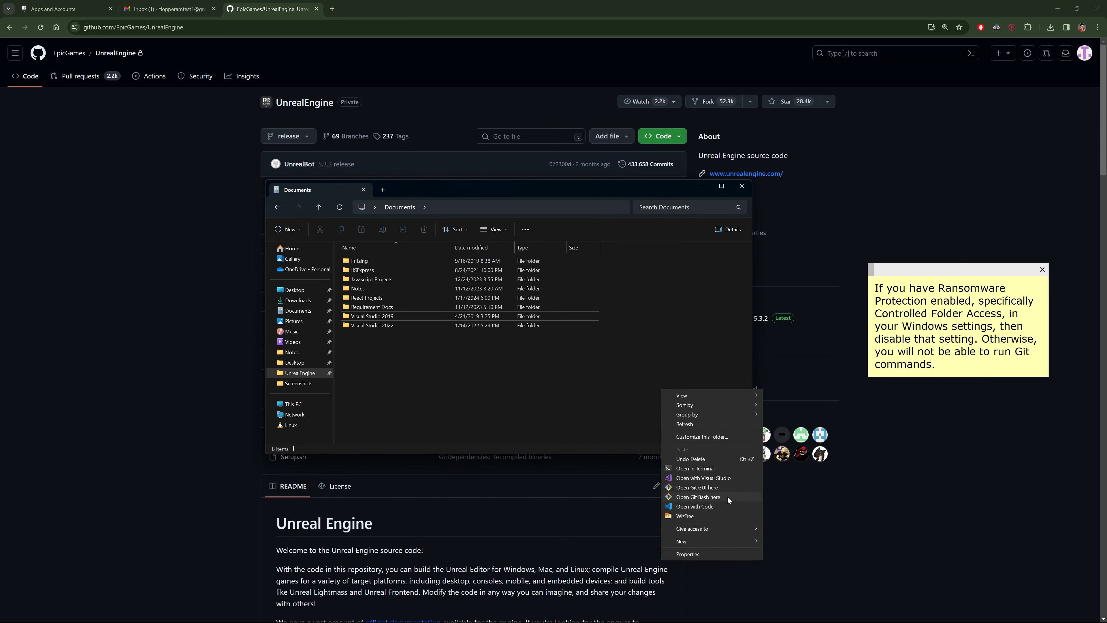
{"action": "left_click", "coordinate": [698, 498]}
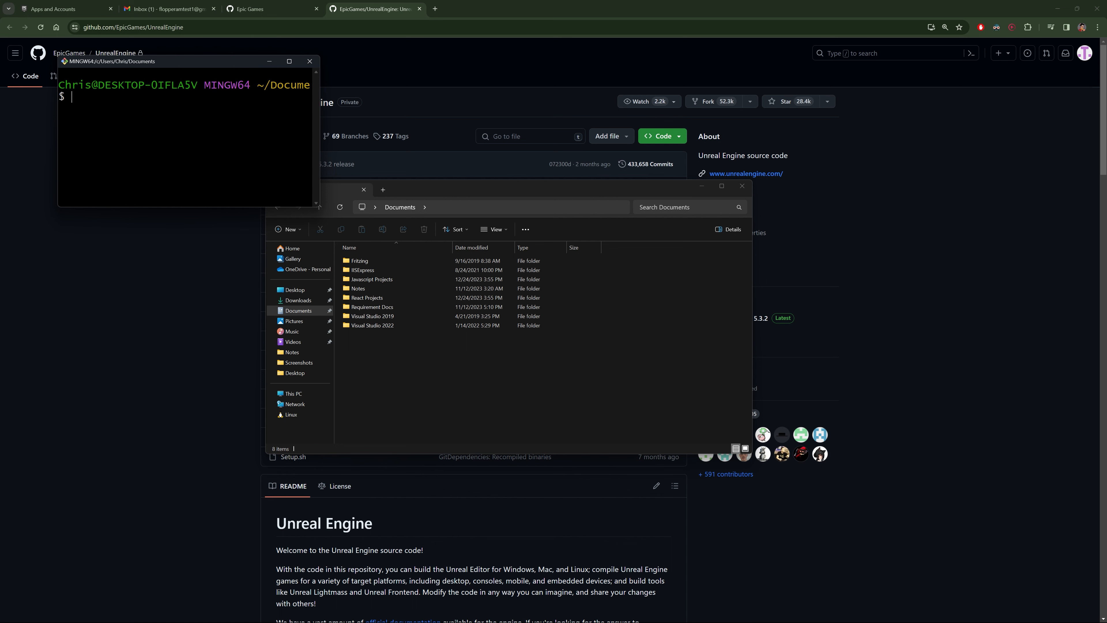
{"action": "left_click", "coordinate": [289, 61]}
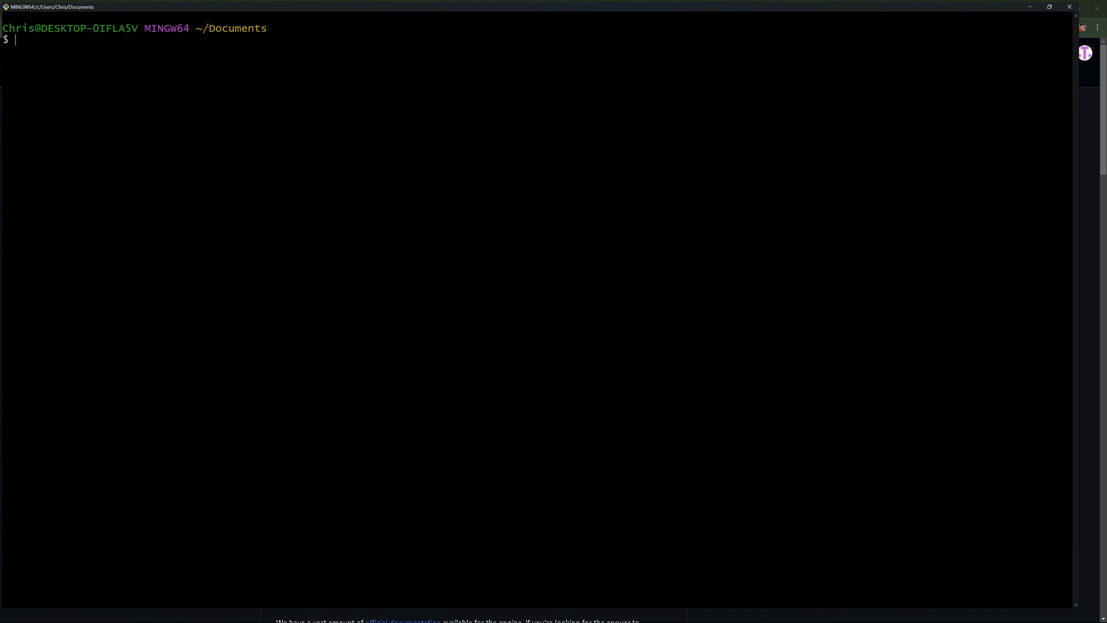
{"action": "type", "text": "git clone https://github.com/EpicGames/UnrealEngine.git"}
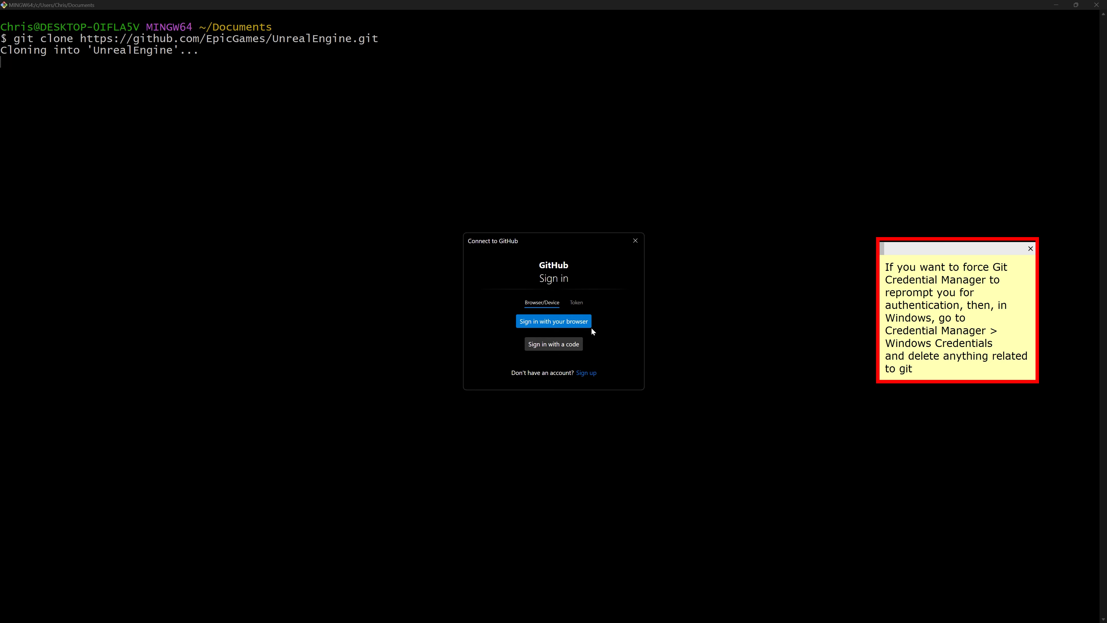
{"action": "left_click", "coordinate": [554, 321]}
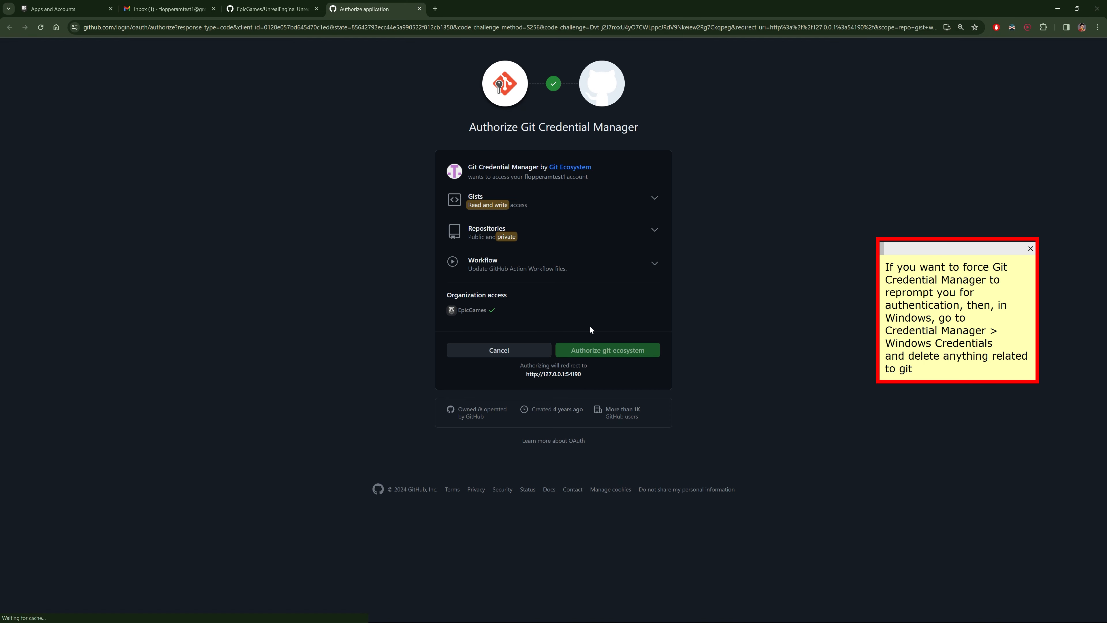
{"action": "mouse_move", "coordinate": [645, 353]}
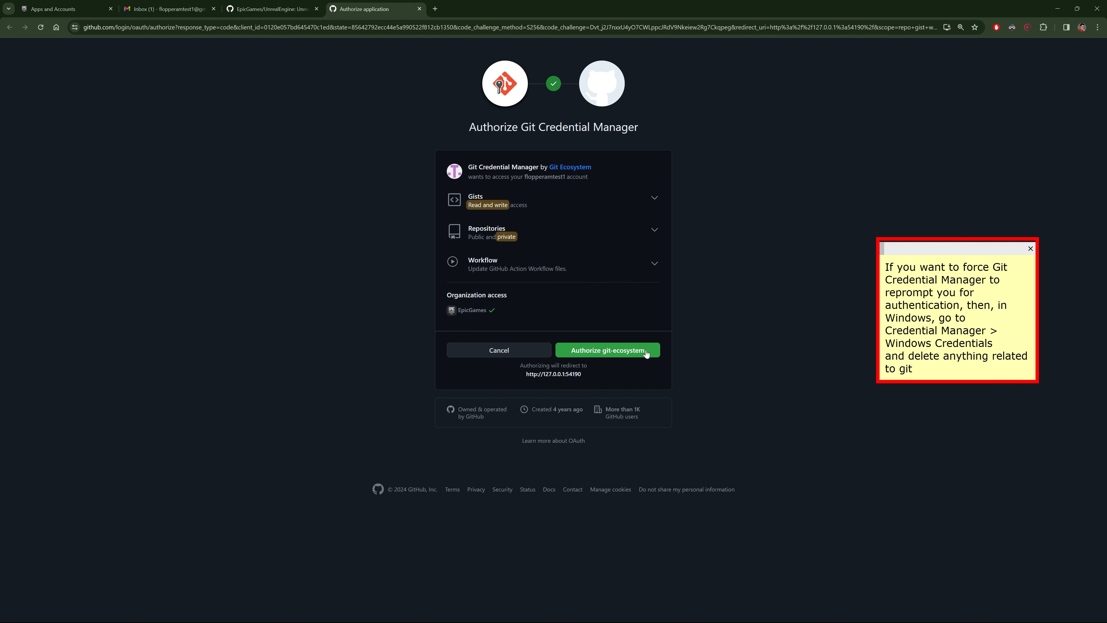
{"action": "left_click", "coordinate": [607, 349]}
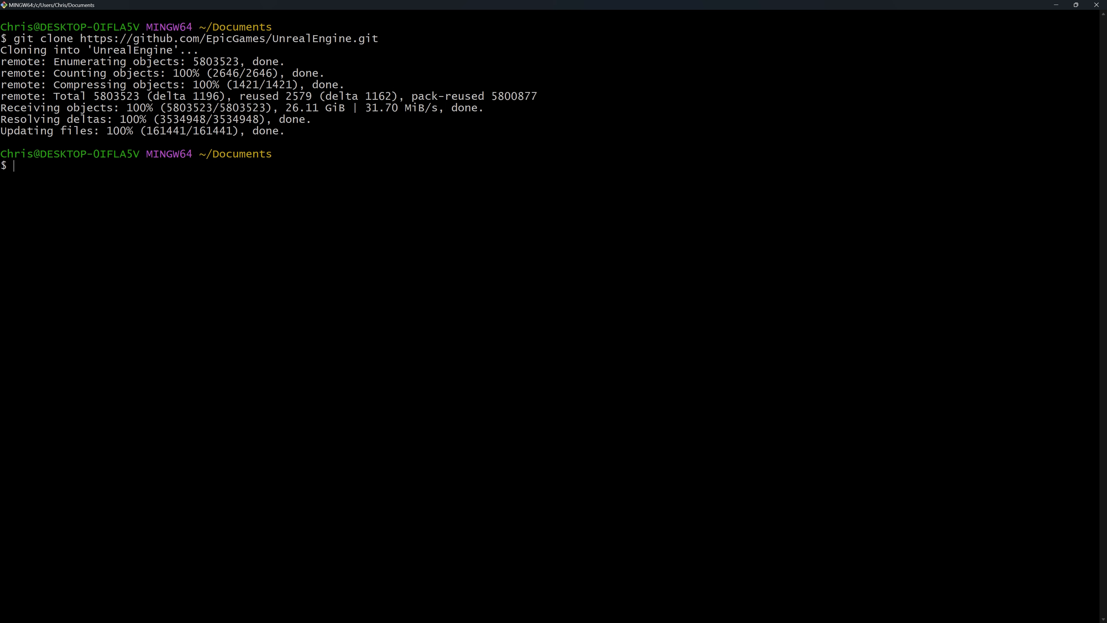
Step: Enter the UnrealEngine folder with cd and list all branches with git branch -a
{"action": "type", "text": "cd UnrealEngine"}
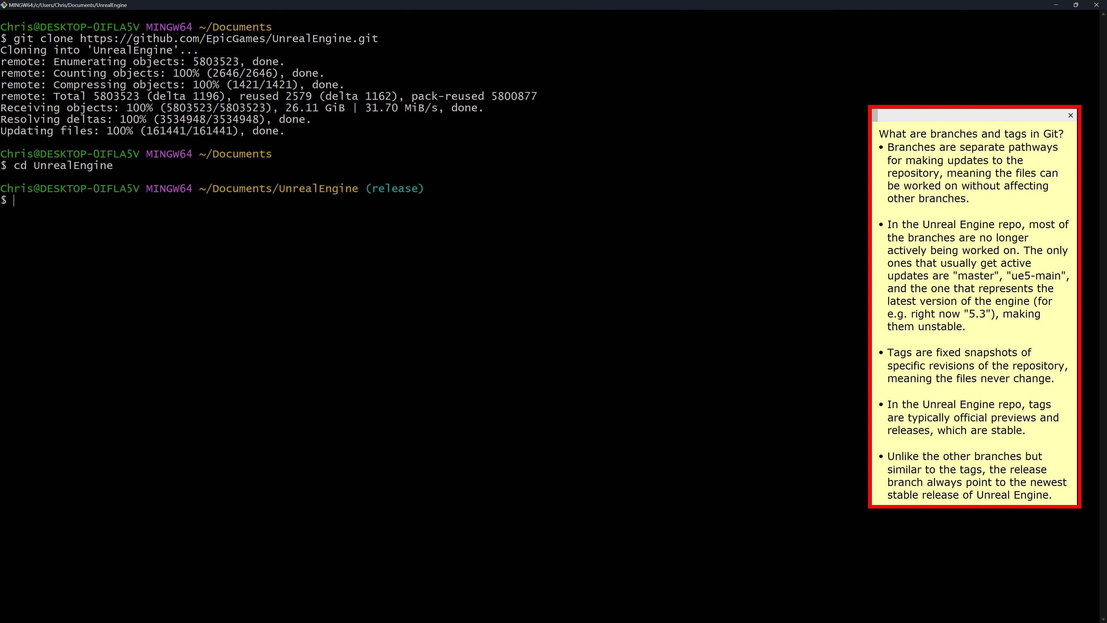
{"action": "double_click", "coordinate": [395, 189]}
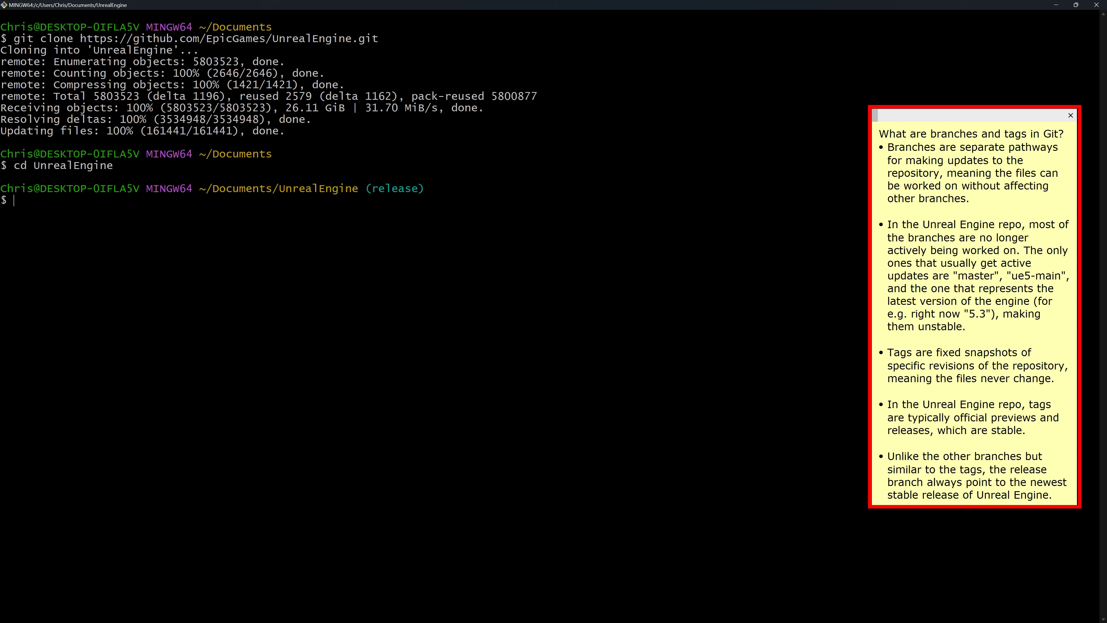
{"action": "type", "text": "git branch -a"}
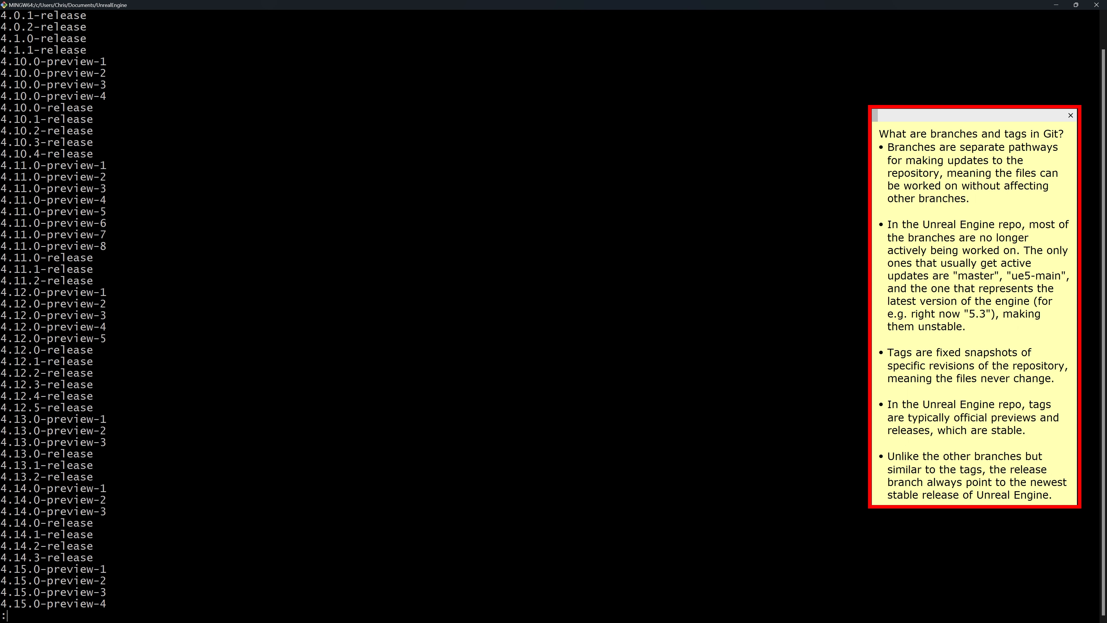
Step: Page through the branch listing, clear the terminal, and type git checkout 5.2.1-release
{"action": "scroll", "scroll_direction": "down", "scroll_amount": 3}
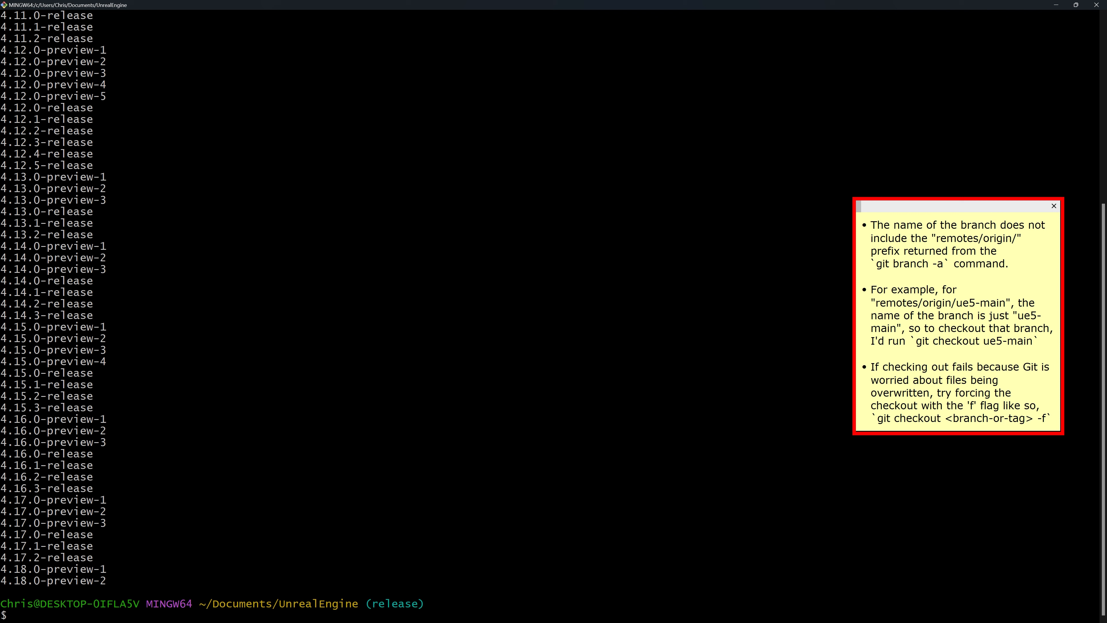
{"action": "type", "text": "clear"}
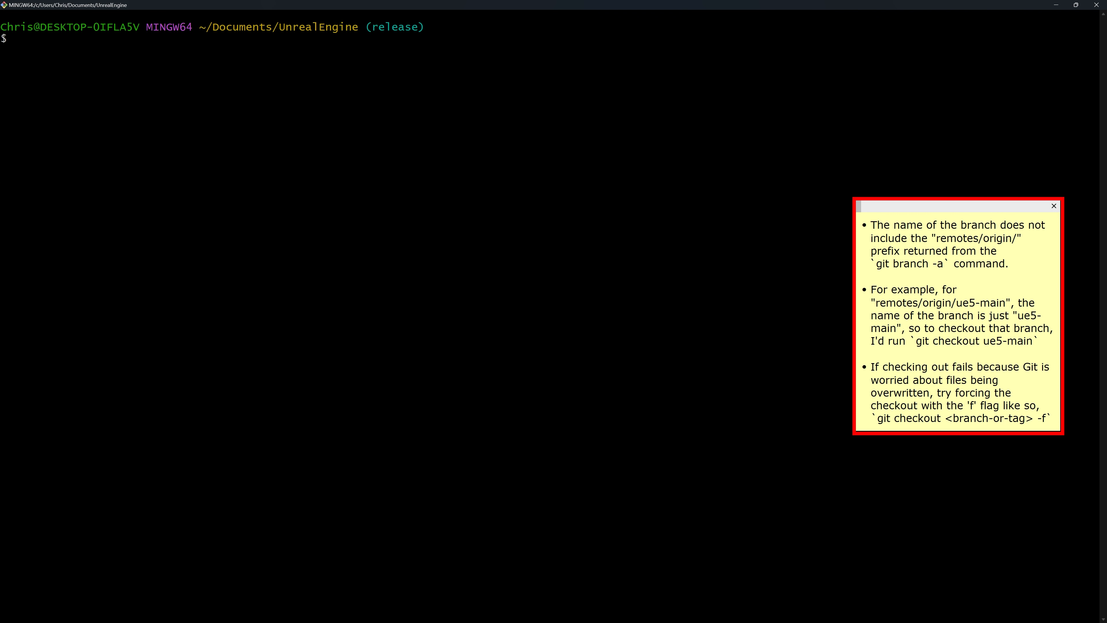
{"action": "type", "text": "git checkout 5.2.1-release"}
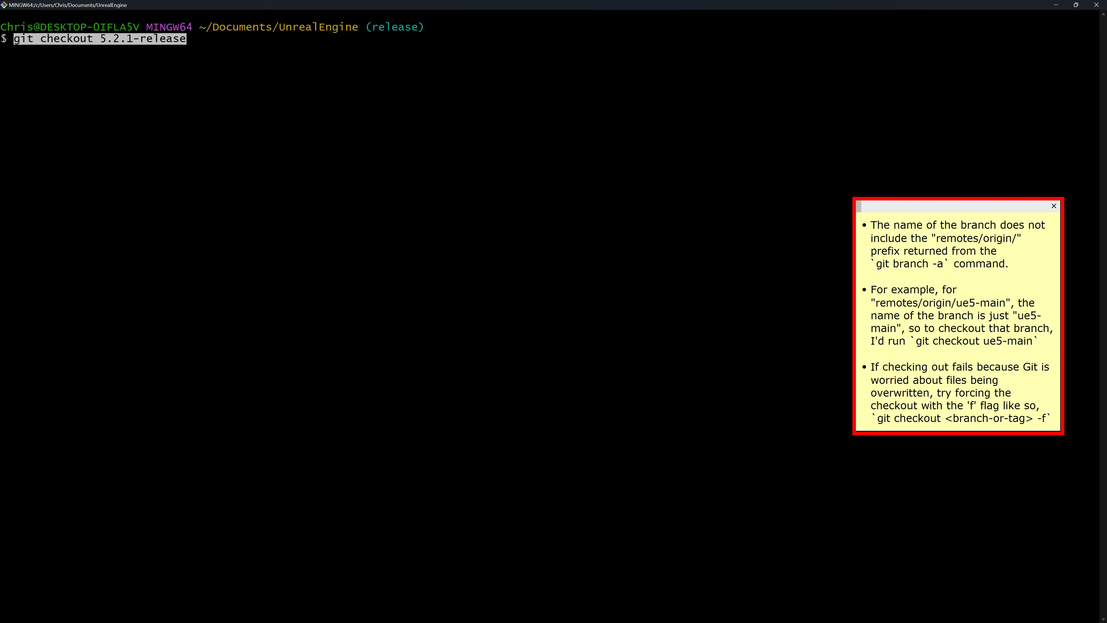
{"action": "key", "text": "ctrl+c"}
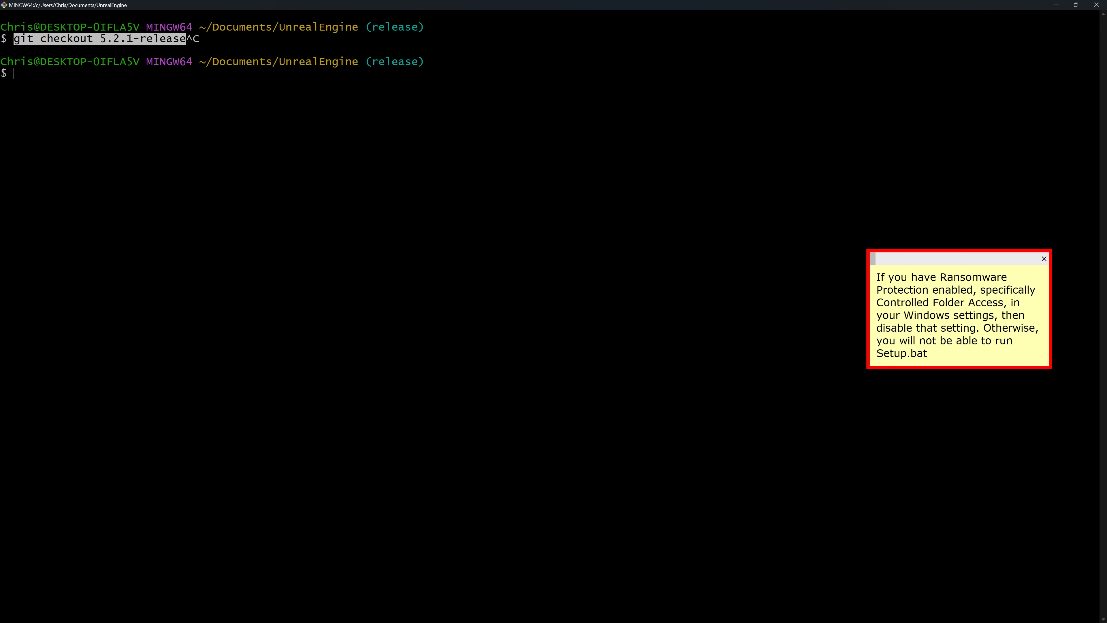
Step: Run ./Setup.bat and then ./GenerateProjectFiles.bat to produce the UE5 solution
{"action": "type", "text": "./Setup.bat"}
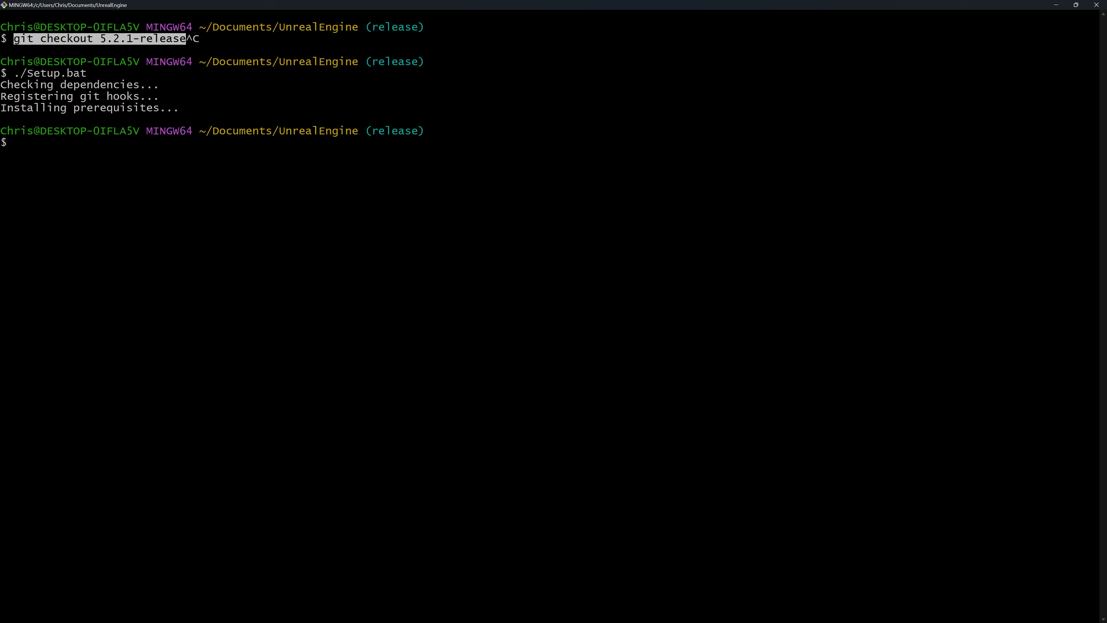
{"action": "type", "text": "./GenerateProjectFiles.bat"}
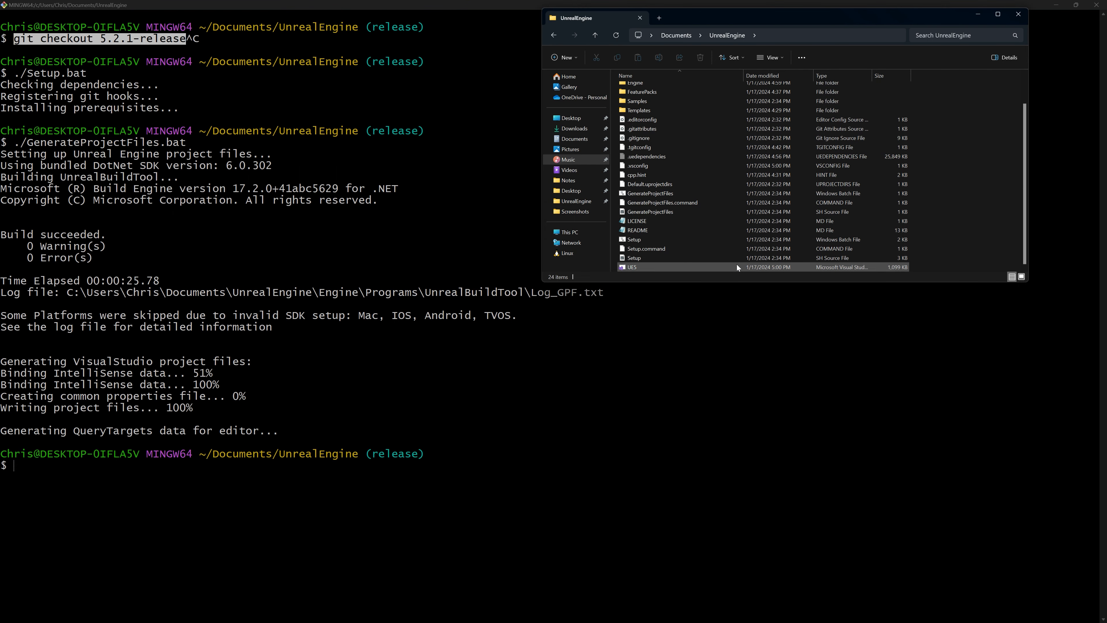
{"action": "mouse_move", "coordinate": [735, 268]}
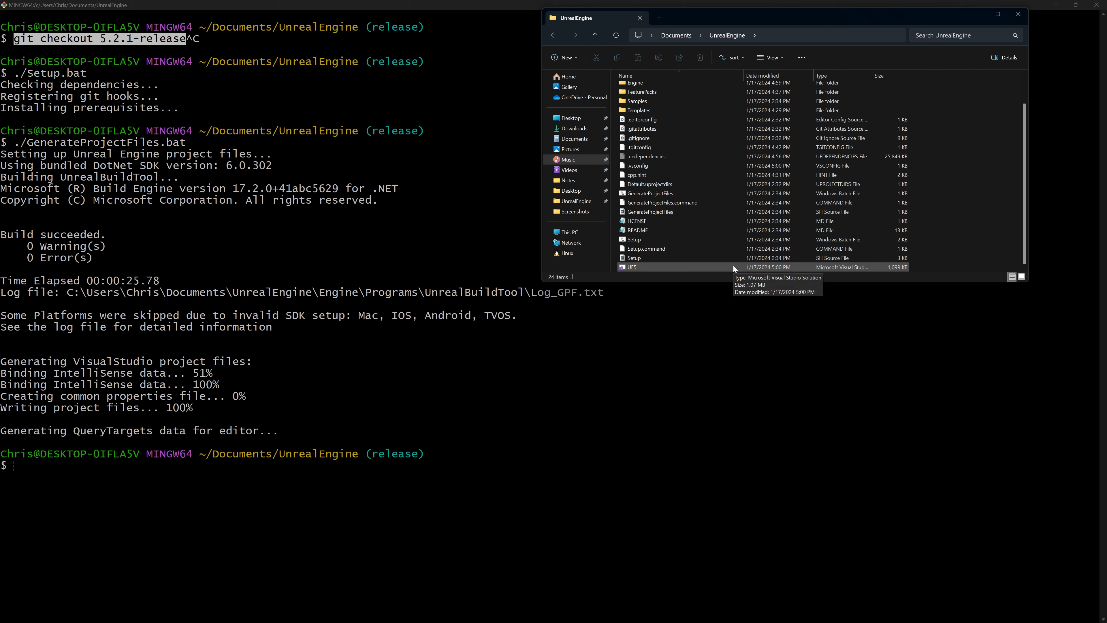
Step: Launch UE5.sln, choosing Microsoft Visual Studio Version Selector as the permanent .sln handler
{"action": "double_click", "coordinate": [629, 267]}
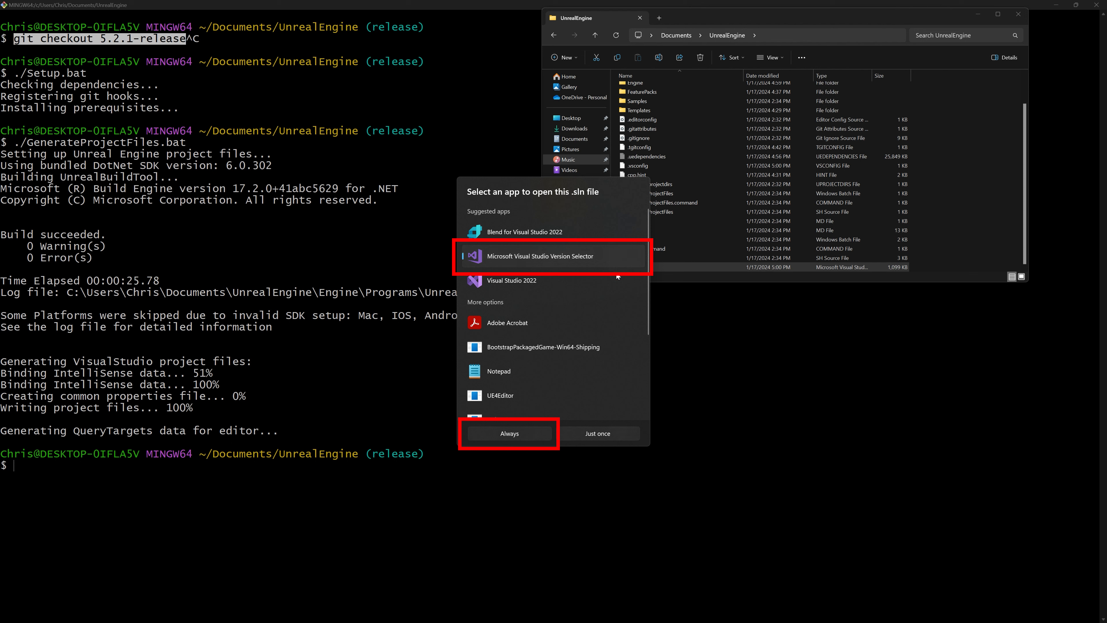
{"action": "left_click", "coordinate": [509, 433]}
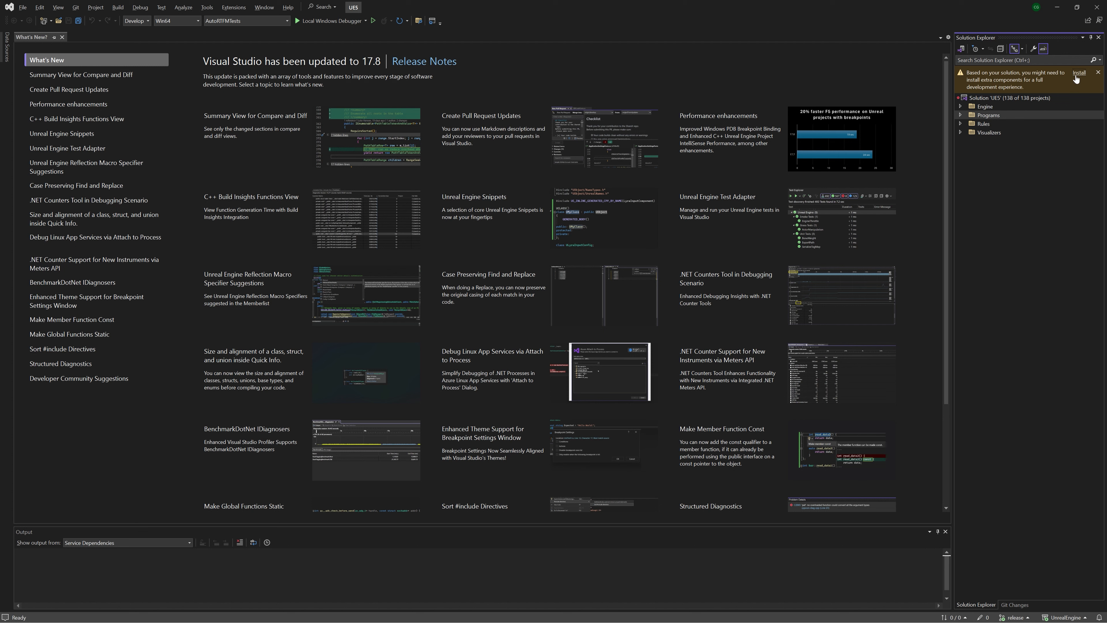
Step: Accept the Solution Explorer banner's offer to install the recommended extra components
{"action": "left_click", "coordinate": [1080, 73]}
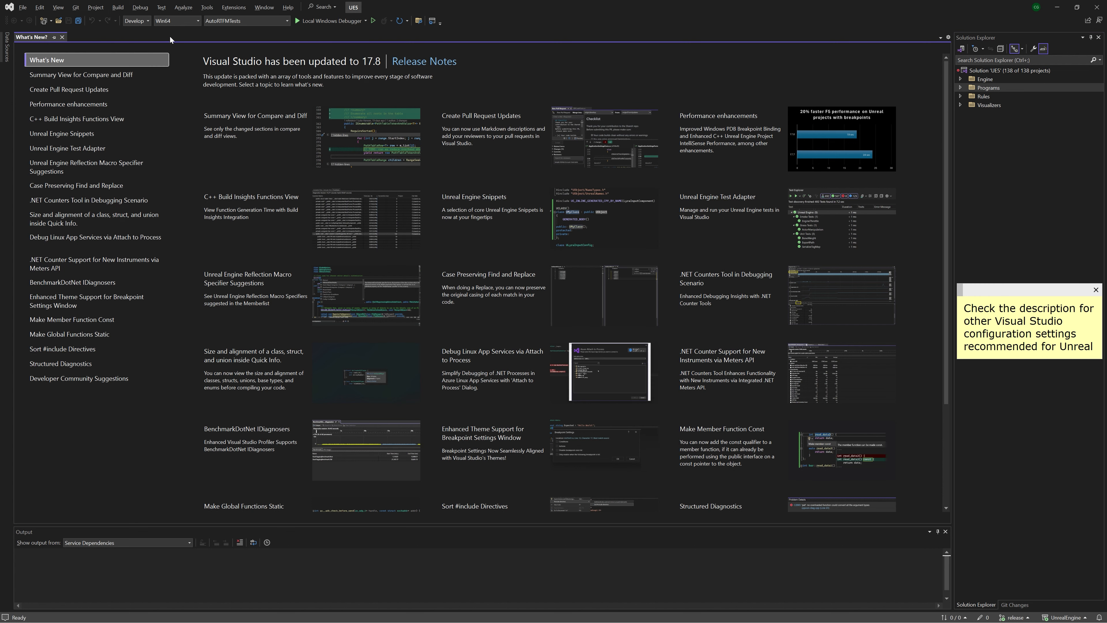
{"action": "mouse_move", "coordinate": [148, 27]}
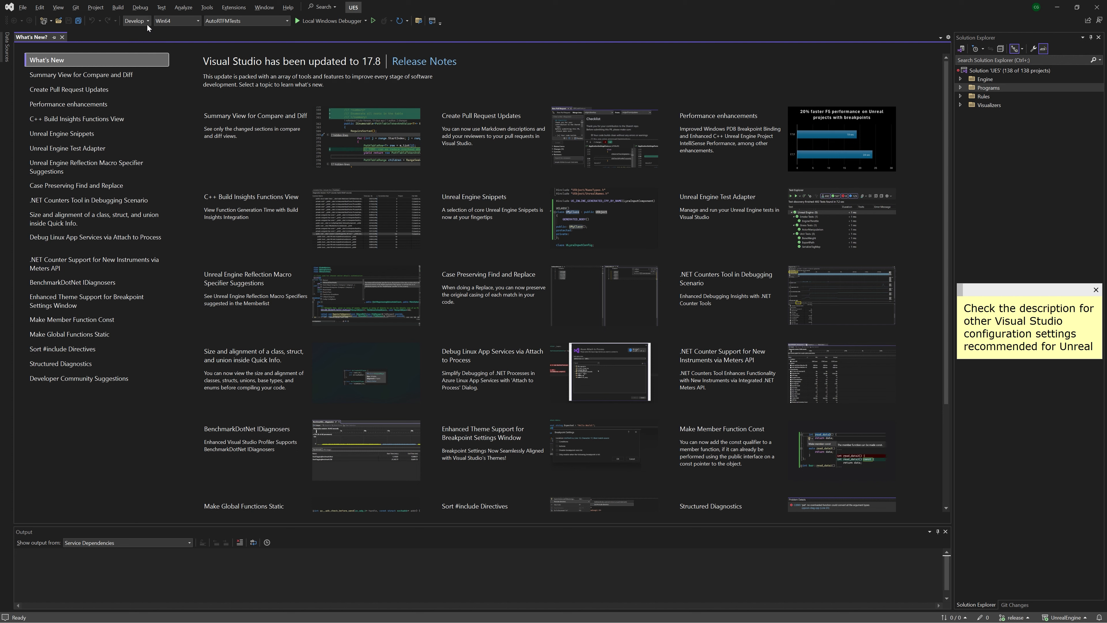
{"action": "mouse_move", "coordinate": [148, 28]}
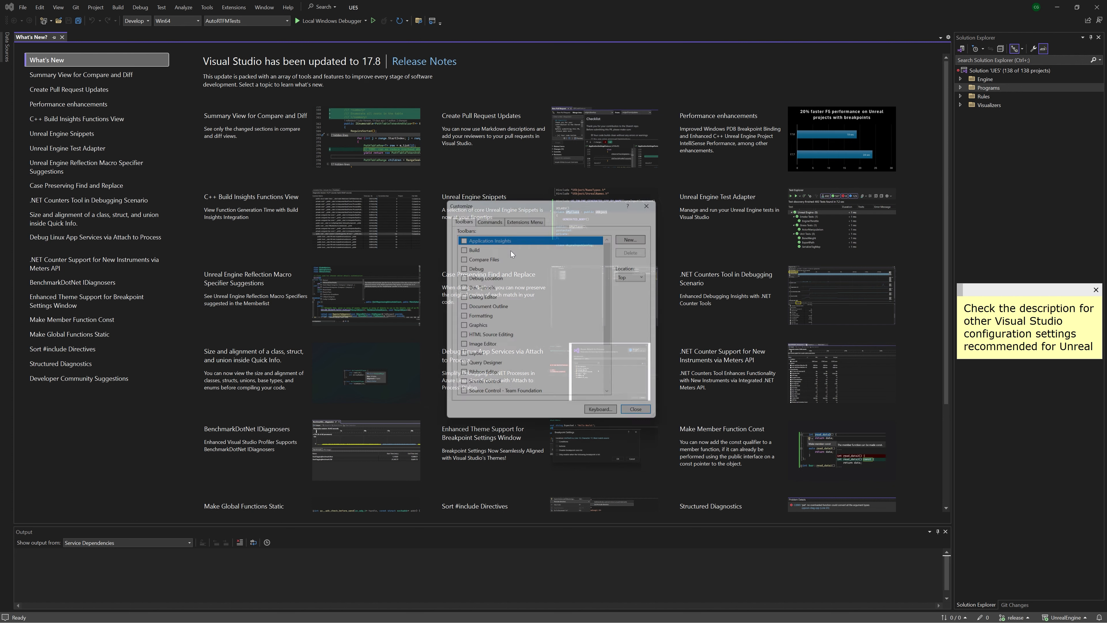
Step: Increase the Standard toolbar's Solution Configurations width so 'Development Editor' shows in full
{"action": "left_click", "coordinate": [487, 216]}
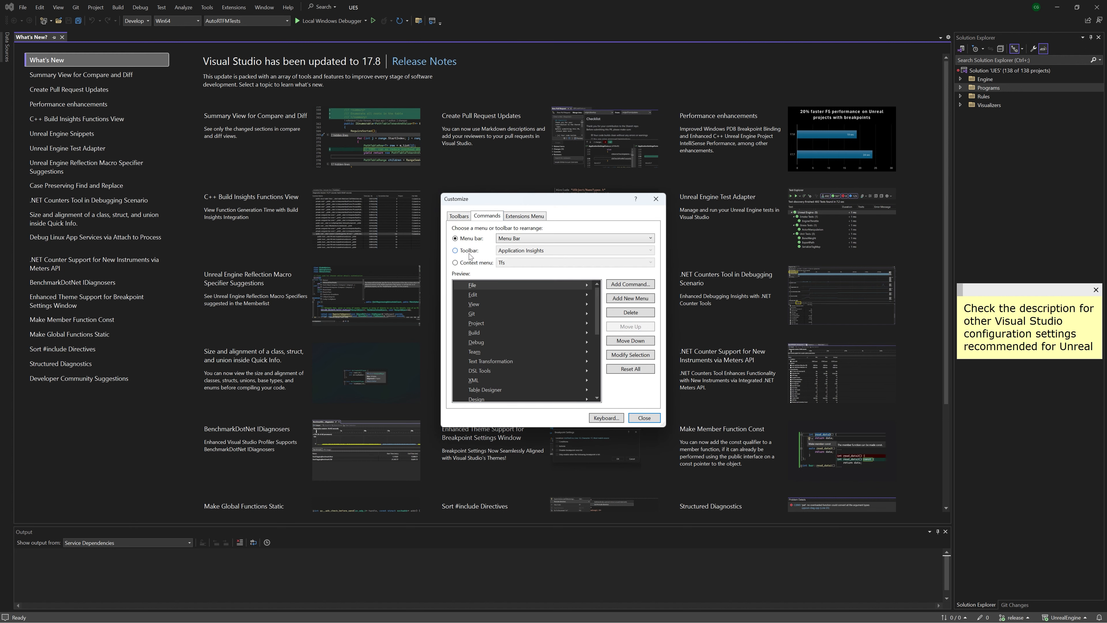
{"action": "left_click", "coordinate": [455, 251]}
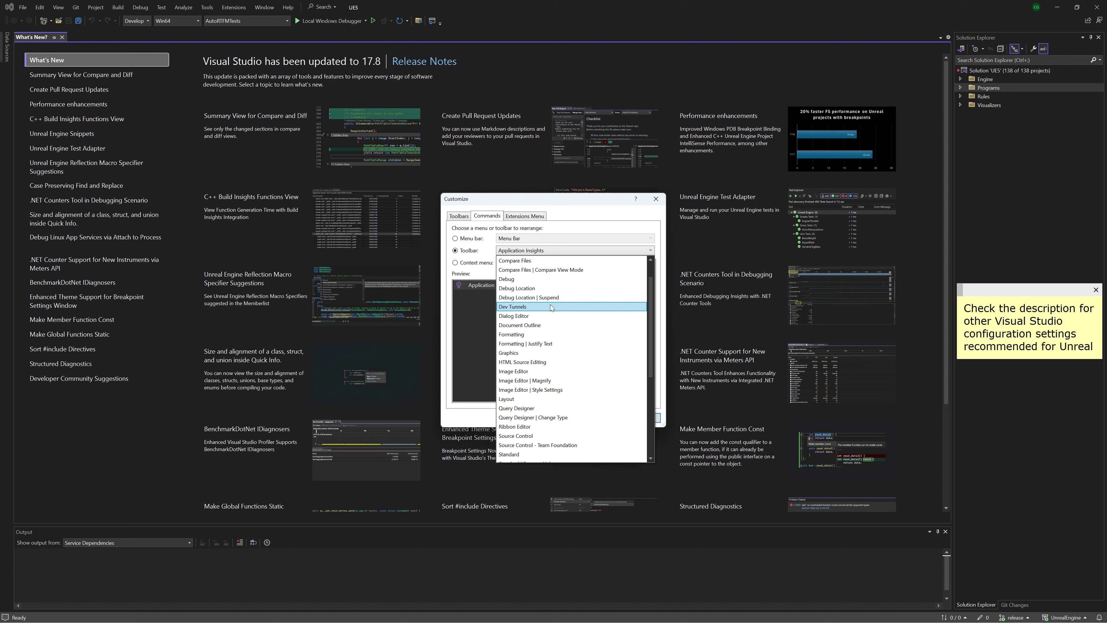
{"action": "left_click", "coordinate": [575, 249]}
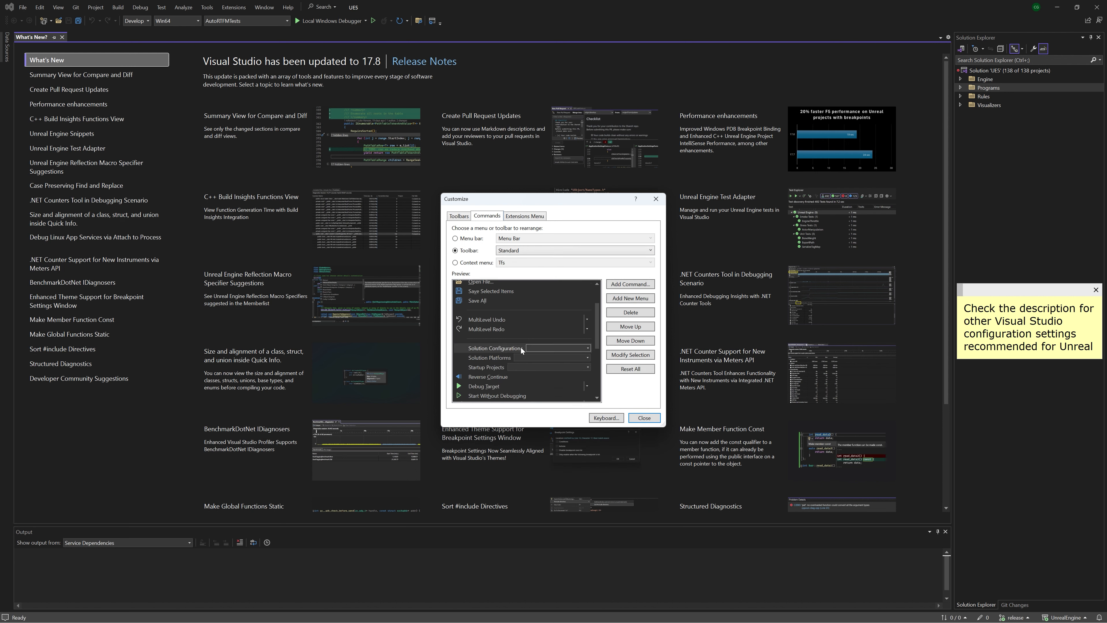
{"action": "left_click", "coordinate": [630, 355]}
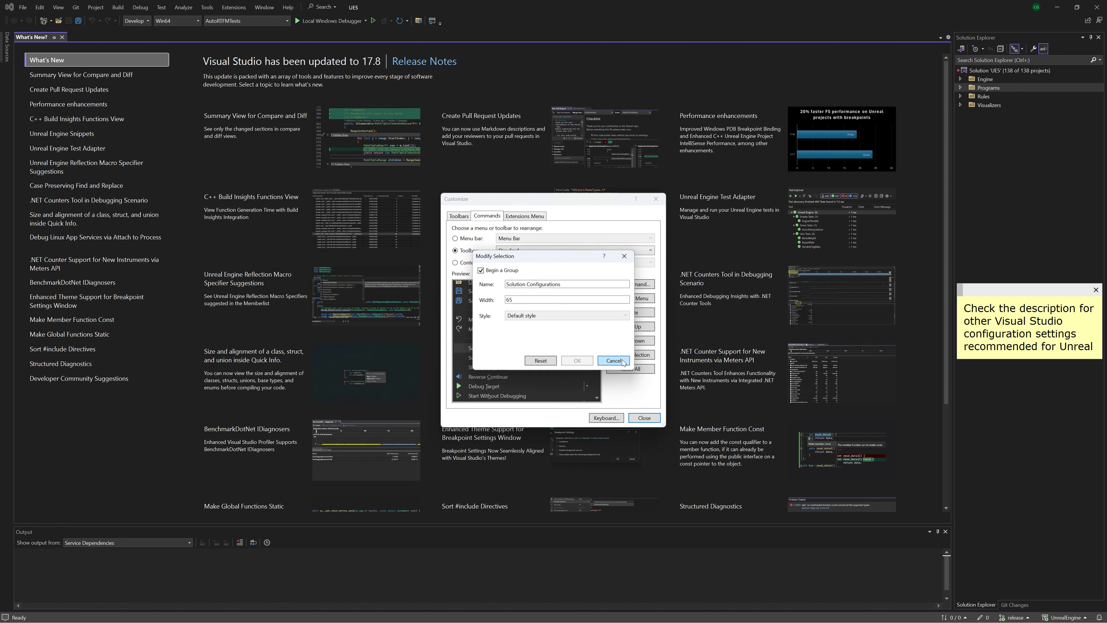
{"action": "left_click", "coordinate": [567, 299]}
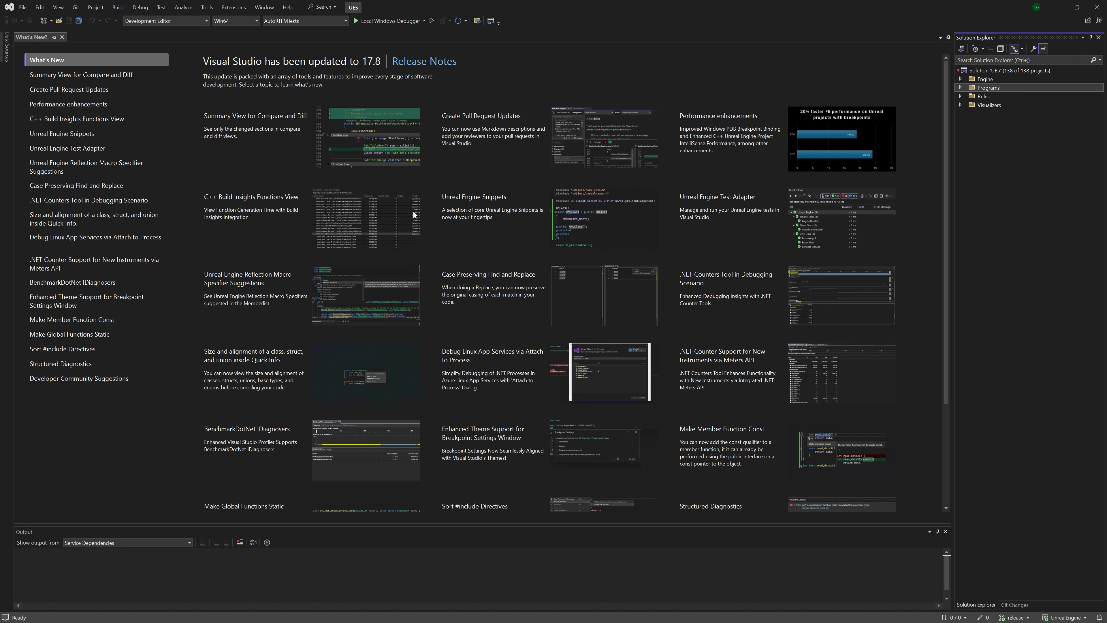
{"action": "mouse_move", "coordinate": [165, 21]}
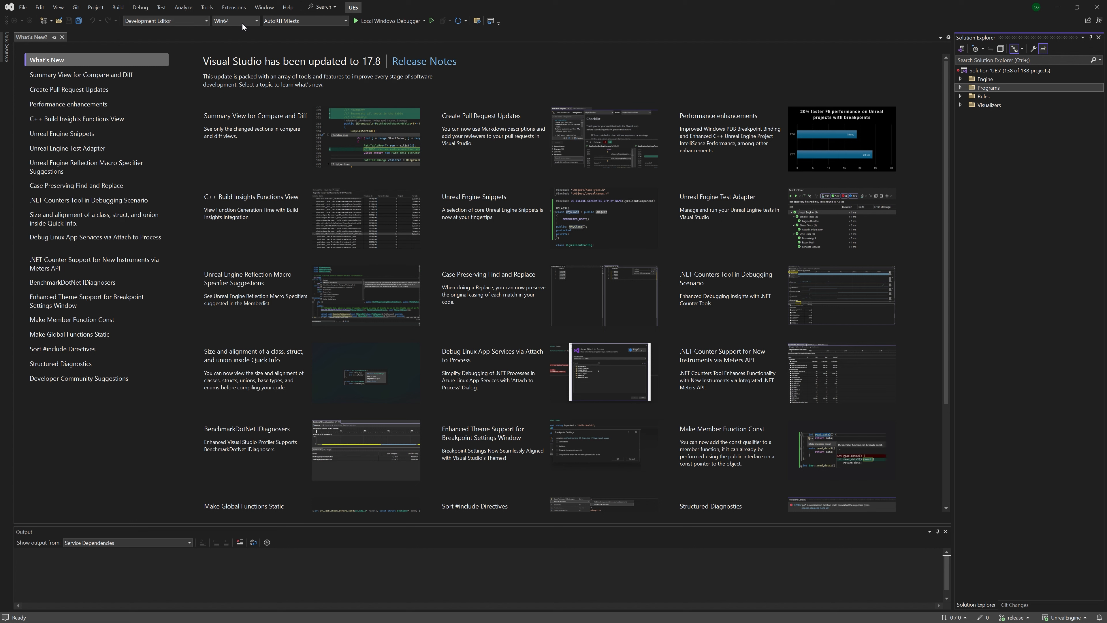
{"action": "mouse_move", "coordinate": [233, 21]}
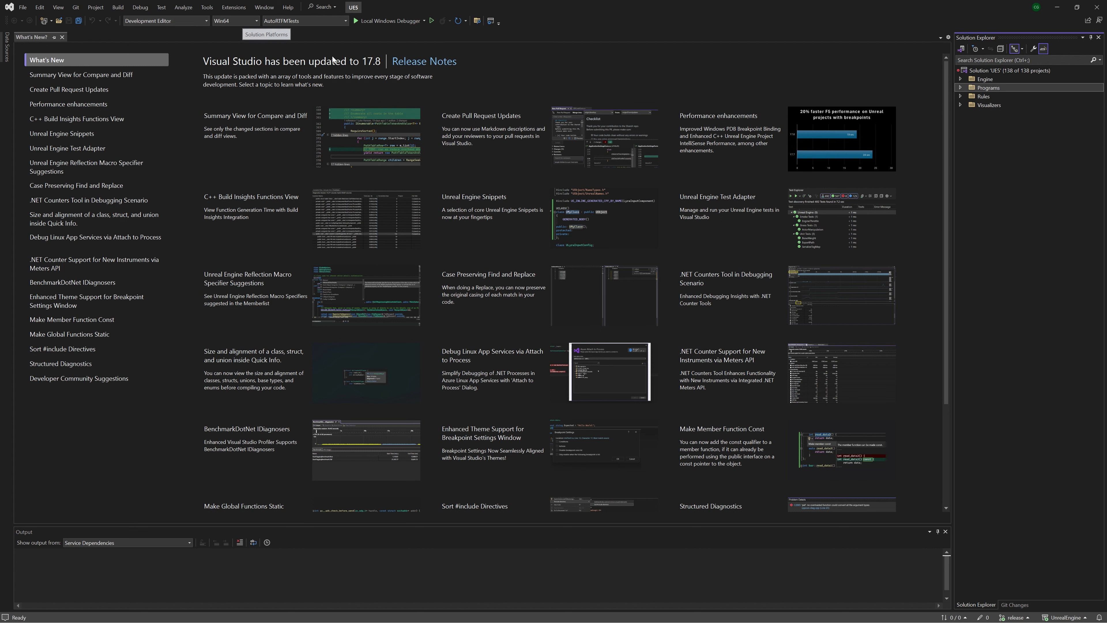
Step: Confirm Win64 platform and build the UE5 project under Engine from its context menu
{"action": "left_click", "coordinate": [962, 79]}
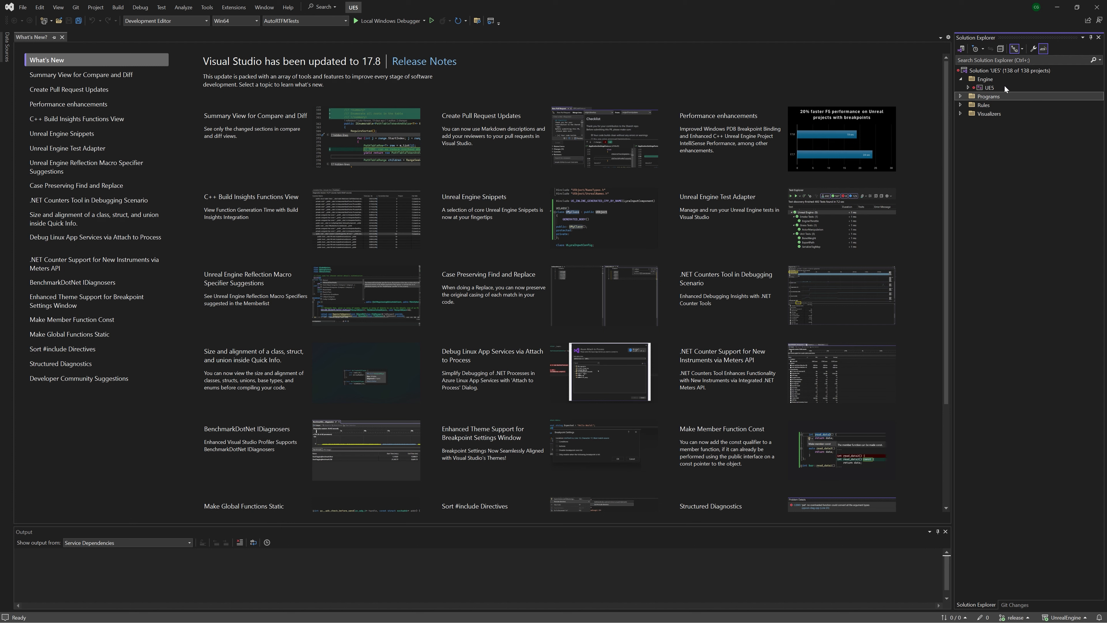
{"action": "right_click", "coordinate": [983, 79]}
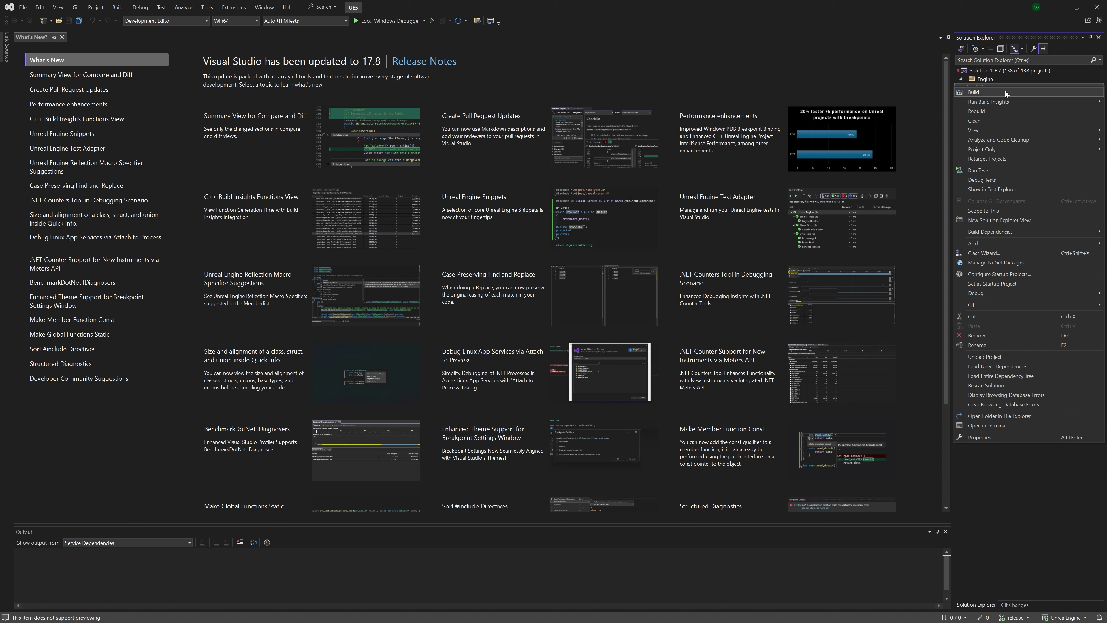
{"action": "left_click", "coordinate": [975, 92]}
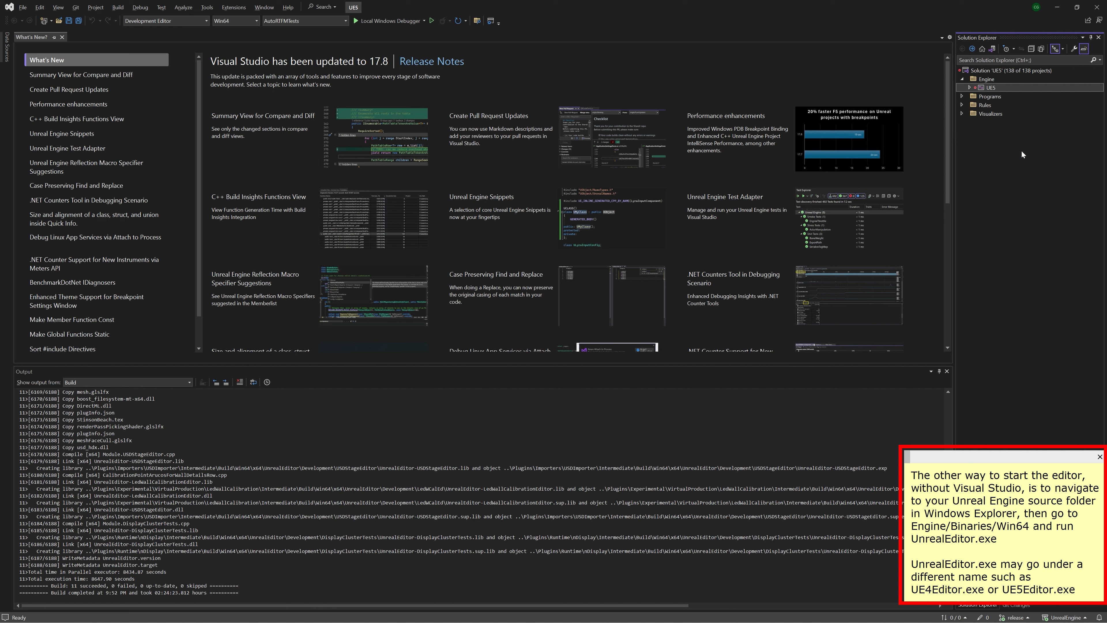
Step: Set UE5 as the startup project and launch it with Local Windows Debugger
{"action": "right_click", "coordinate": [984, 79]}
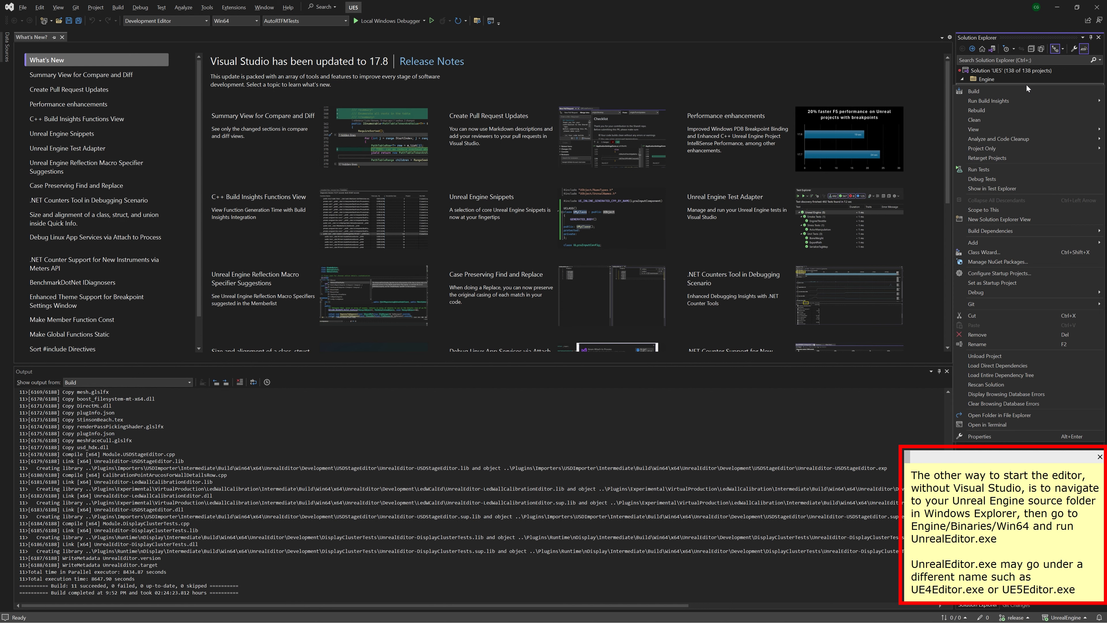
{"action": "mouse_move", "coordinate": [1000, 282]}
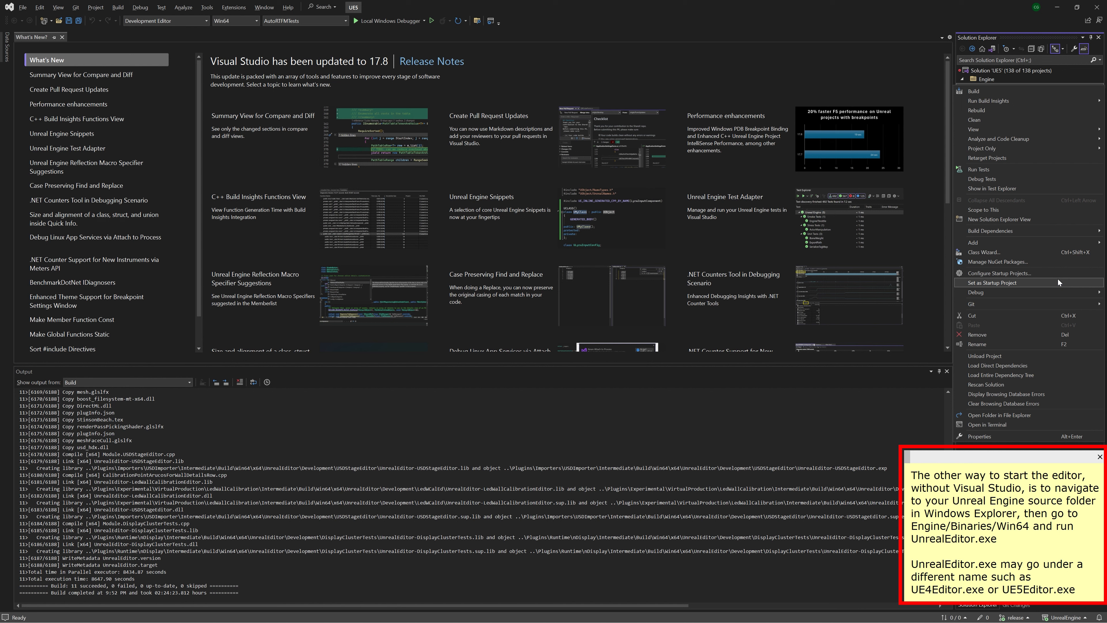
{"action": "left_click", "coordinate": [995, 283]}
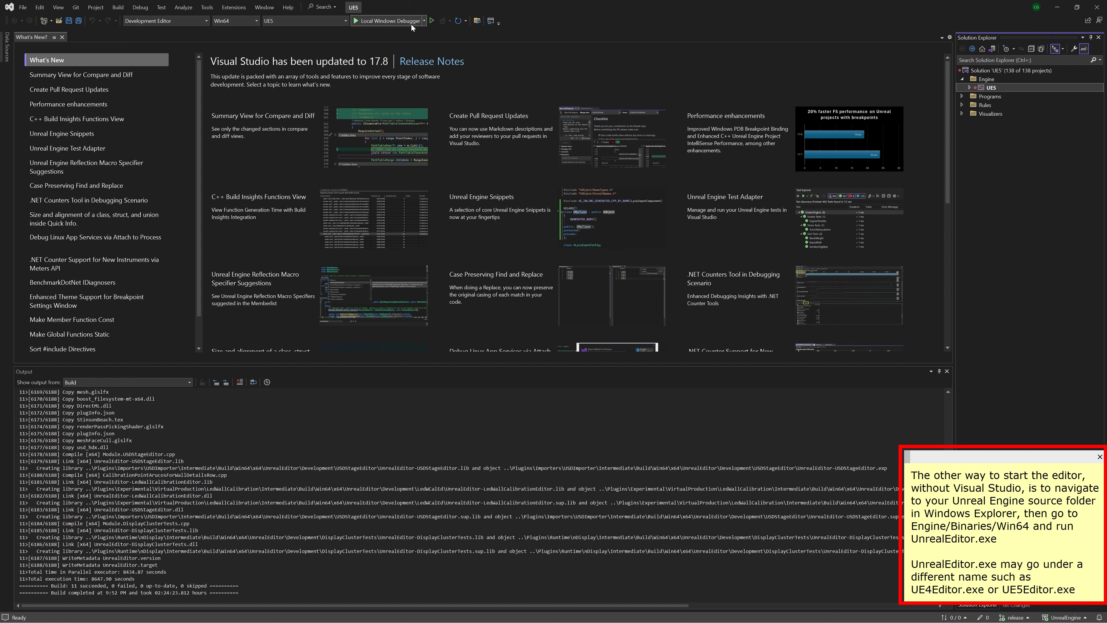
{"action": "left_click", "coordinate": [387, 21]}
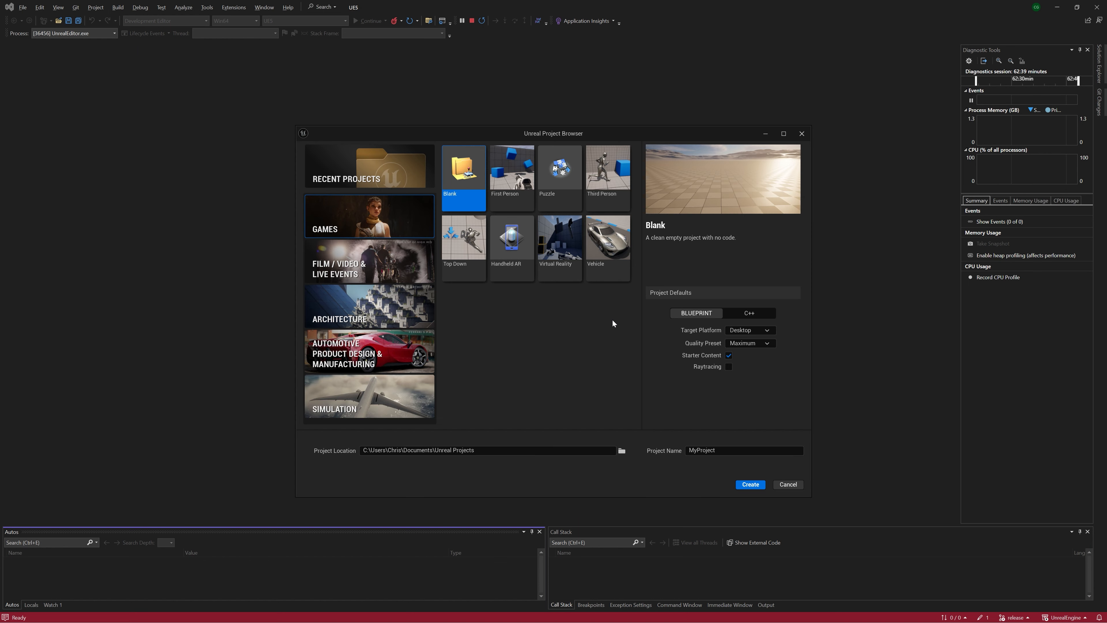
Step: Create a C++ project named MyProject from the Games > Third Person template
{"action": "left_click", "coordinate": [608, 175]}
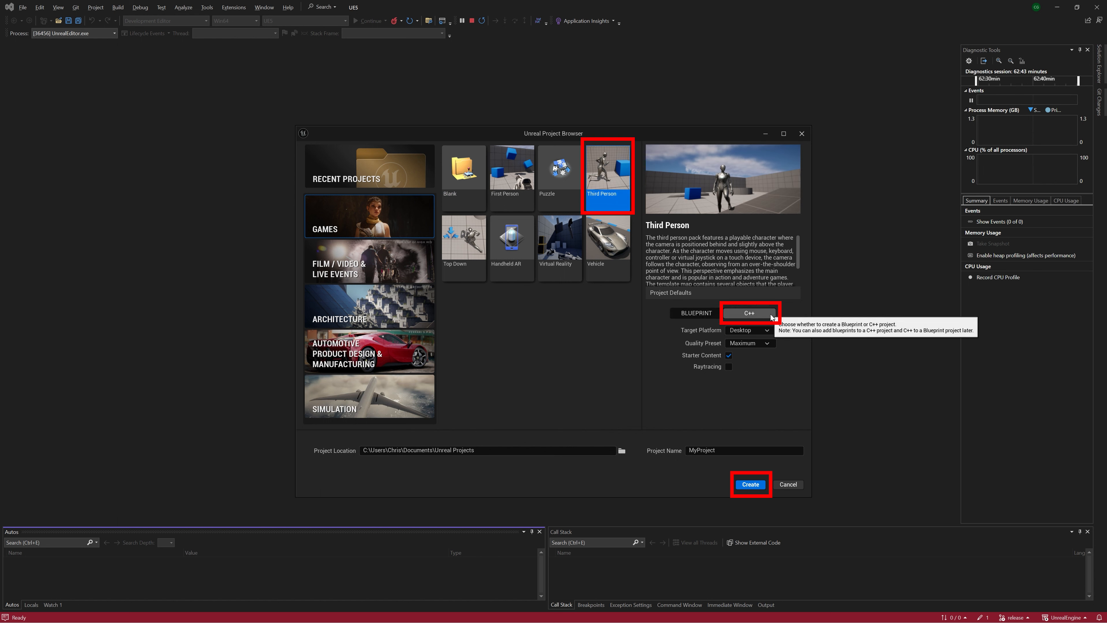
{"action": "left_click", "coordinate": [749, 485]}
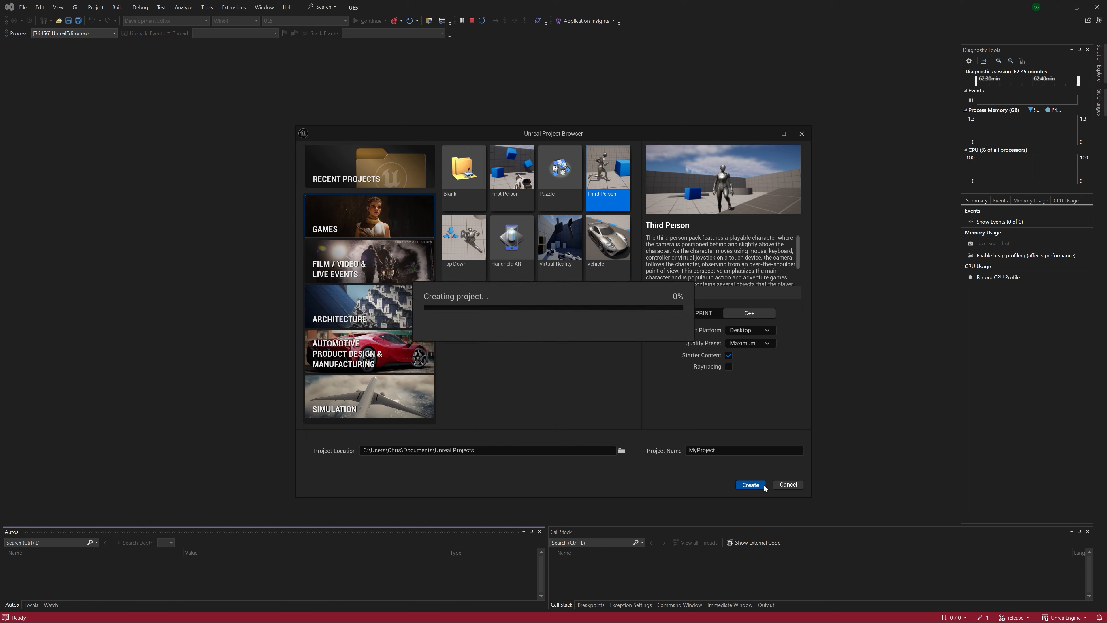
{"action": "left_click", "coordinate": [750, 484]}
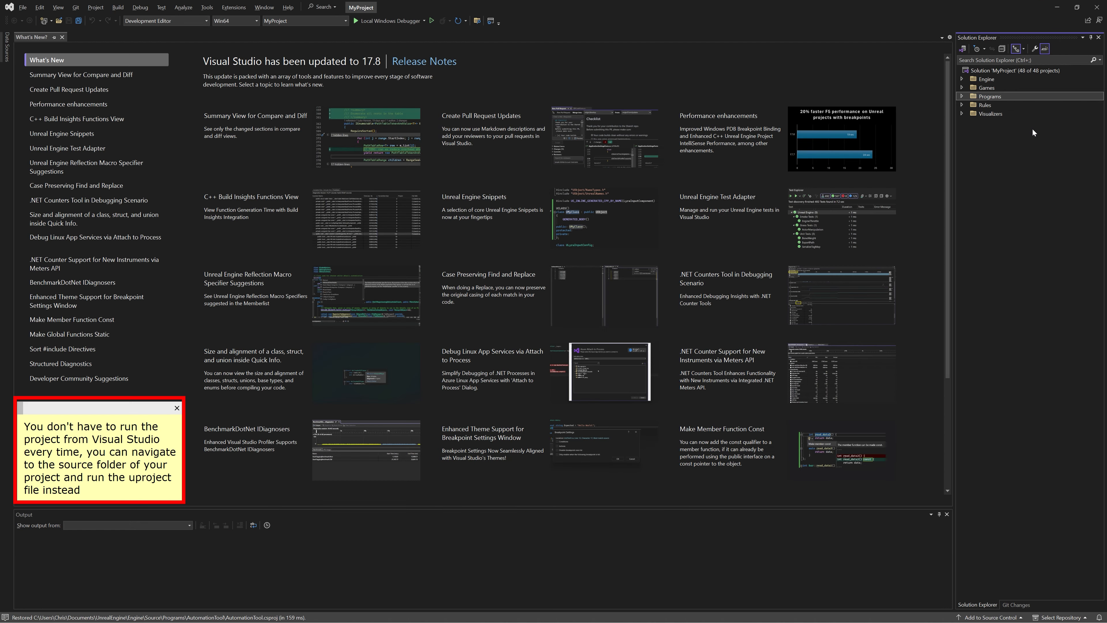
Step: Launch MyProject under the Local Windows Debugger so the Unreal Editor loads ThirdPersonMap
{"action": "left_click", "coordinate": [963, 88]}
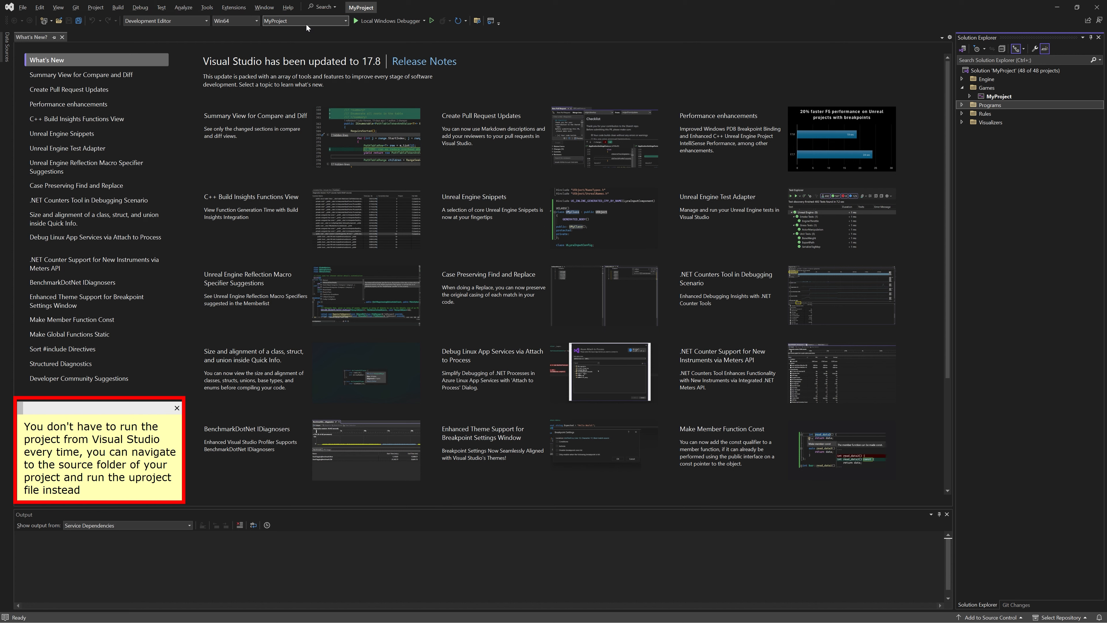
{"action": "mouse_move", "coordinate": [305, 21]}
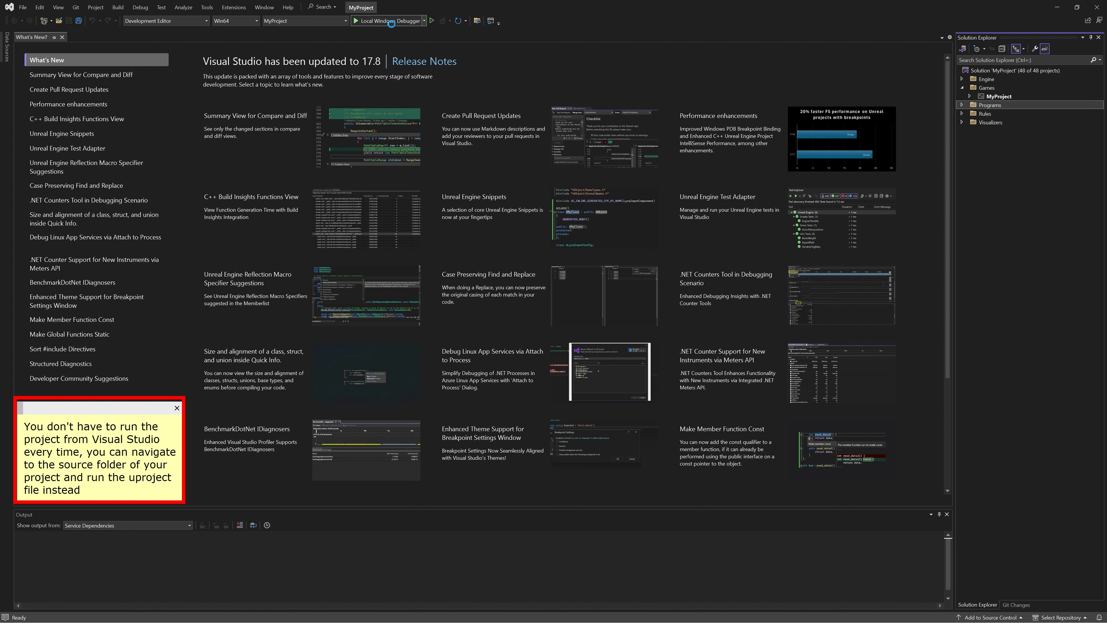
{"action": "left_click", "coordinate": [432, 20]}
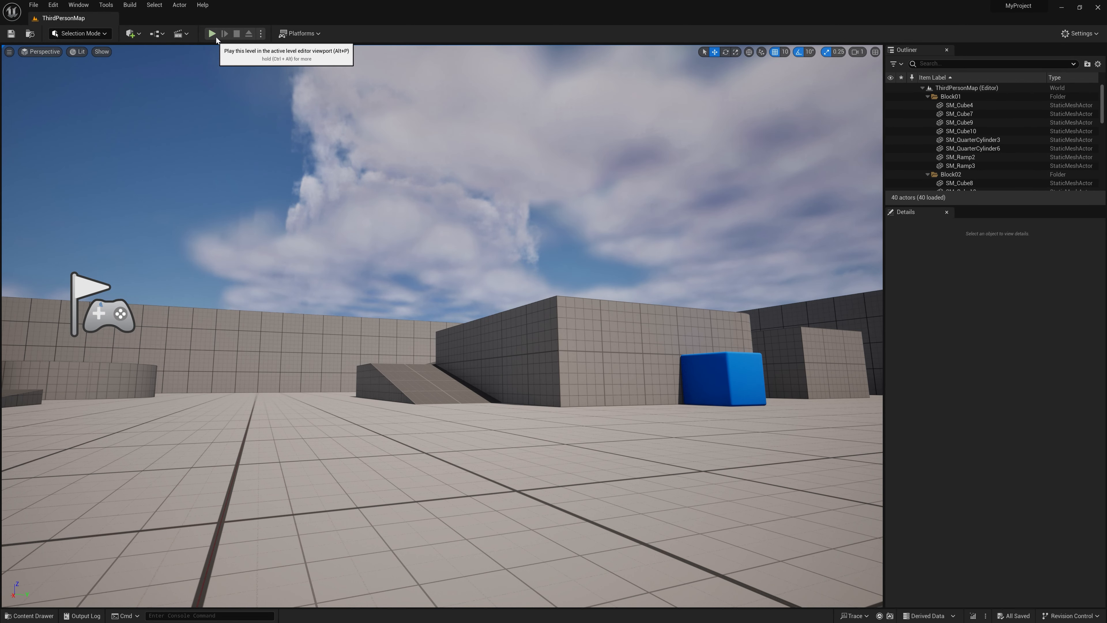
Step: Start Play In Editor on ThirdPersonMap and move the third-person character around the level
{"action": "left_click", "coordinate": [212, 34]}
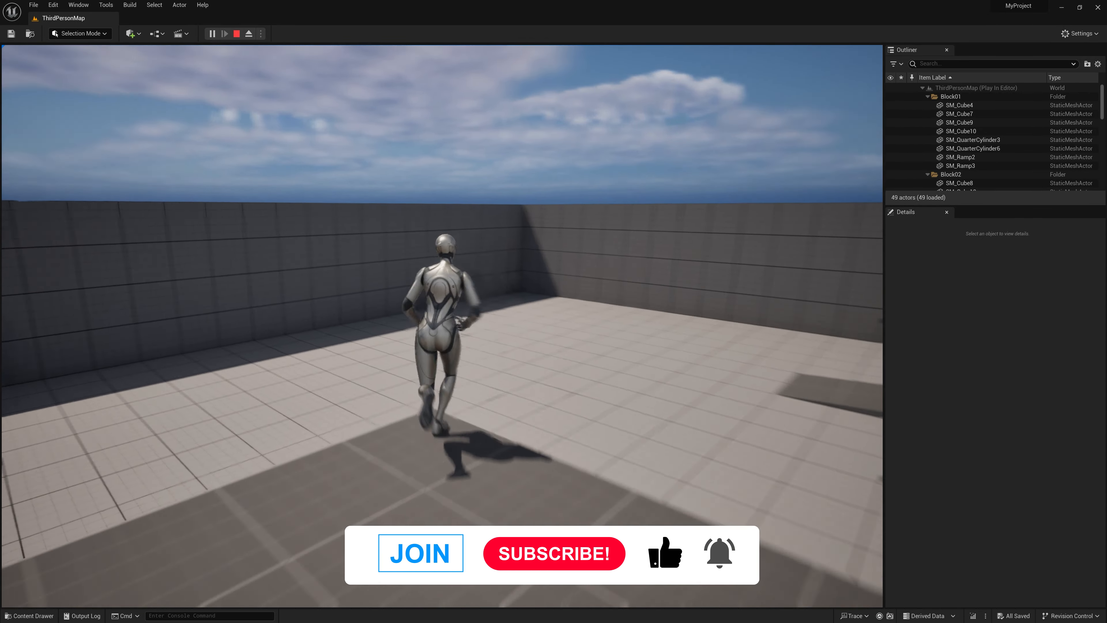
{"action": "left_click", "coordinate": [553, 553]}
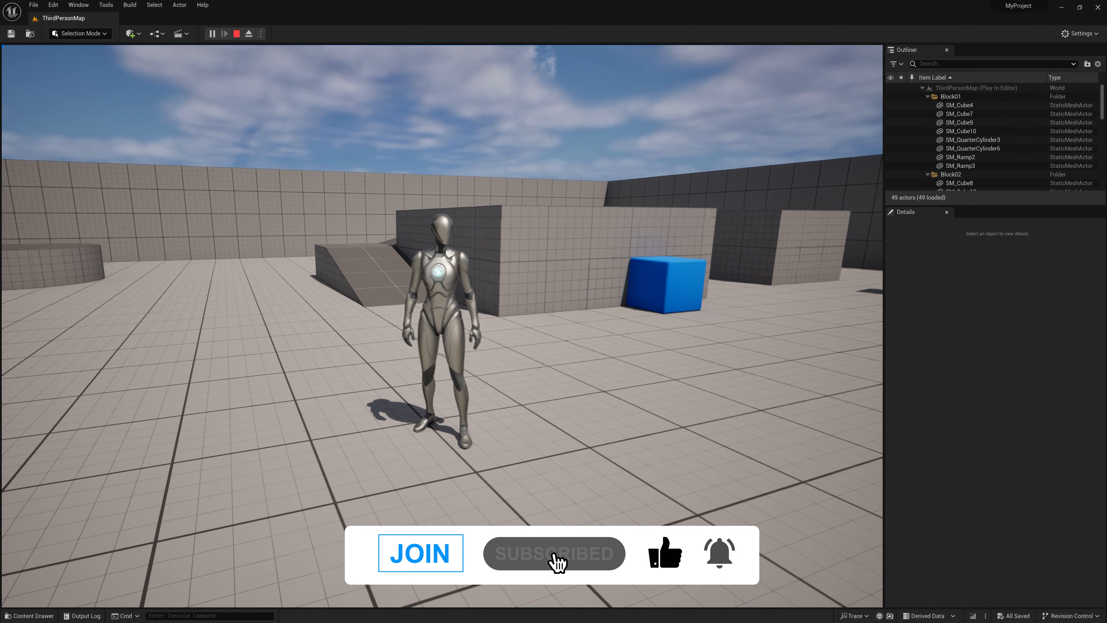